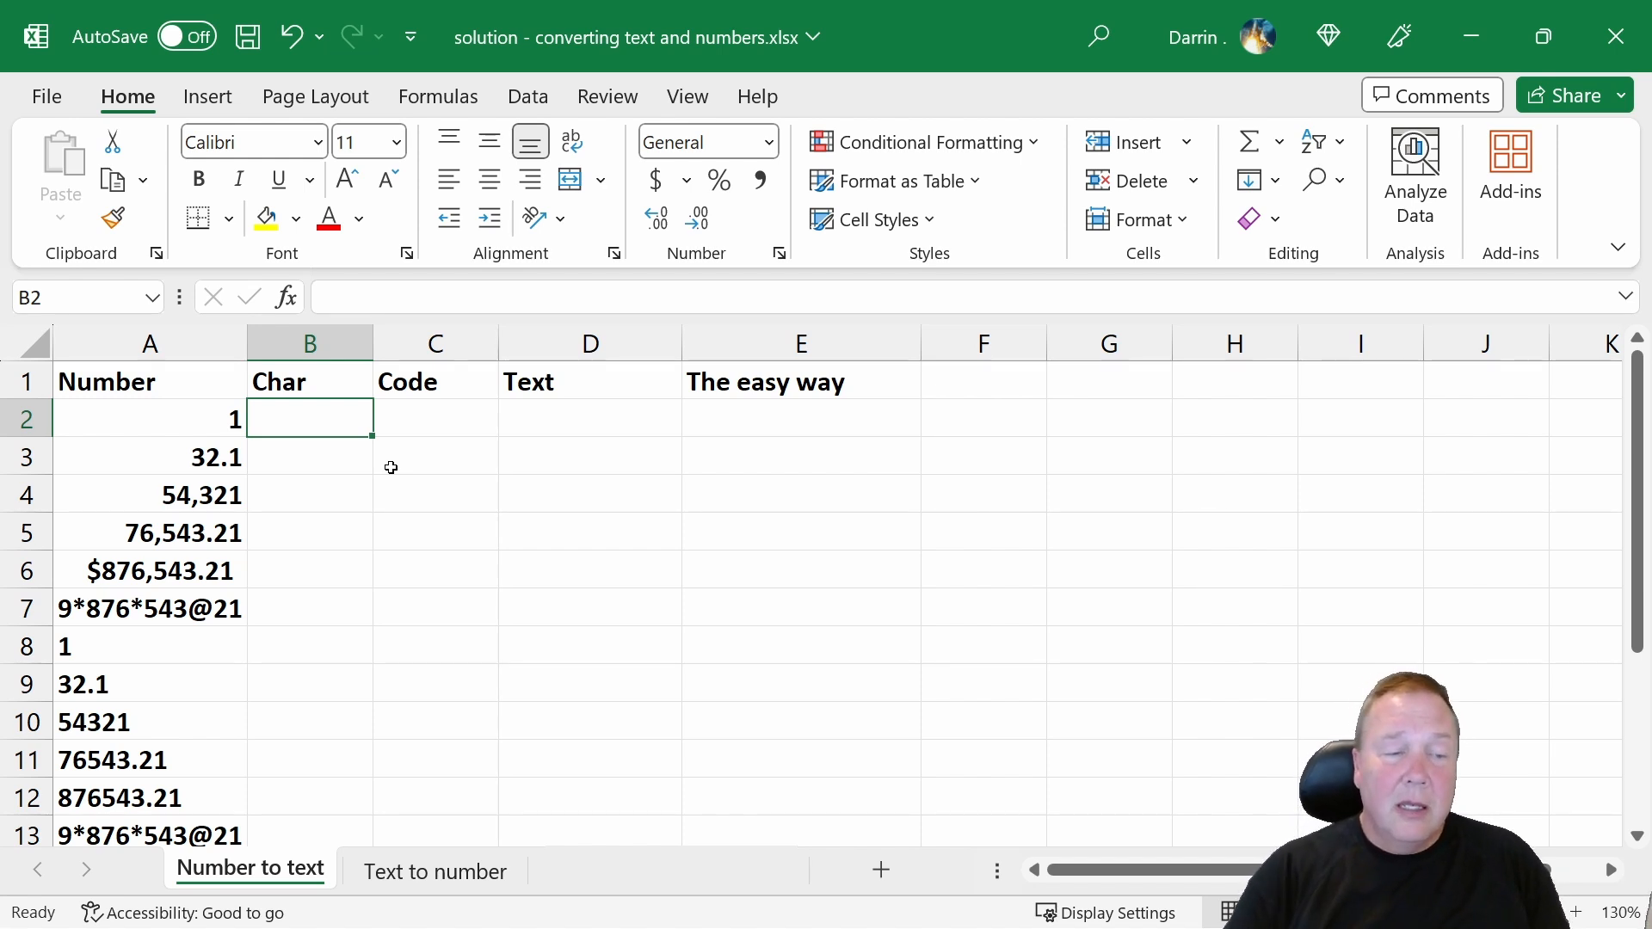
Step: Enter =CHAR(A2) in the first Char cell, B2
left_click_drag(150, 418, 150, 494)
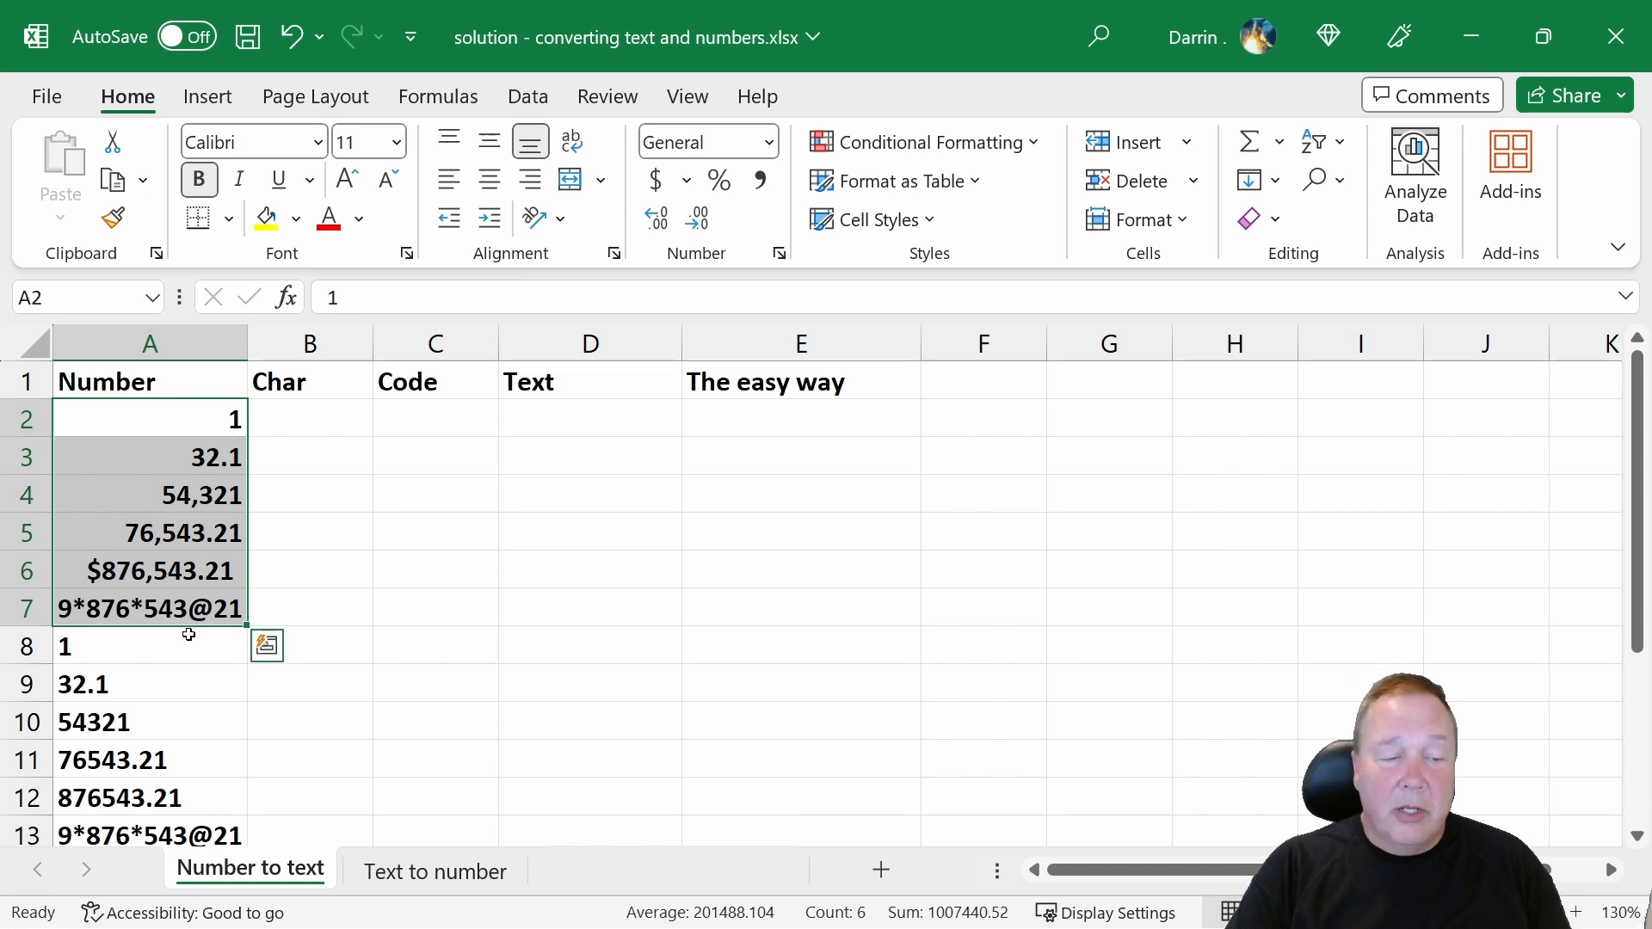
left_click(150, 646)
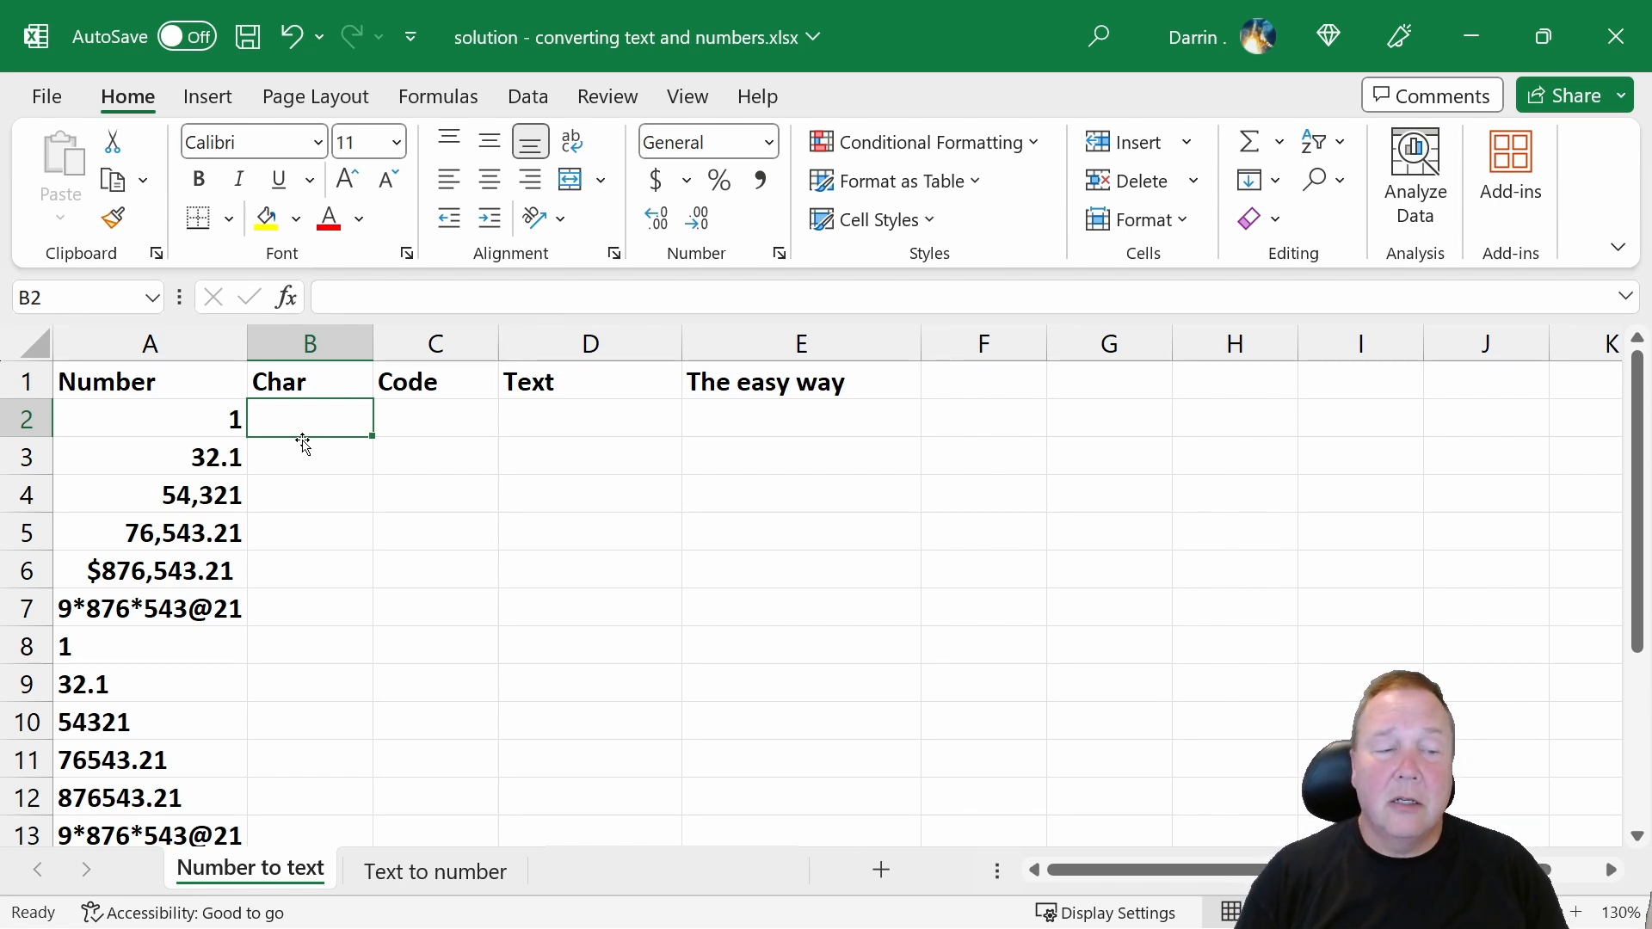
type("=")
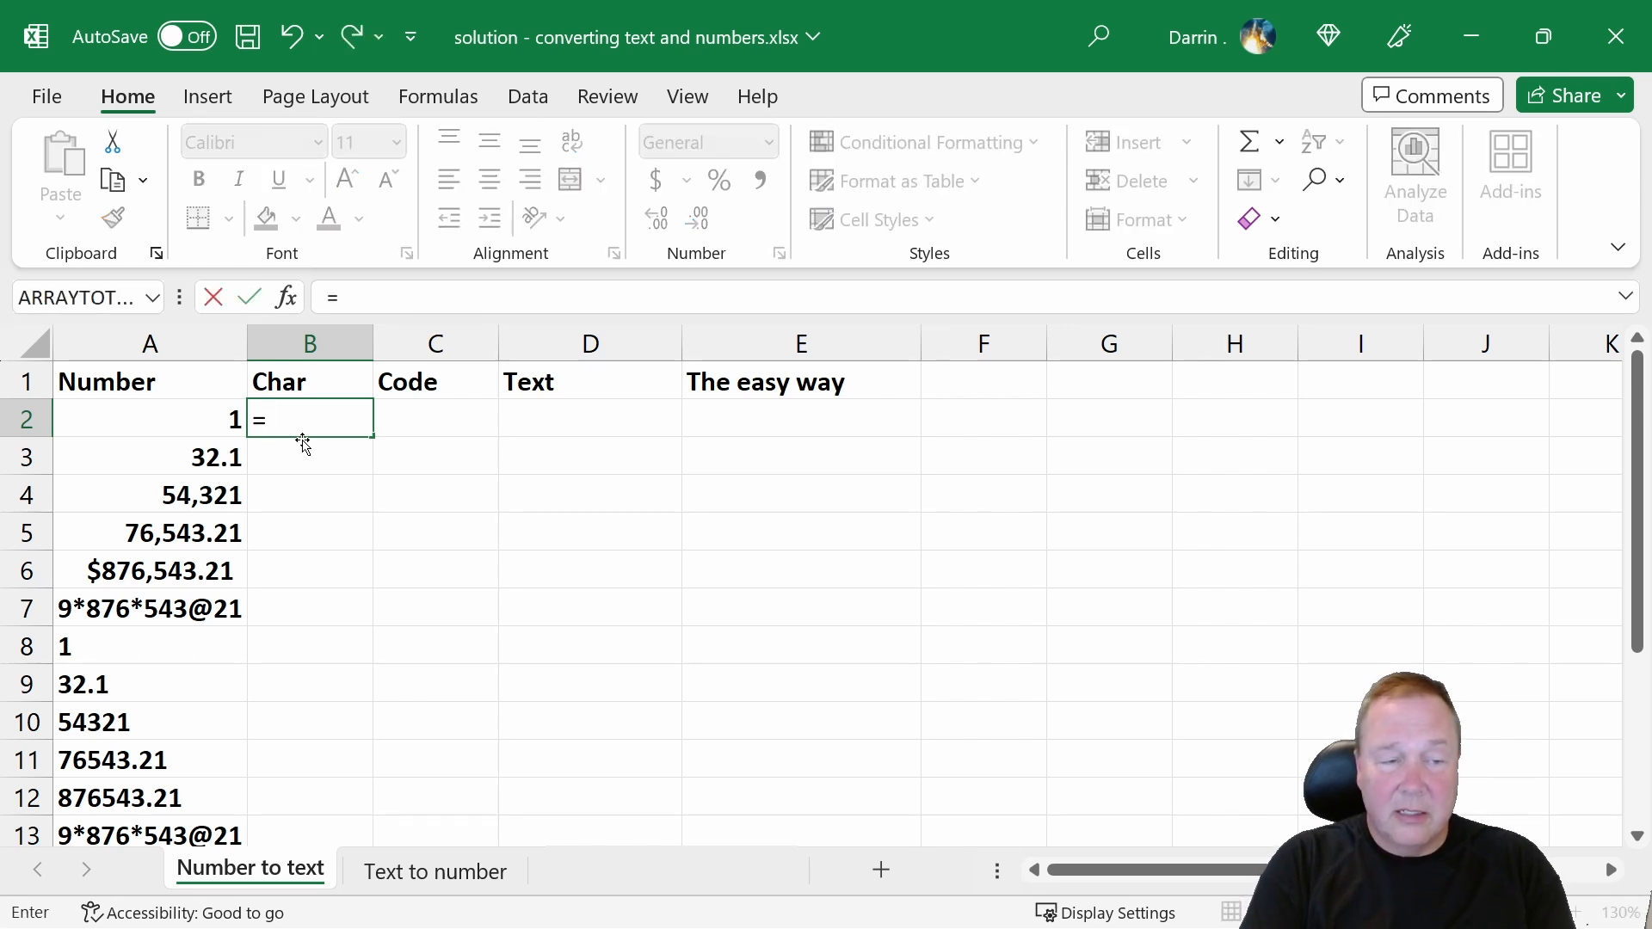
type("ch")
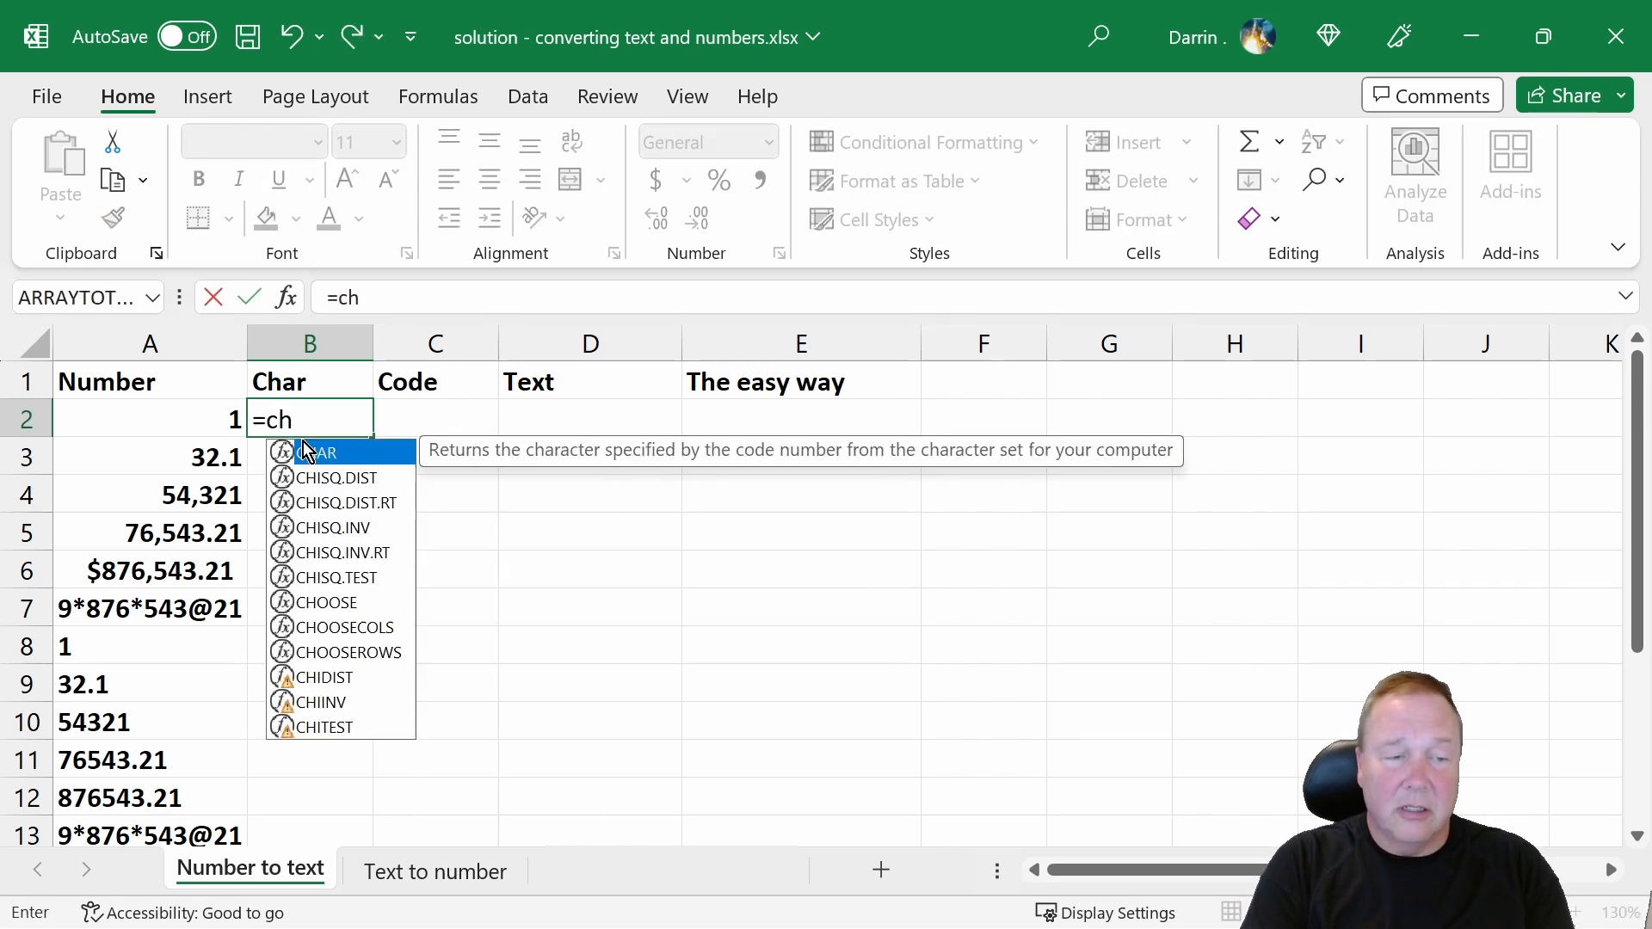
type("ar(")
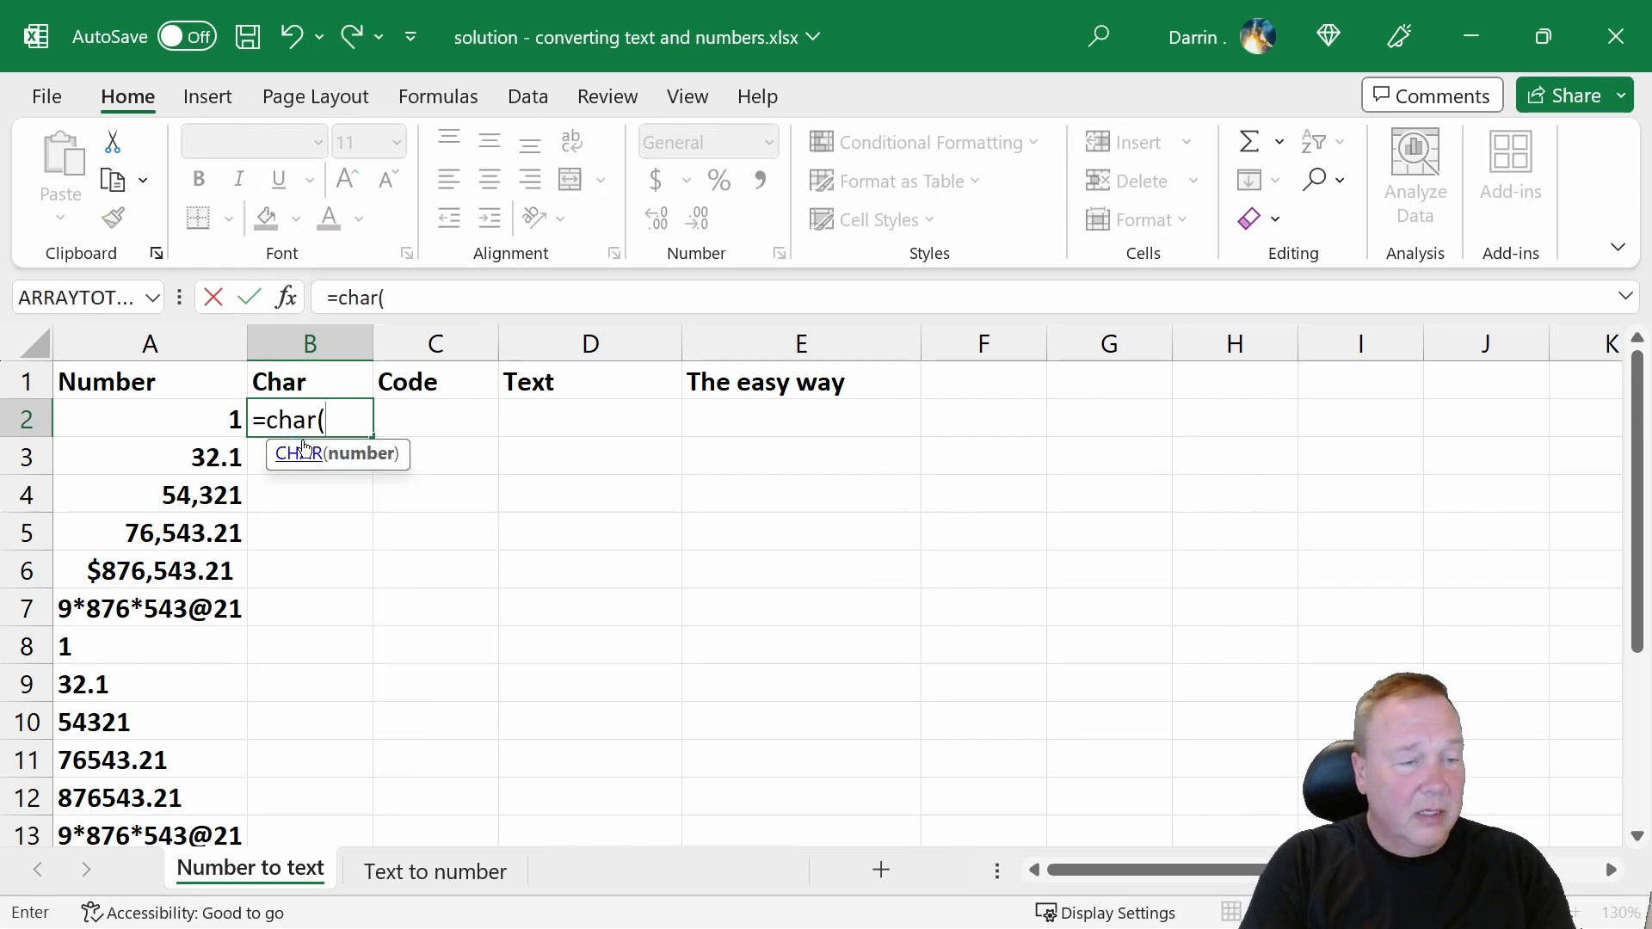
left_click(149, 418)
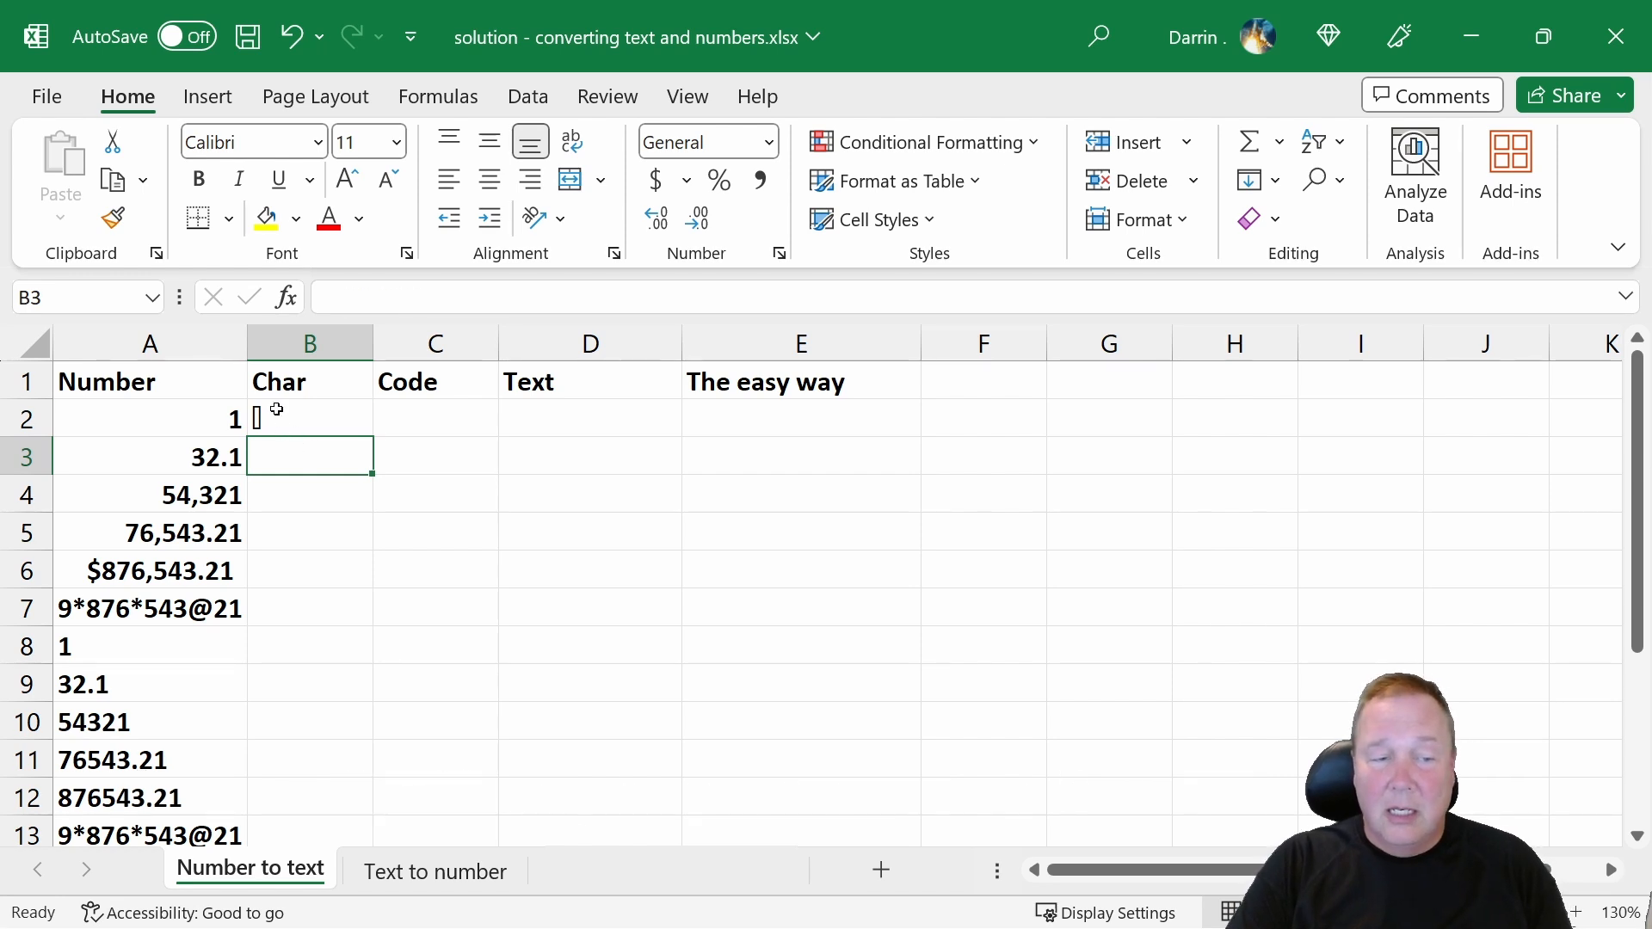
Step: Copy the CHAR formula down B3:B13, revealing #VALUE! errors for larger numbers
left_click(310, 418)
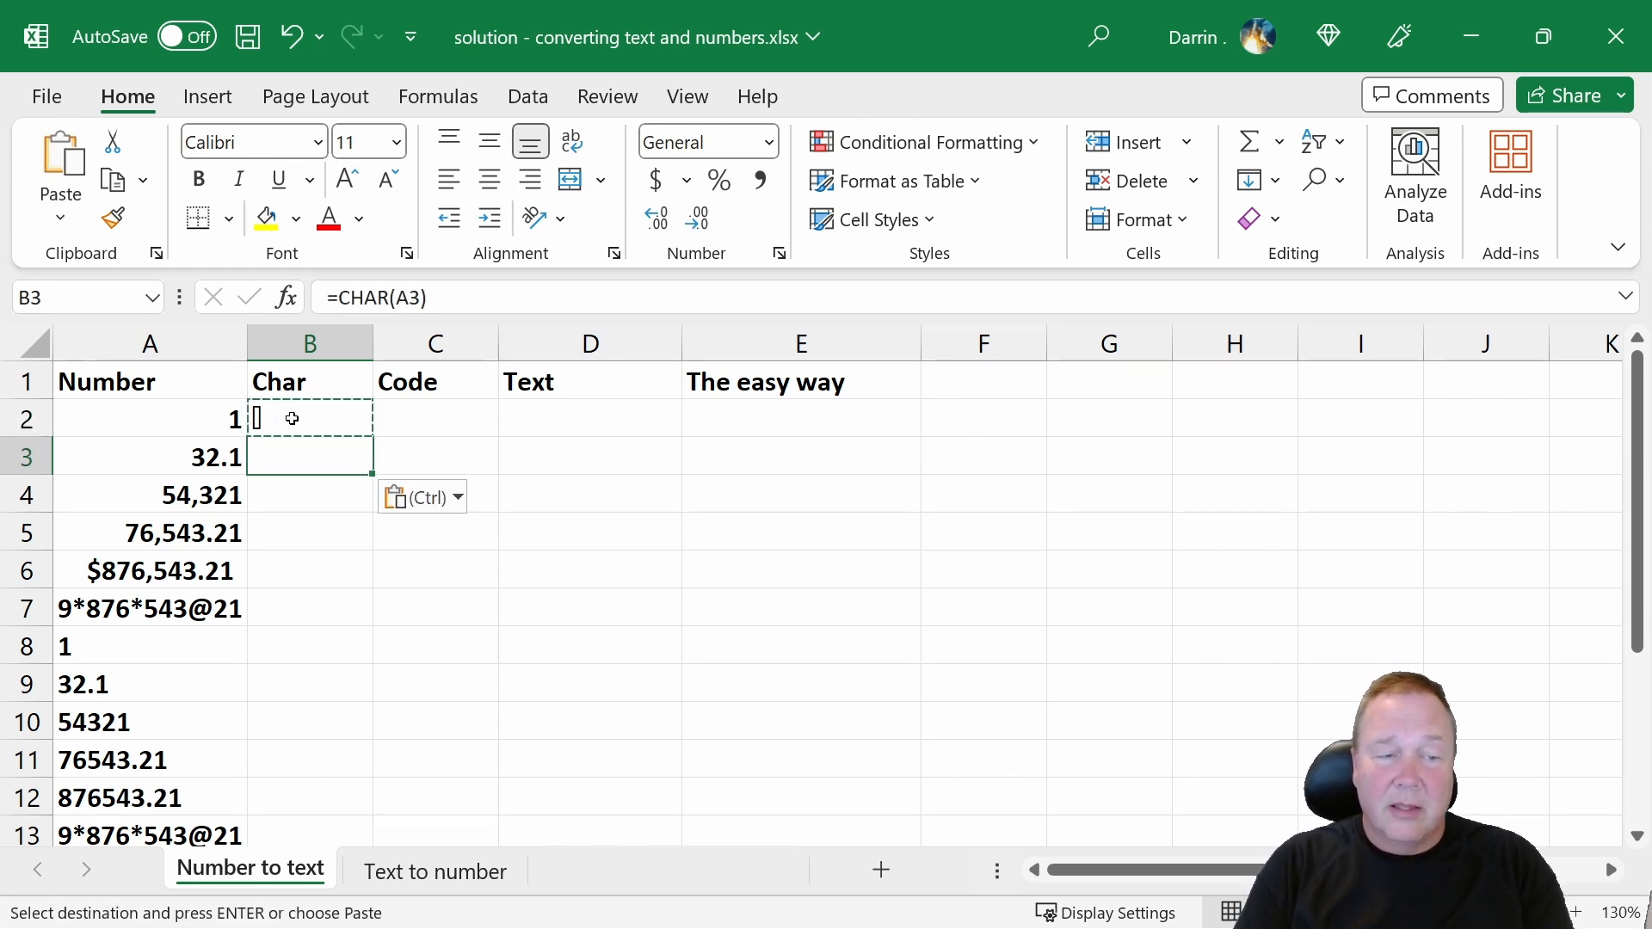
left_click(309, 493)
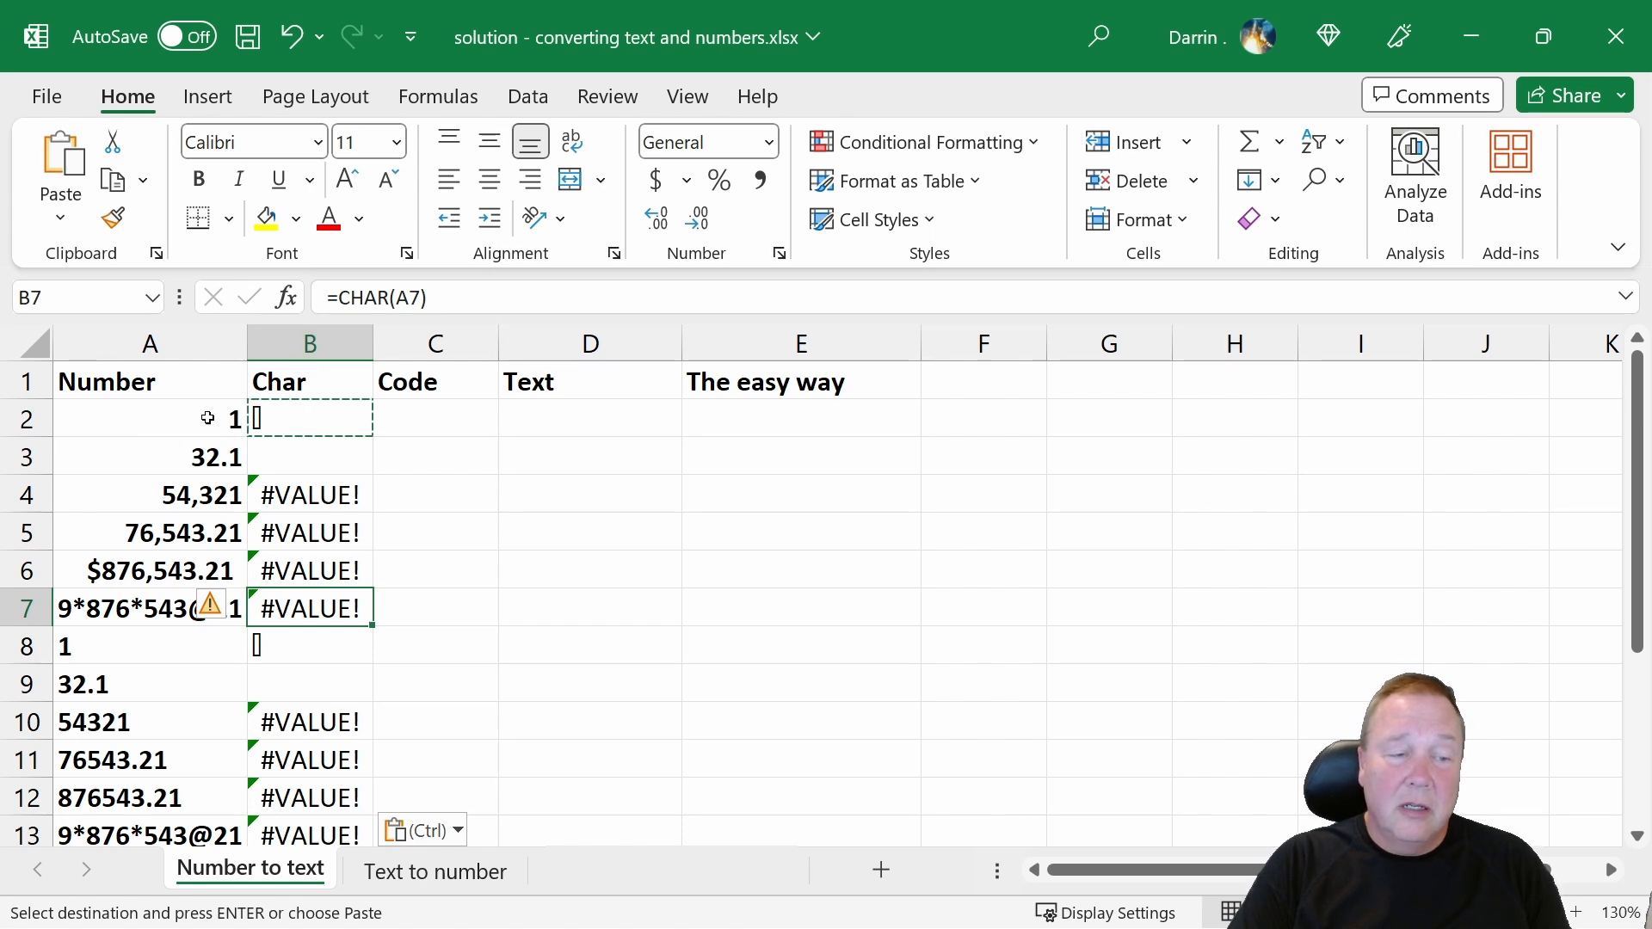
left_click(149, 456)
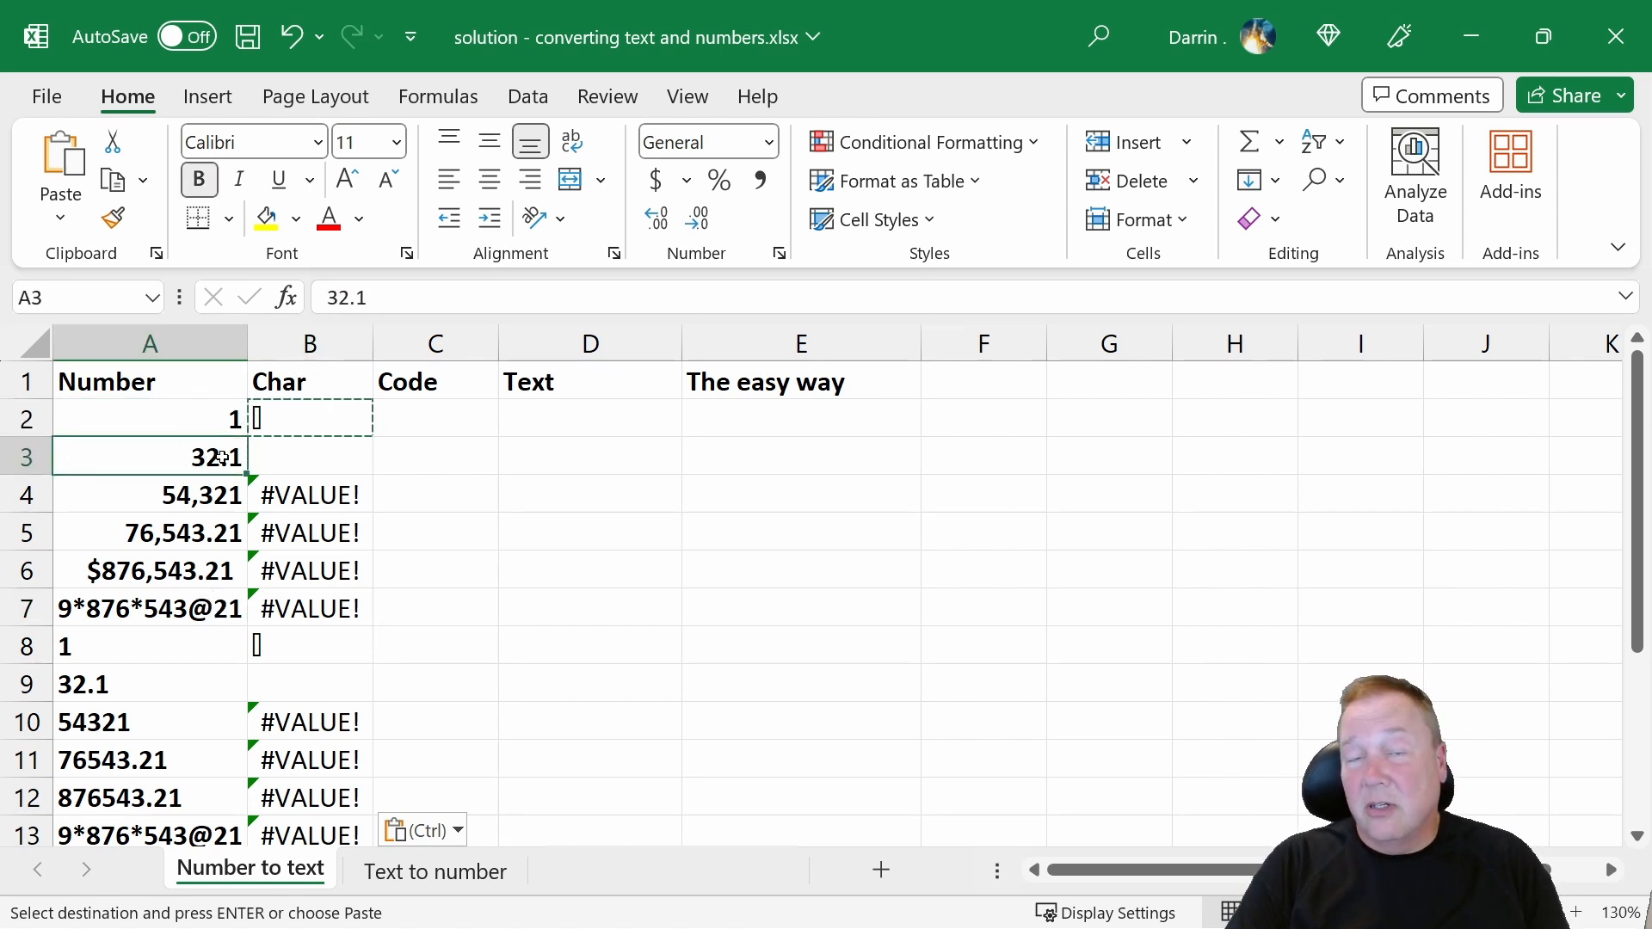
left_click(434, 418)
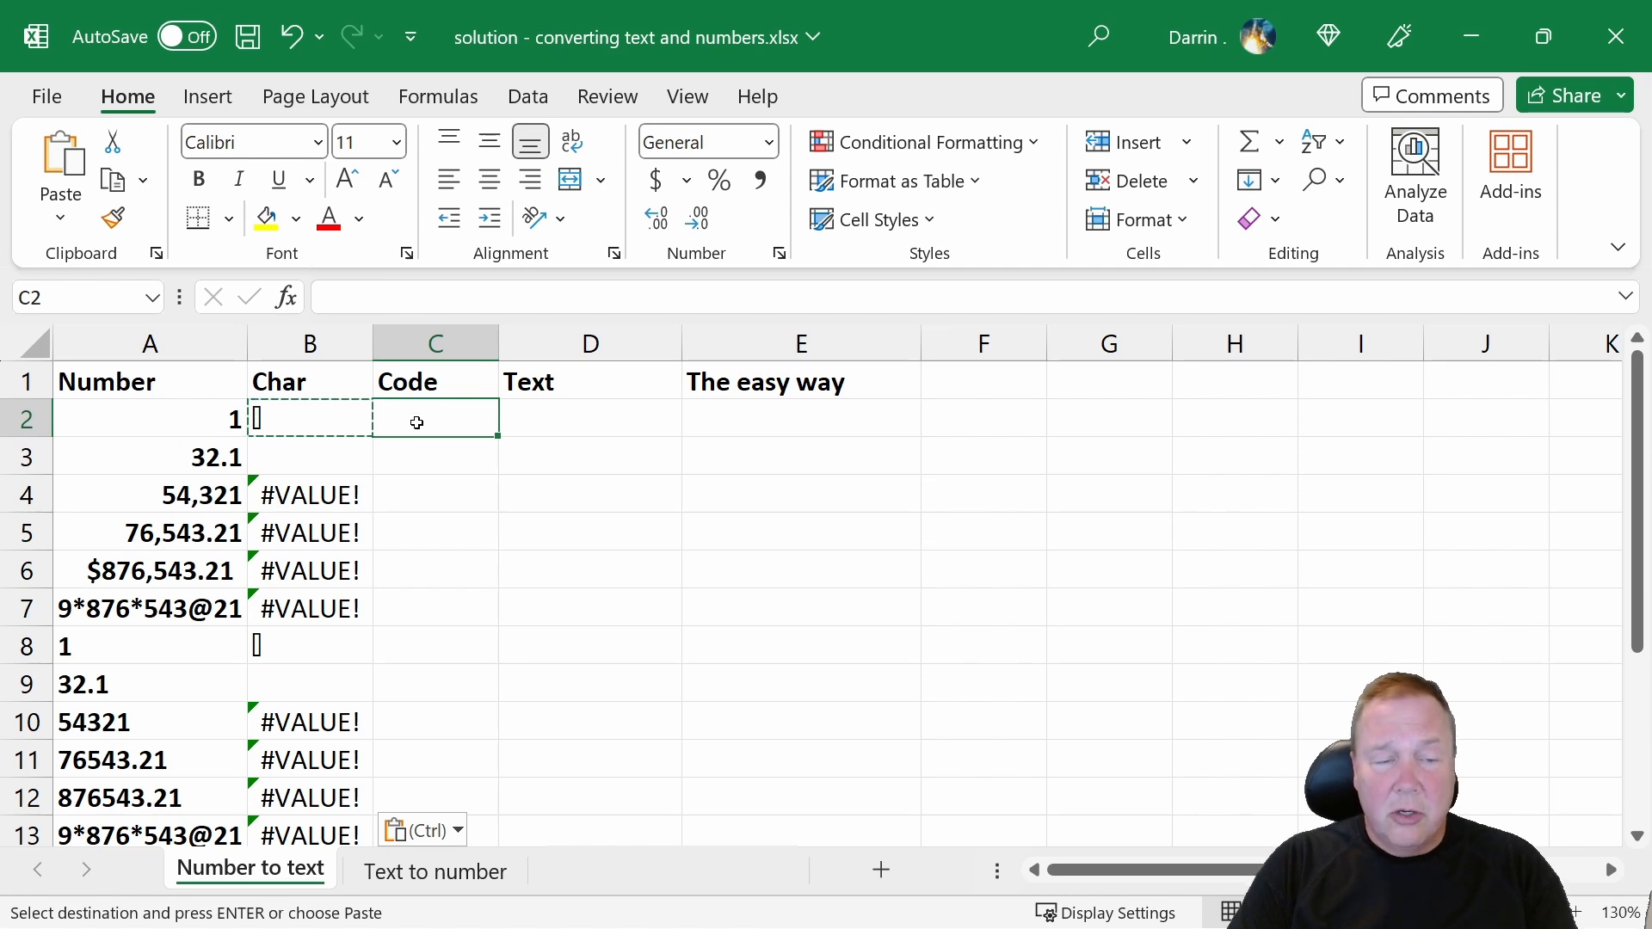
Step: Enter =CODE(A2) in C2 and fill it down to C13, returning codes like 49, 51, 53
key("Escape")
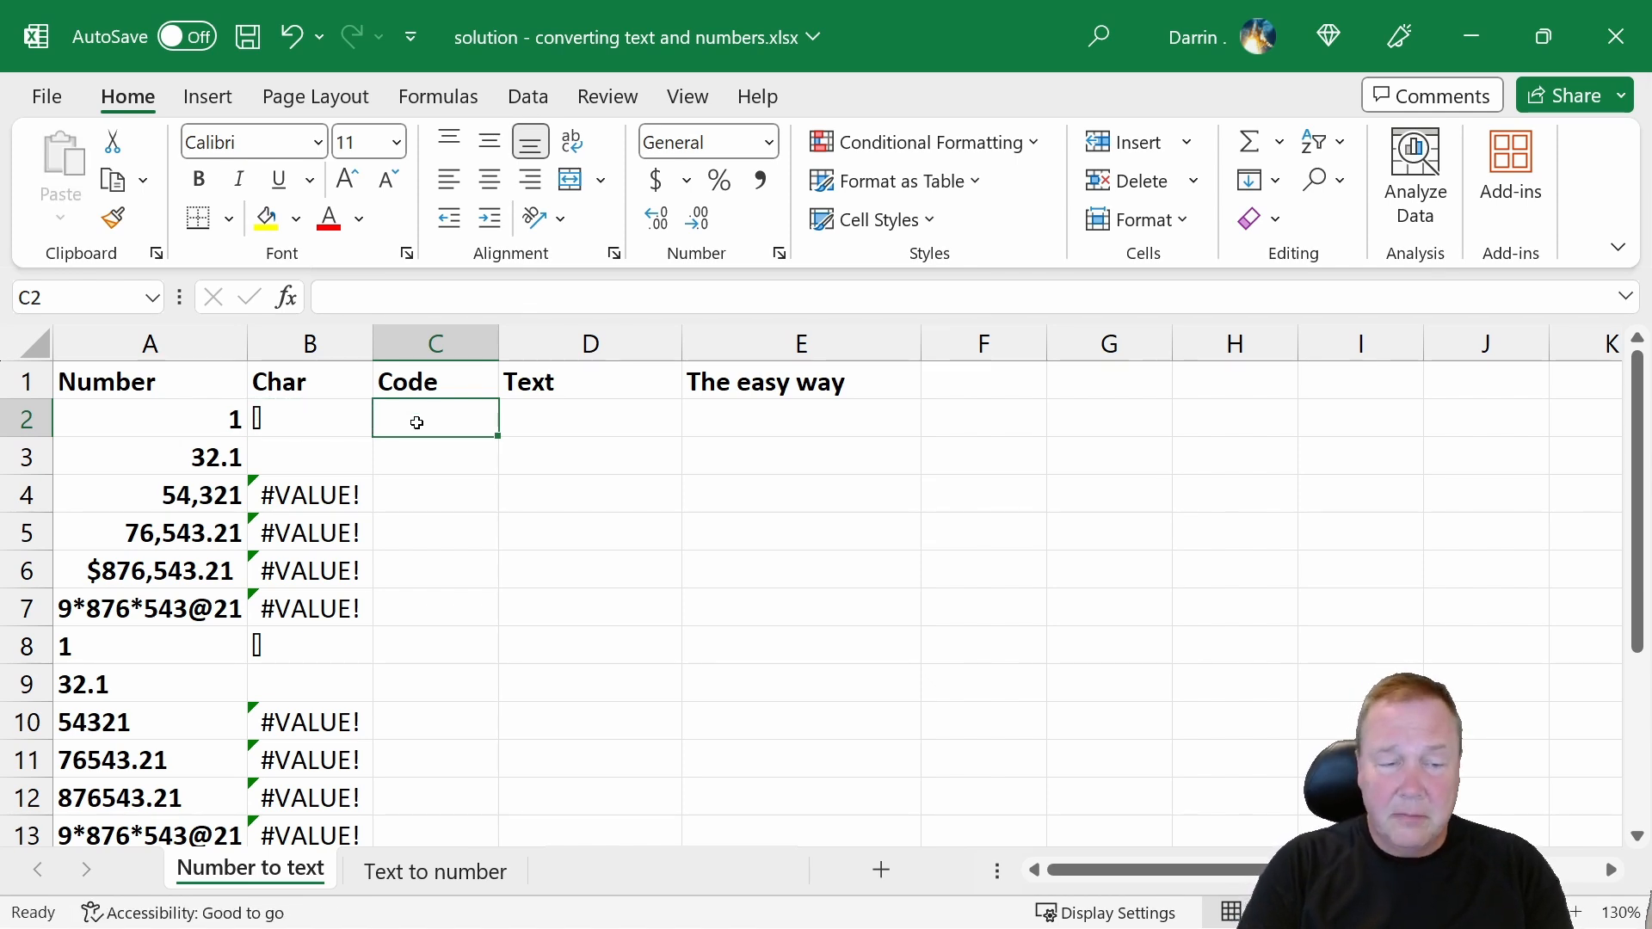
type("=code")
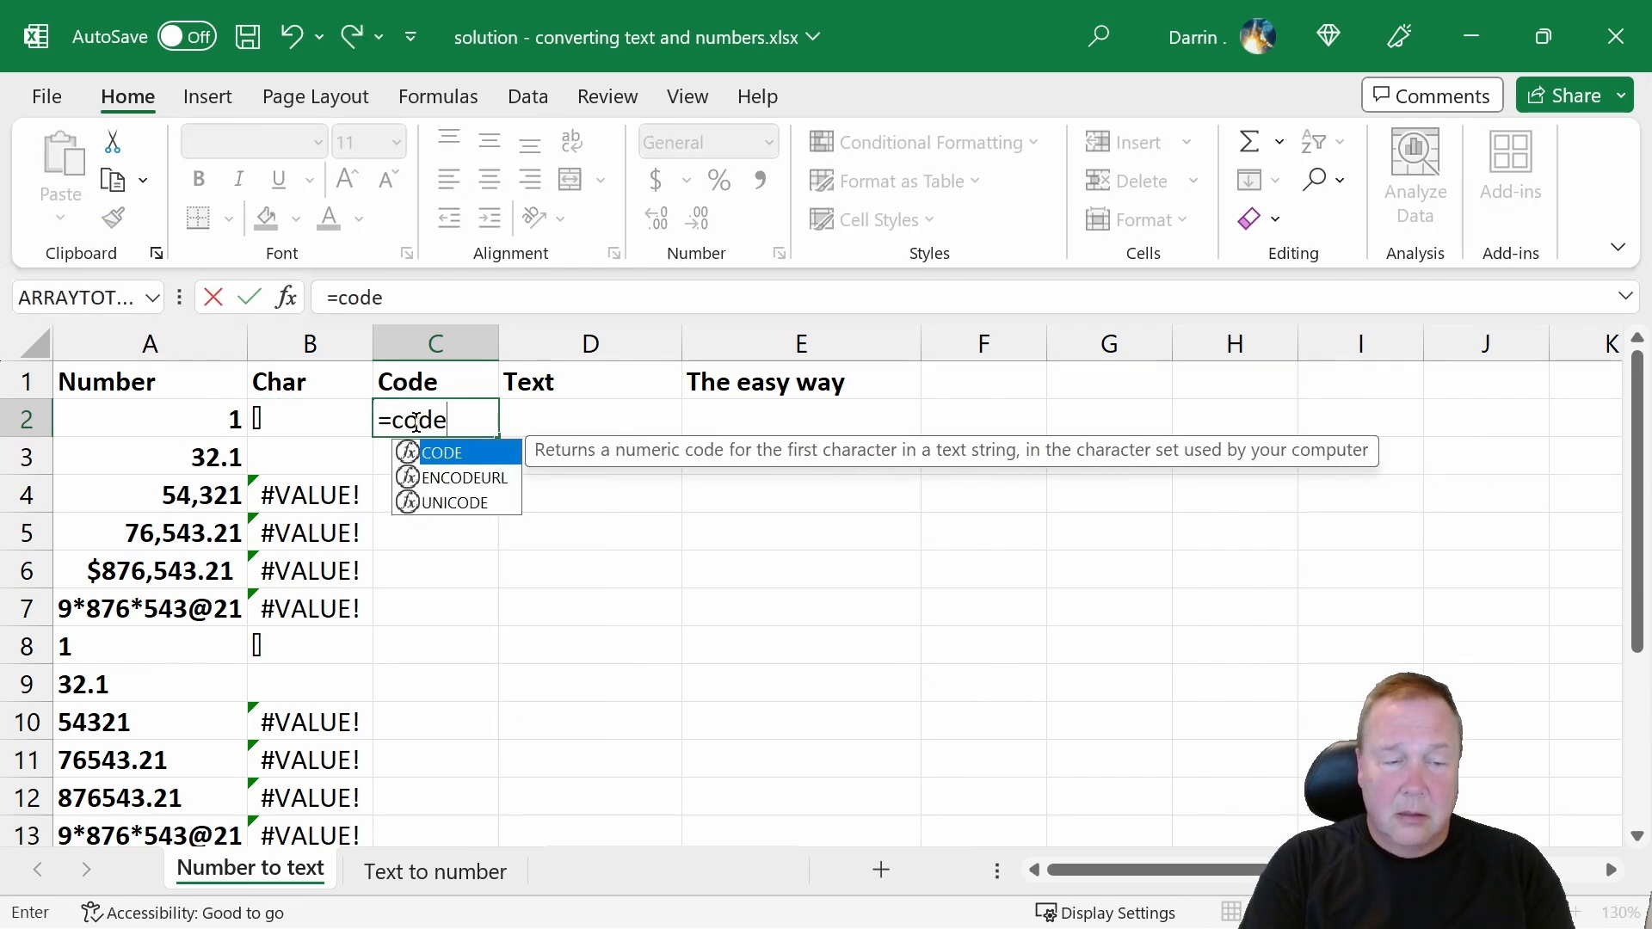
type("(")
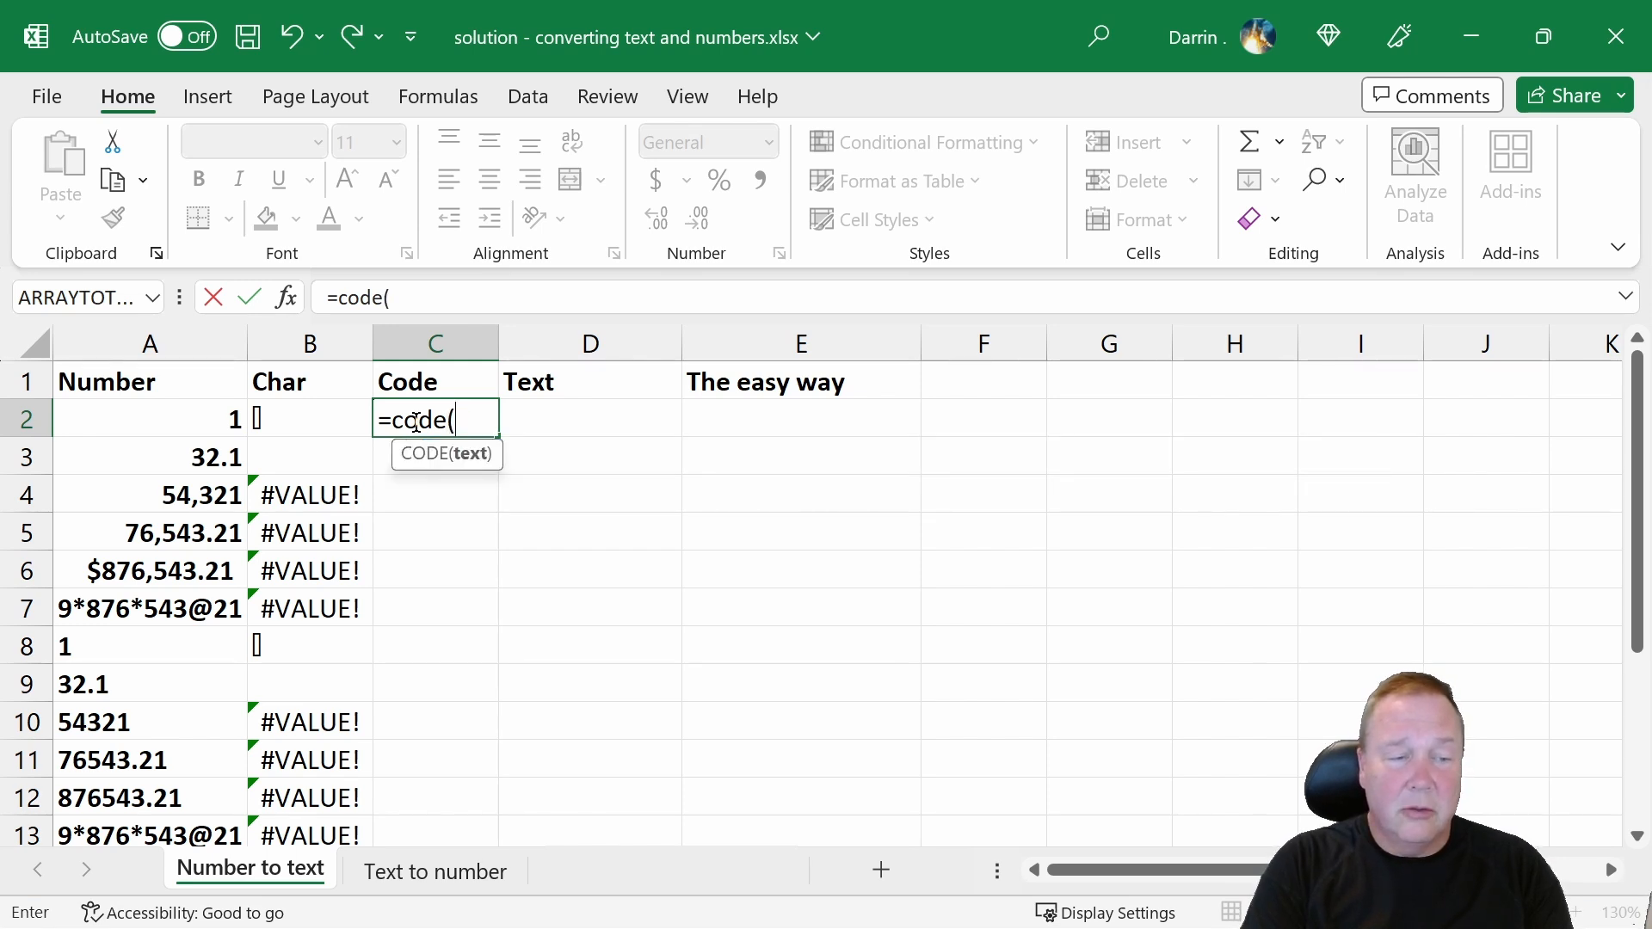
type("a")
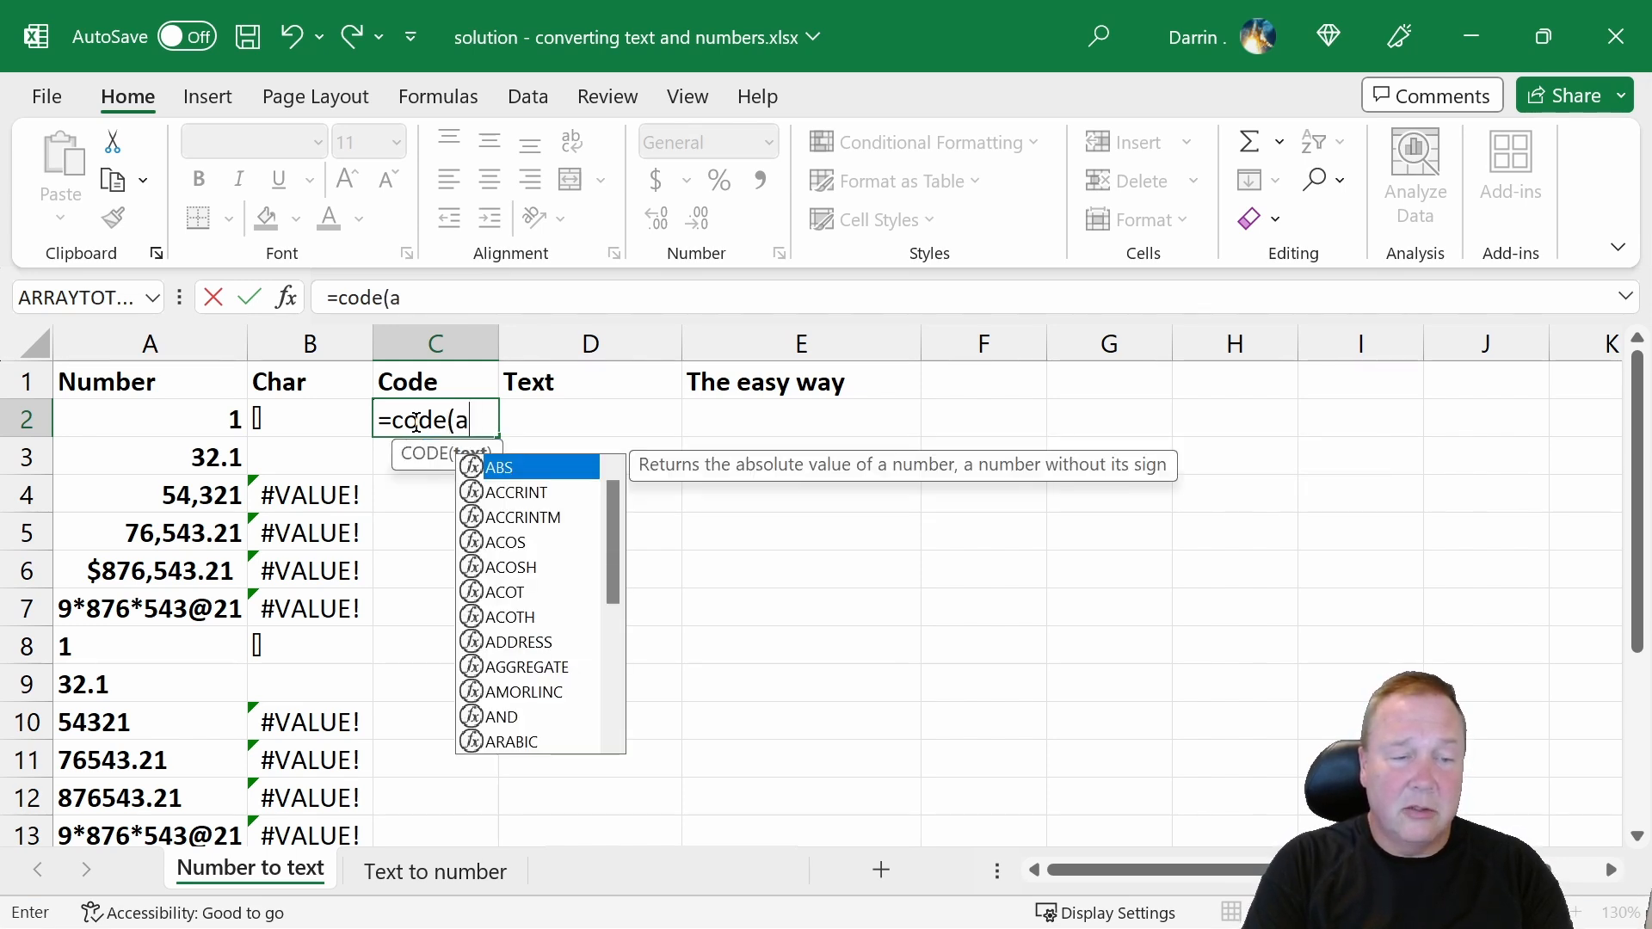
key("Enter")
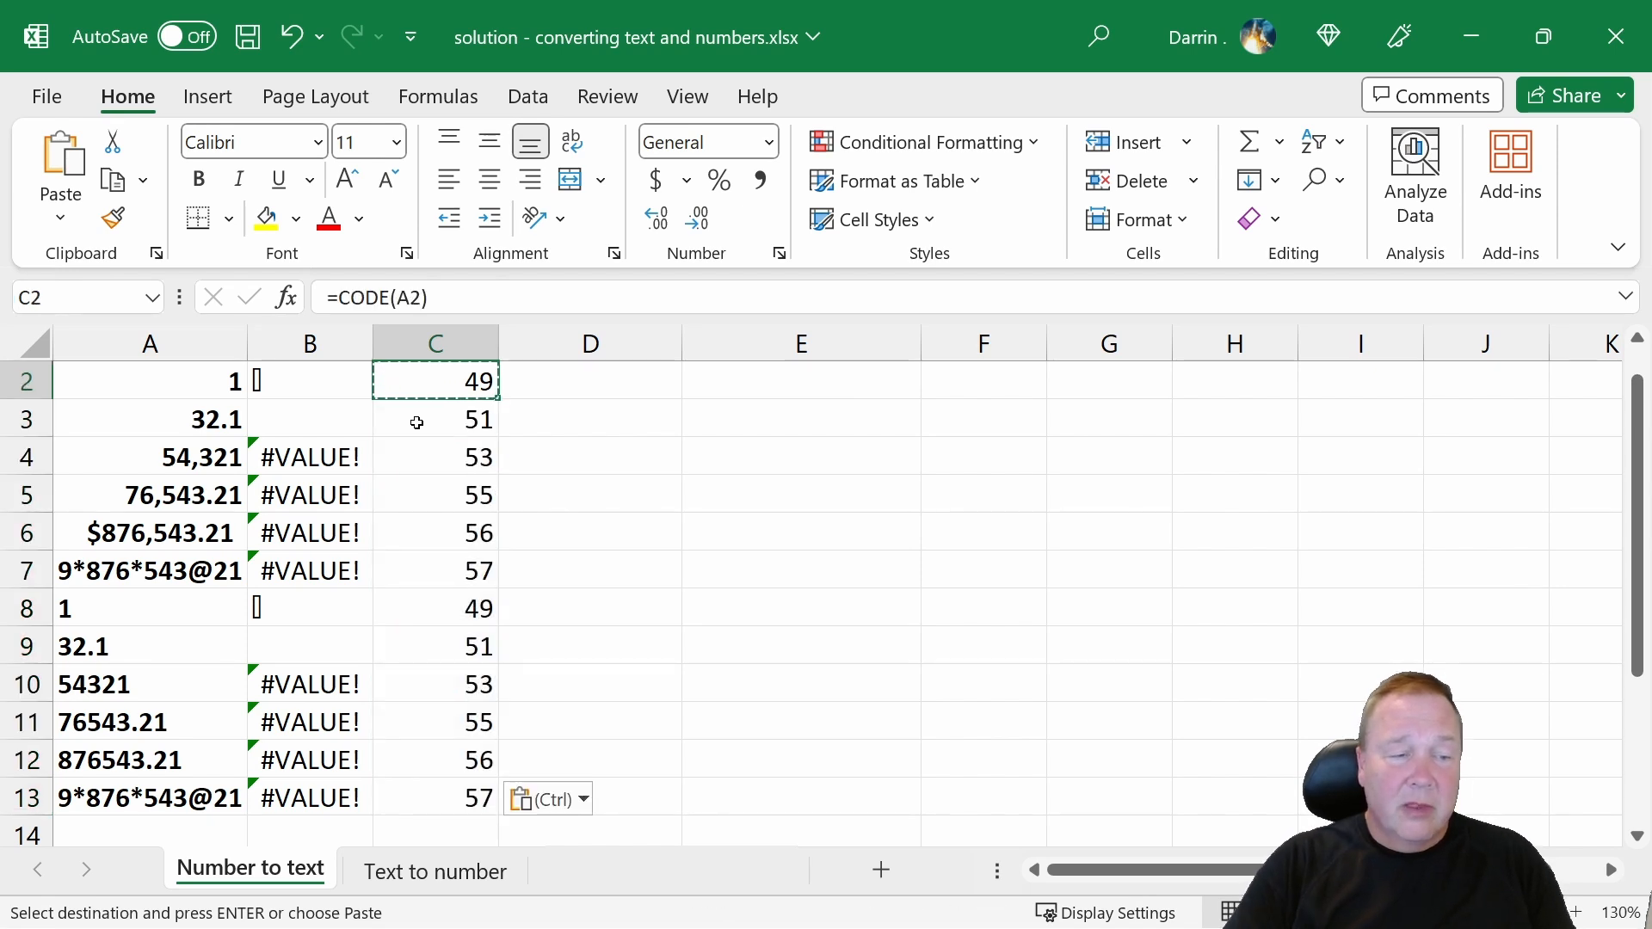
left_click(434, 418)
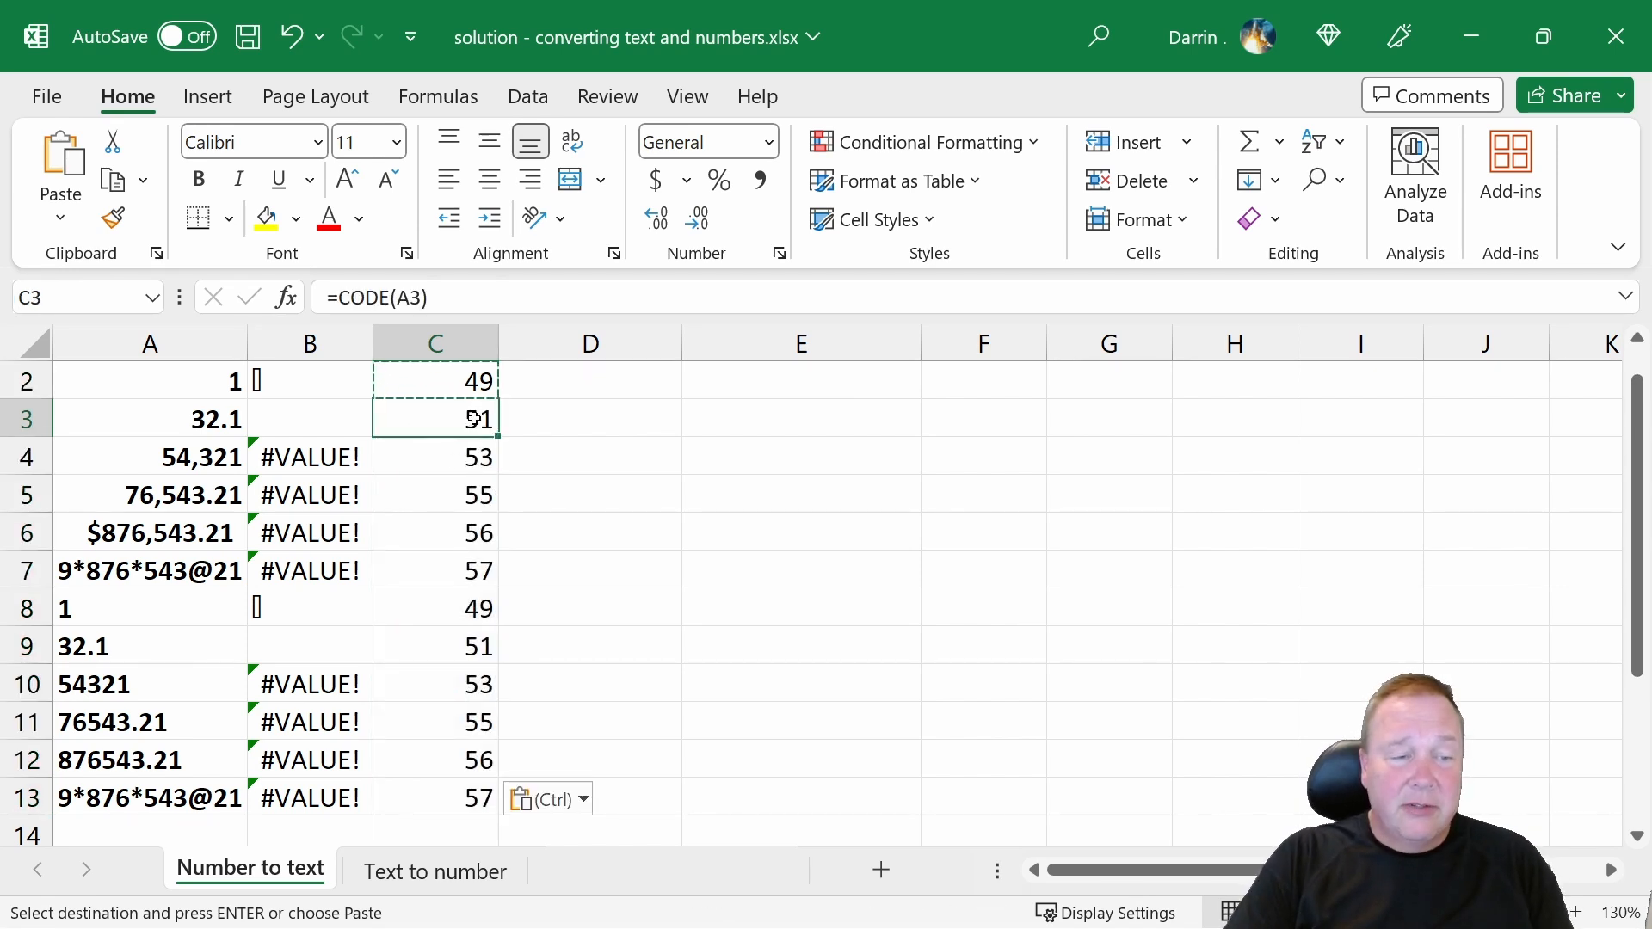
left_click(435, 456)
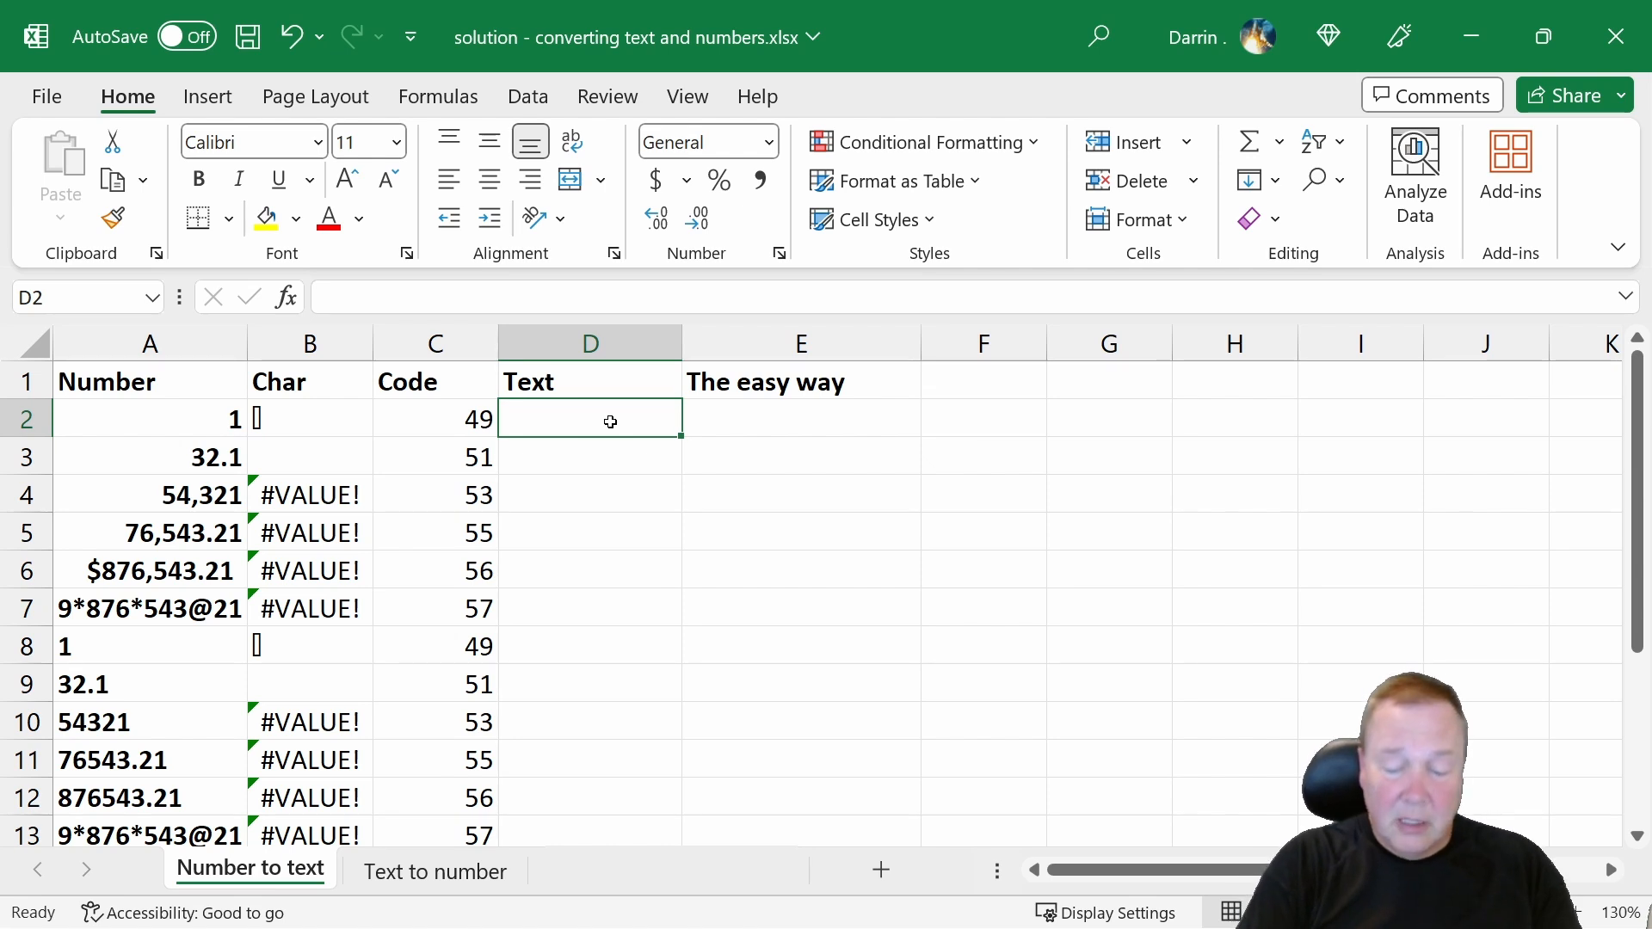
Step: Enter =TEXT(A2,"###") in D2 and copy it down D3:D13
type("=")
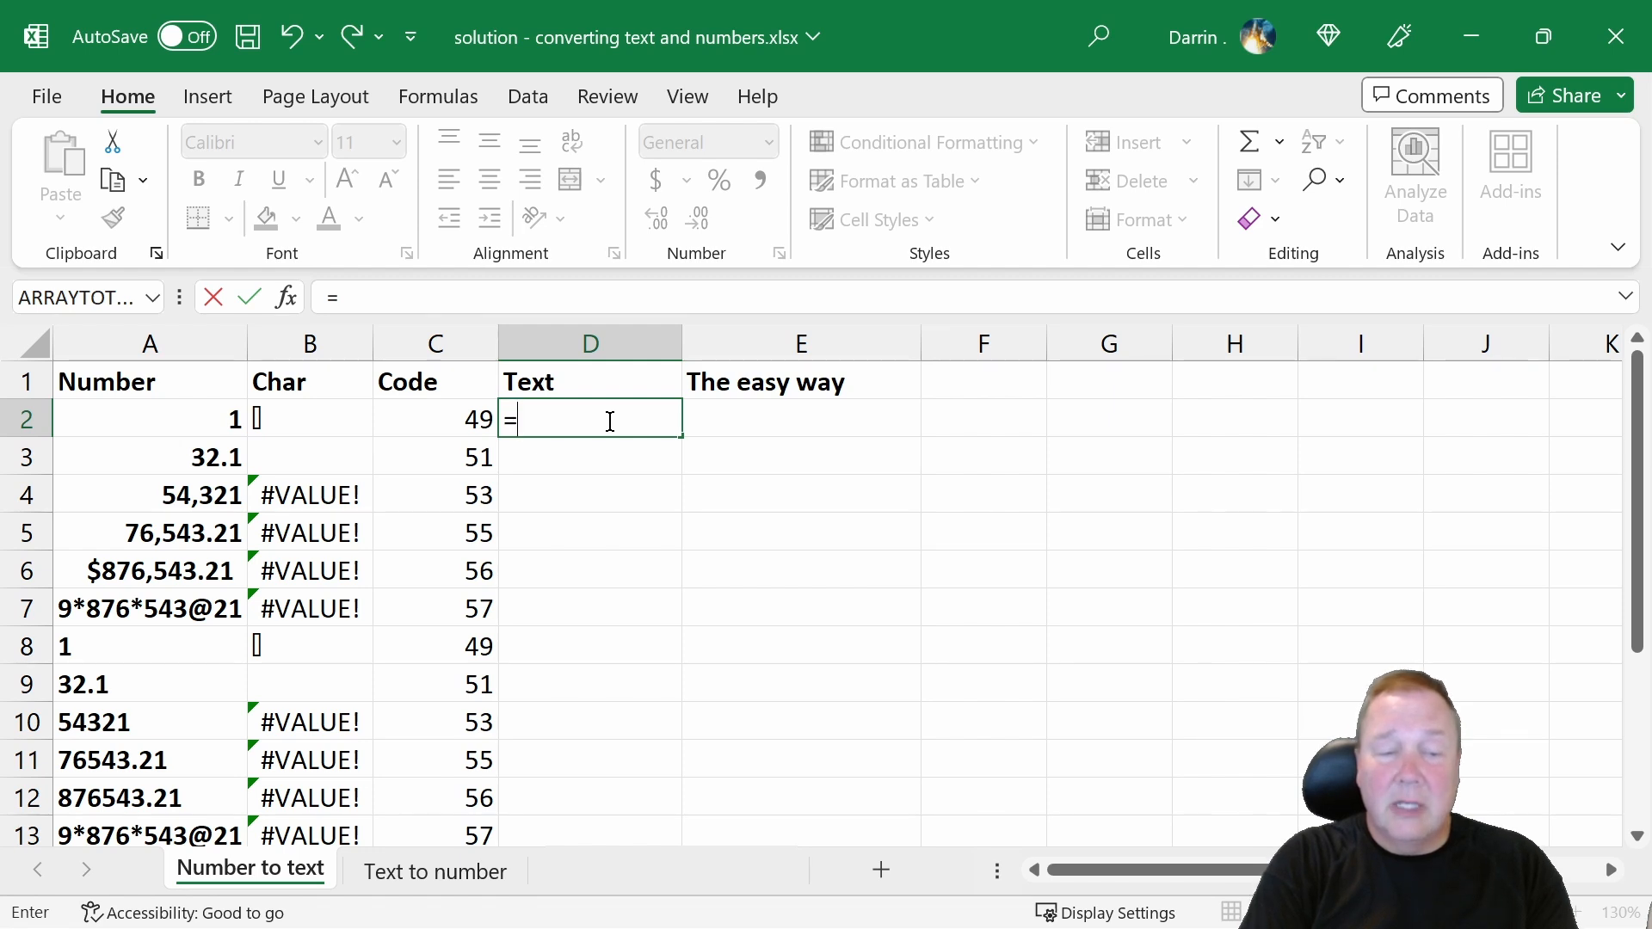
type("text")
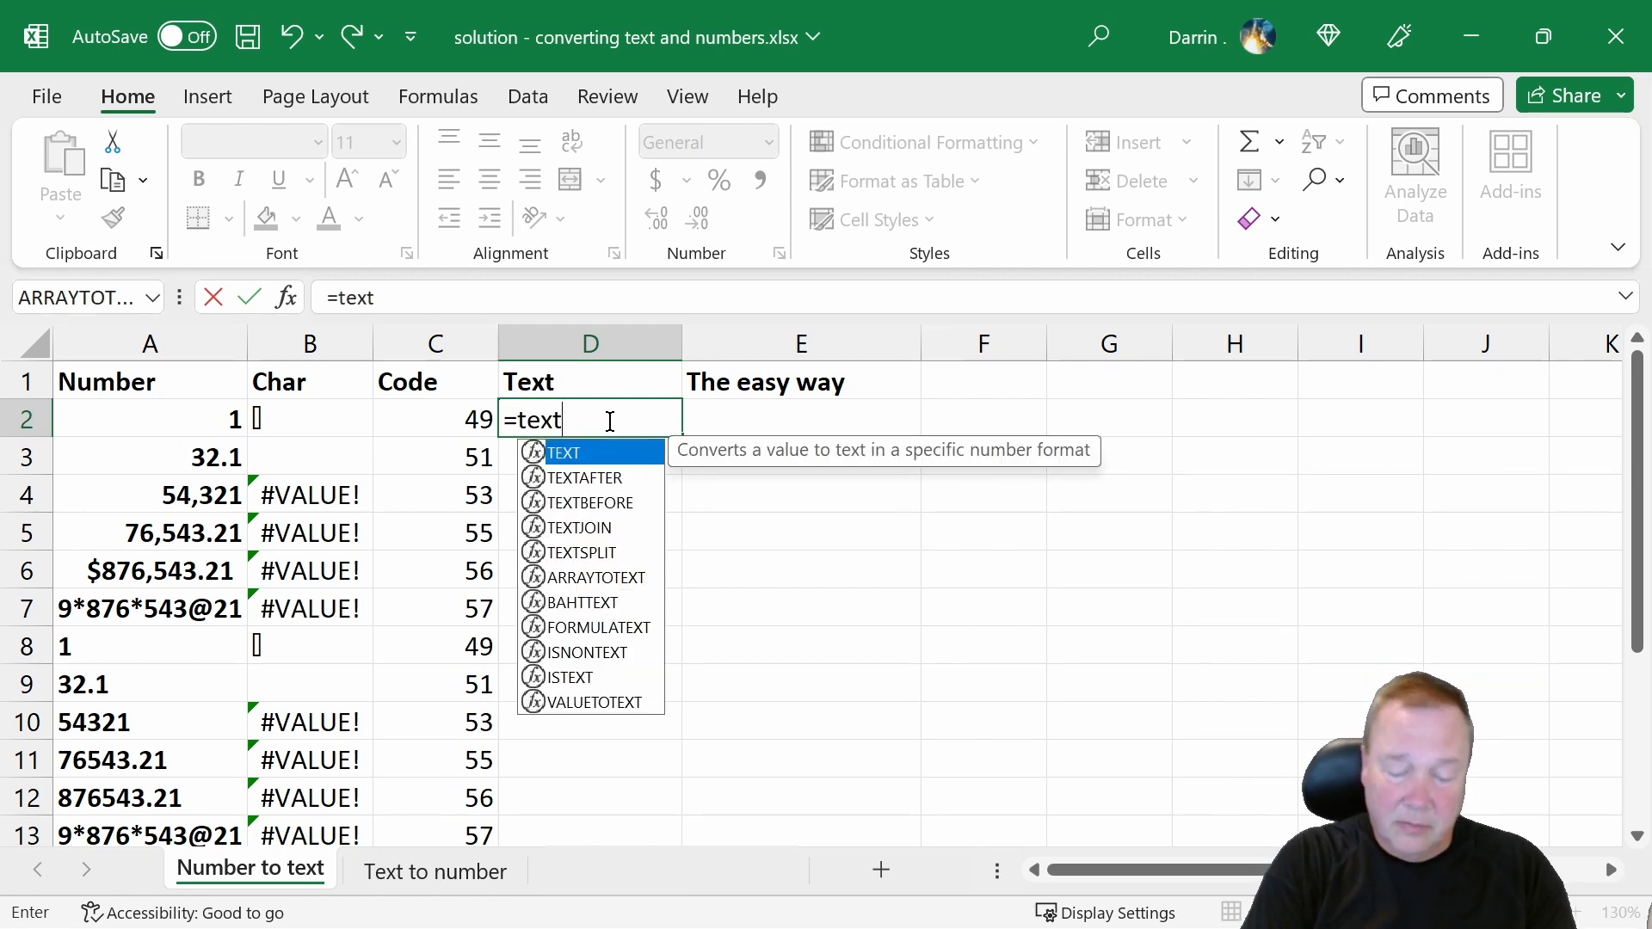
type("(a2")
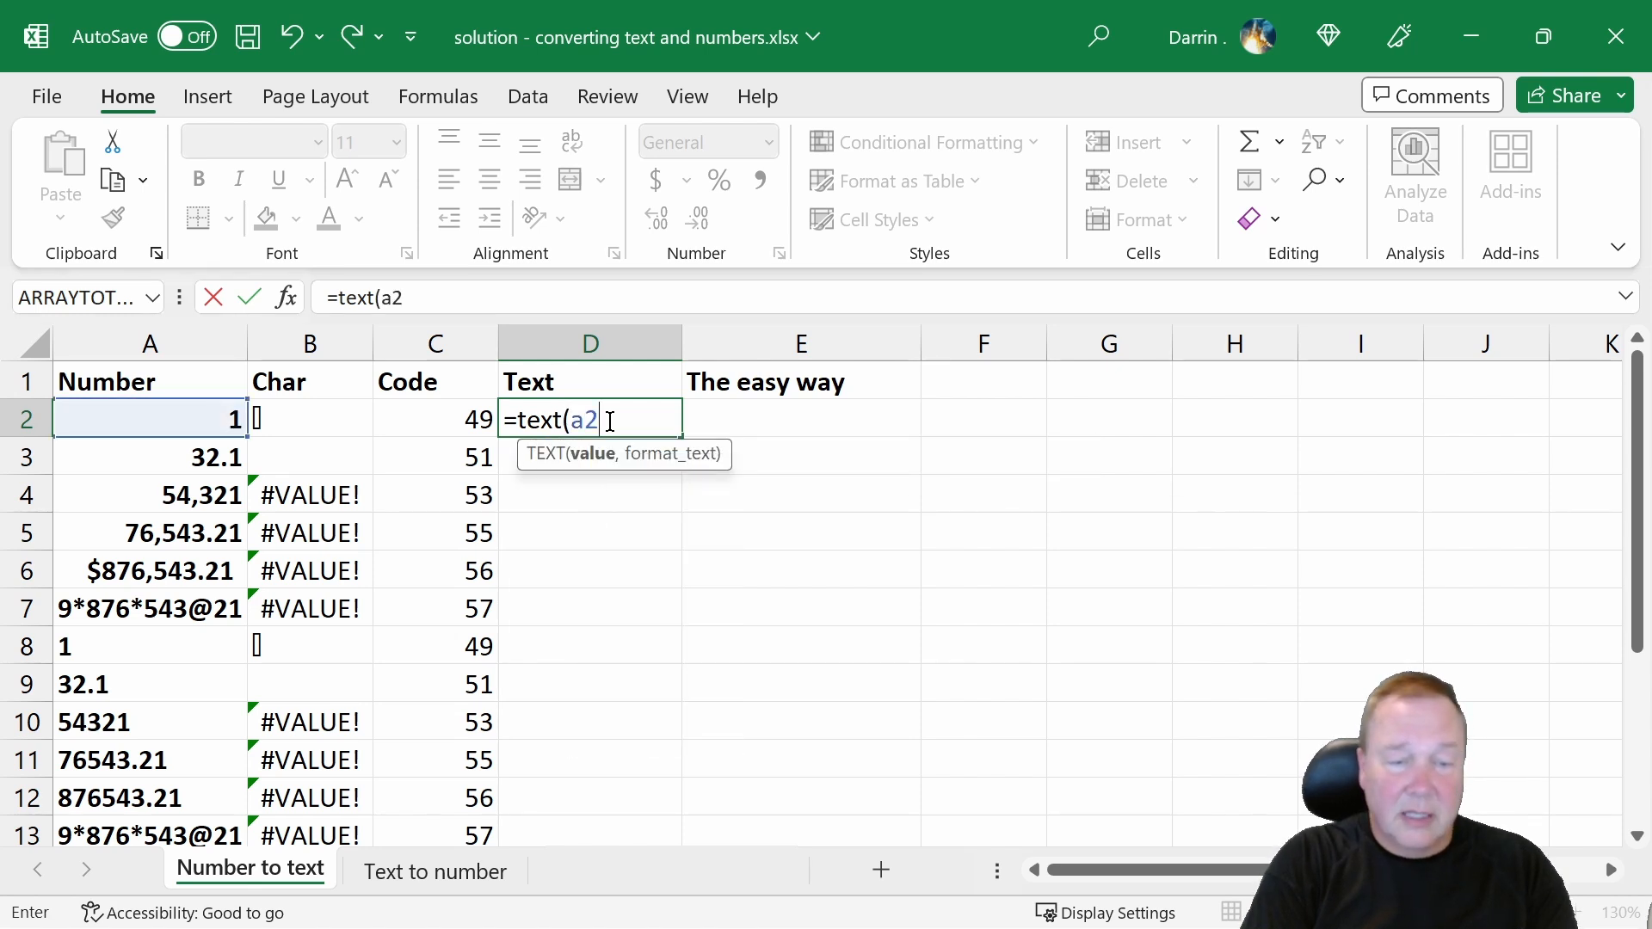
type(",")
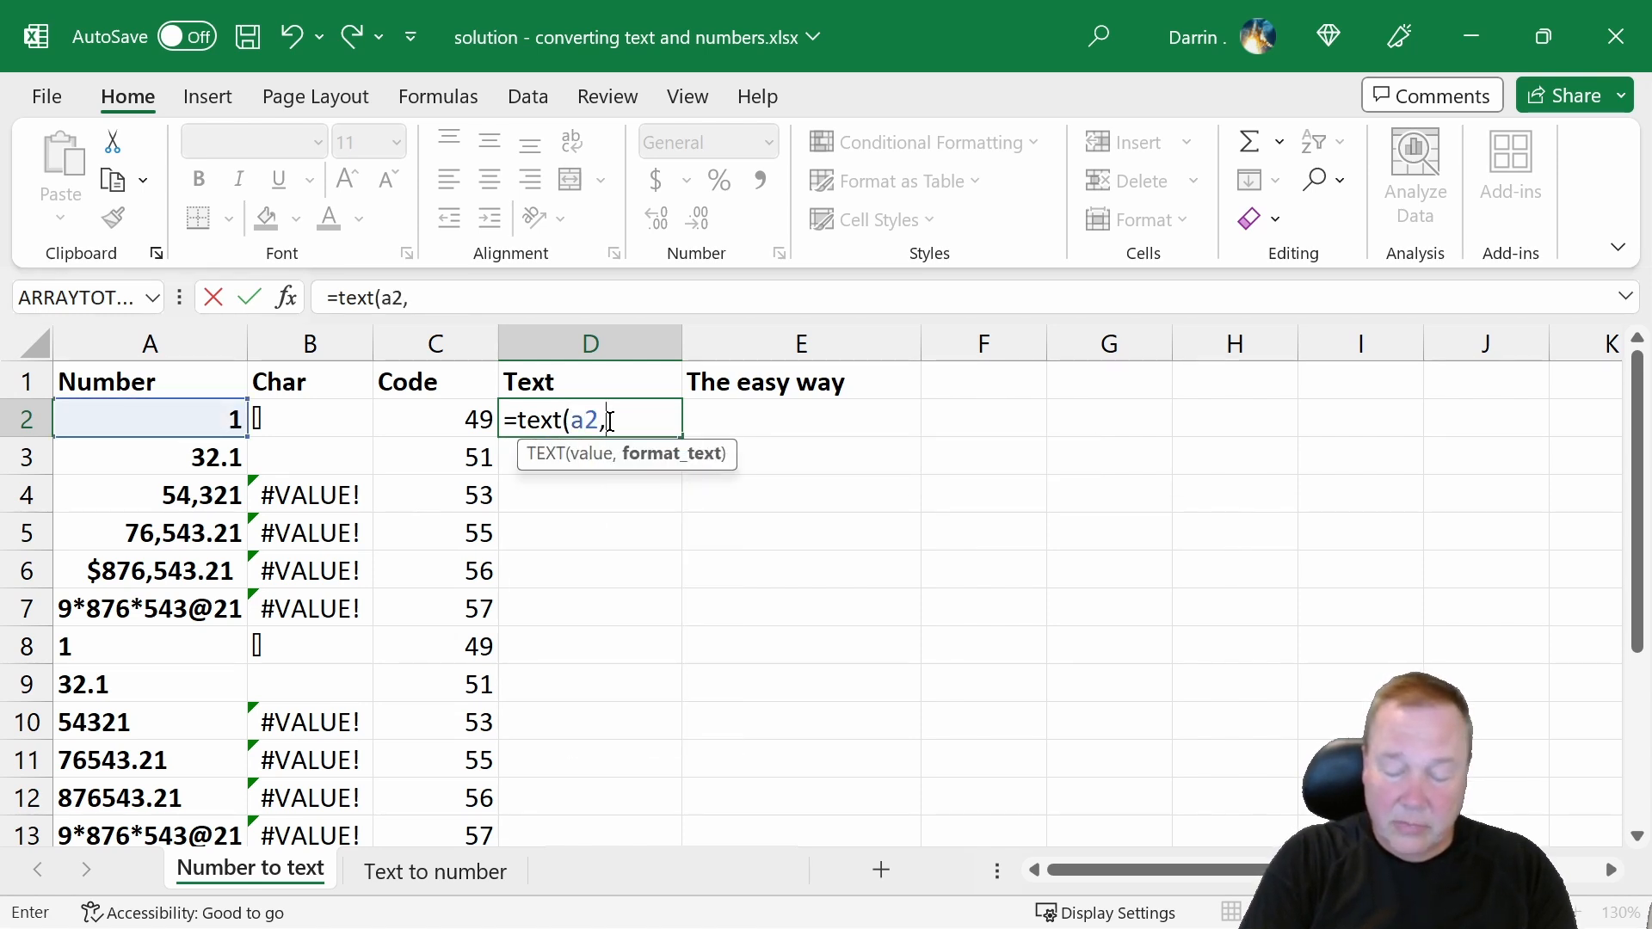
type("\"###")
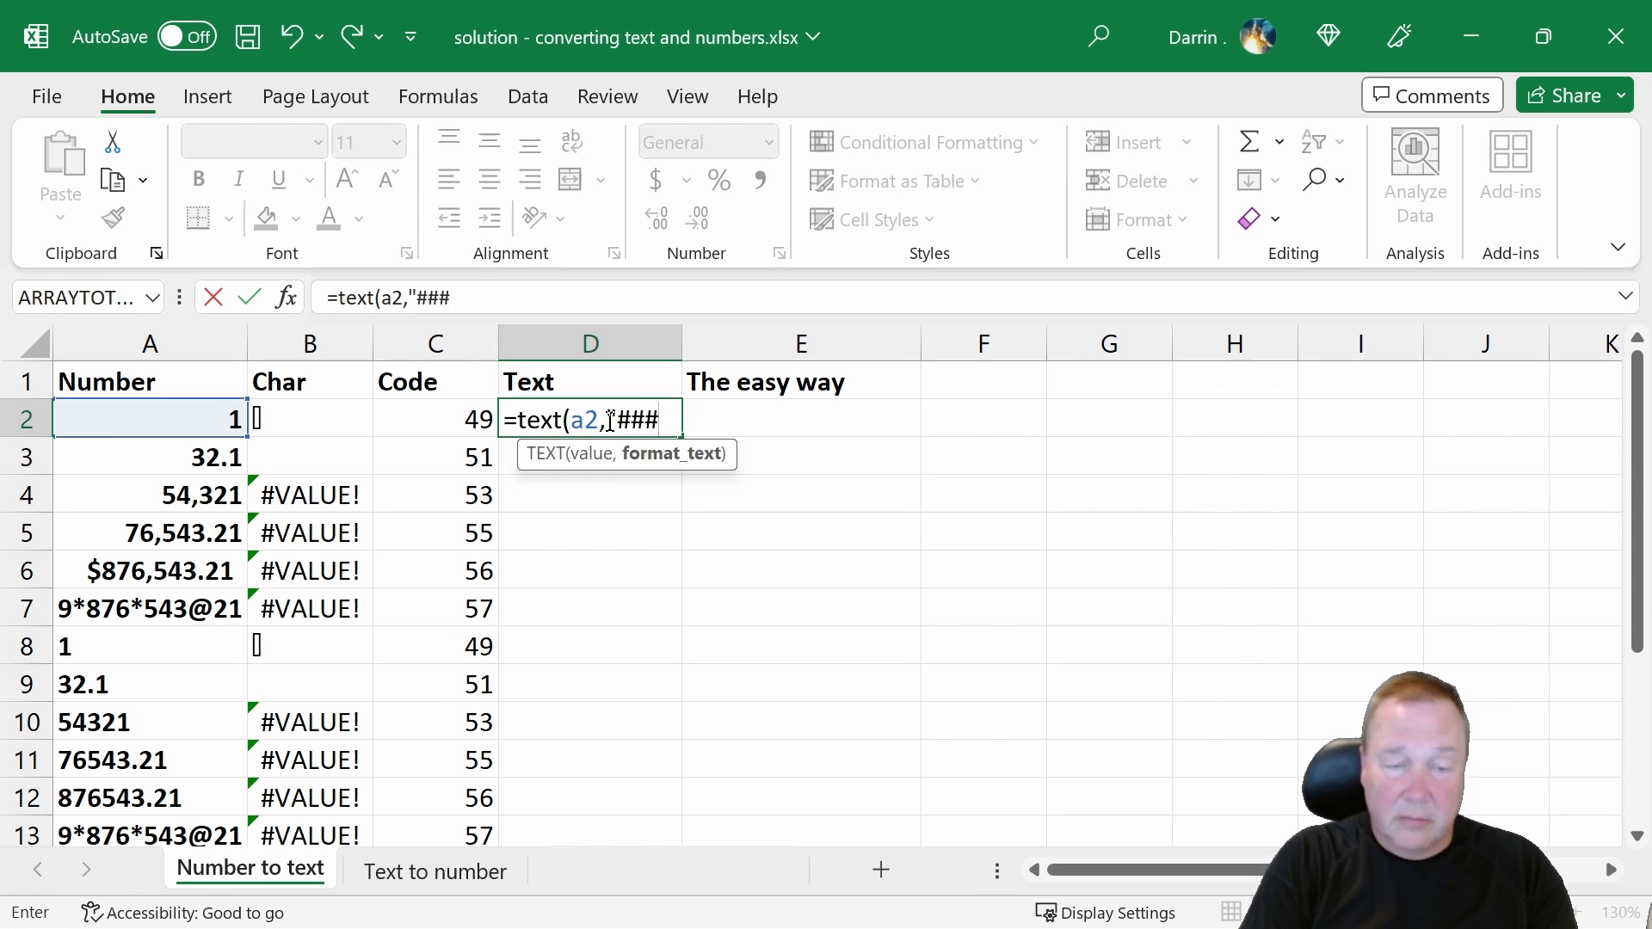
type("\"")
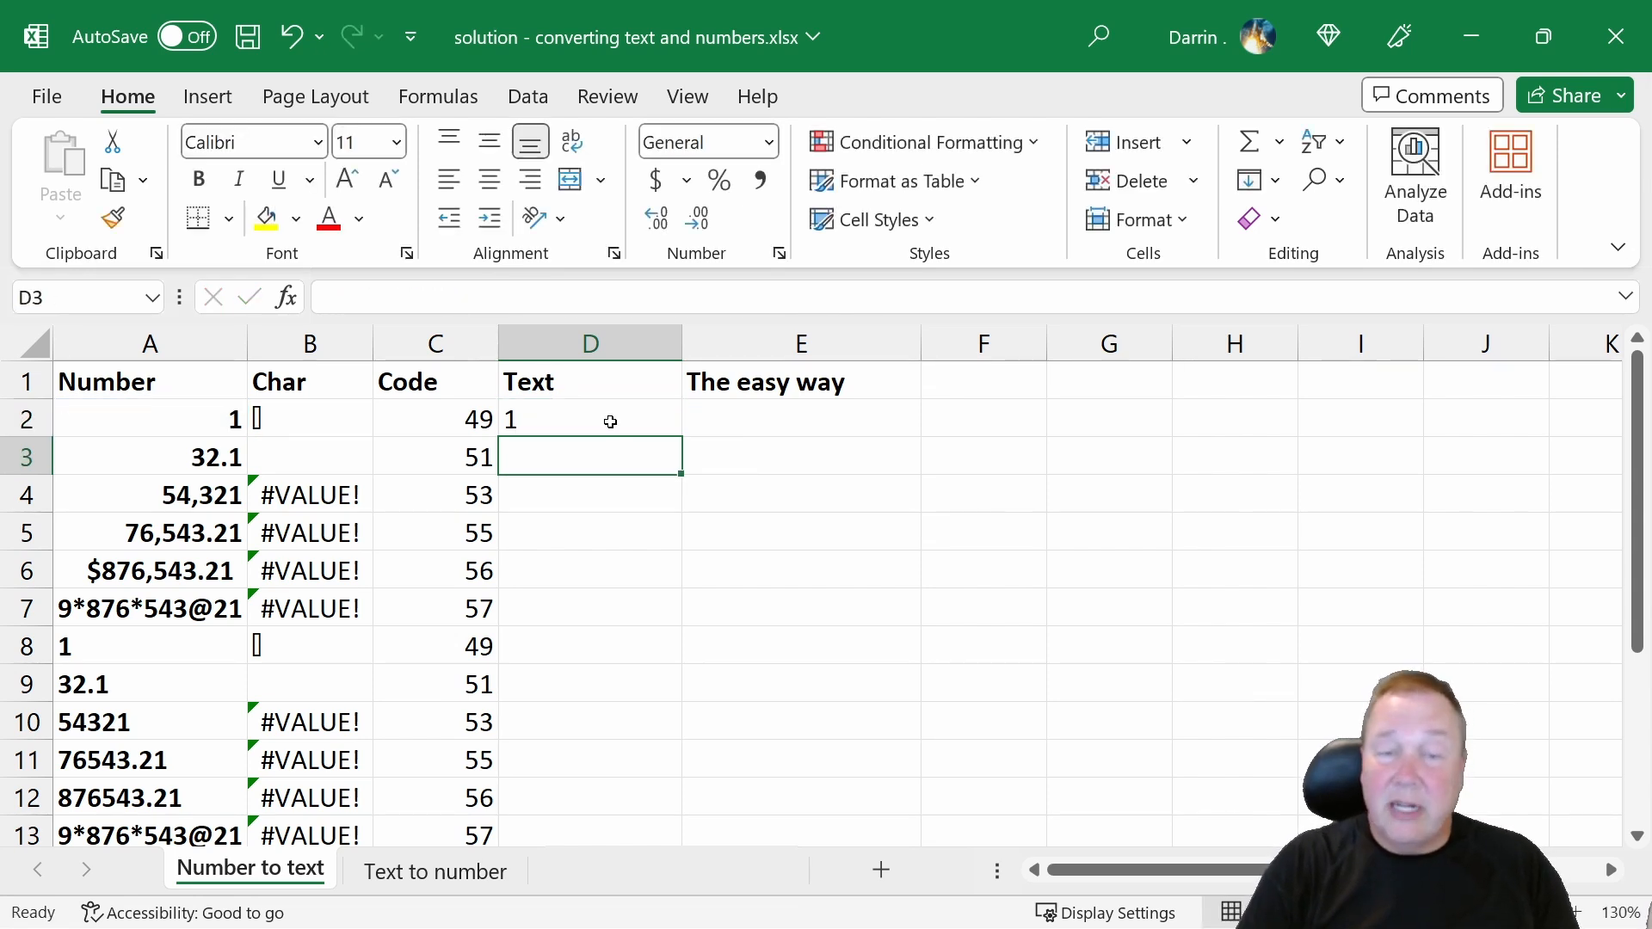
left_click(588, 418)
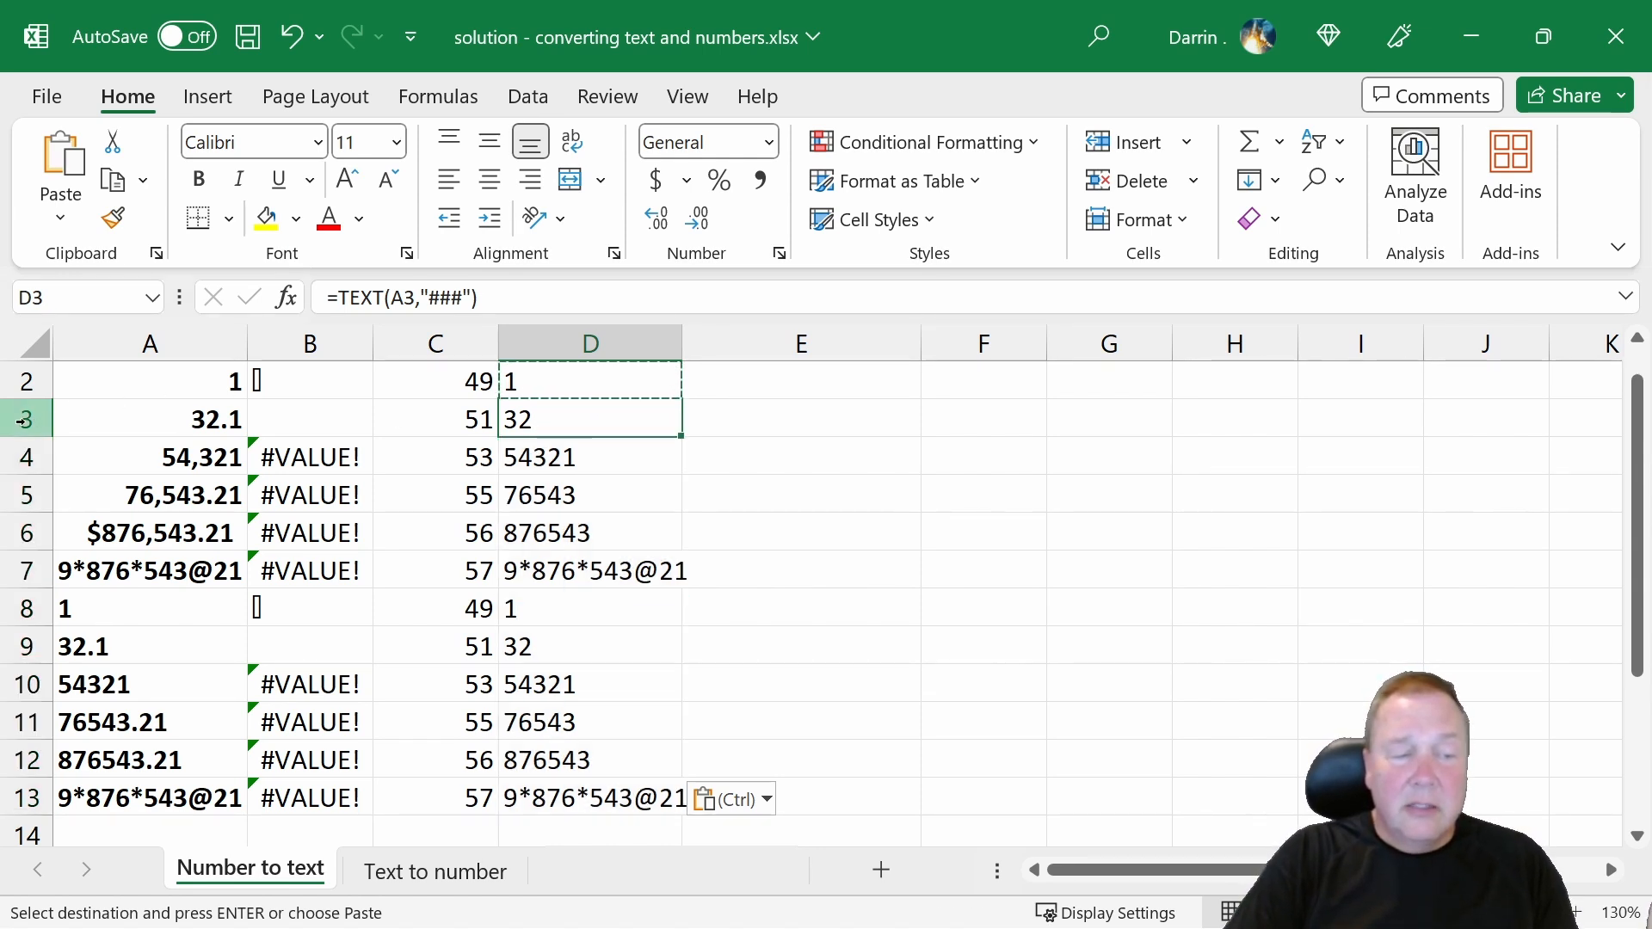
left_click(150, 419)
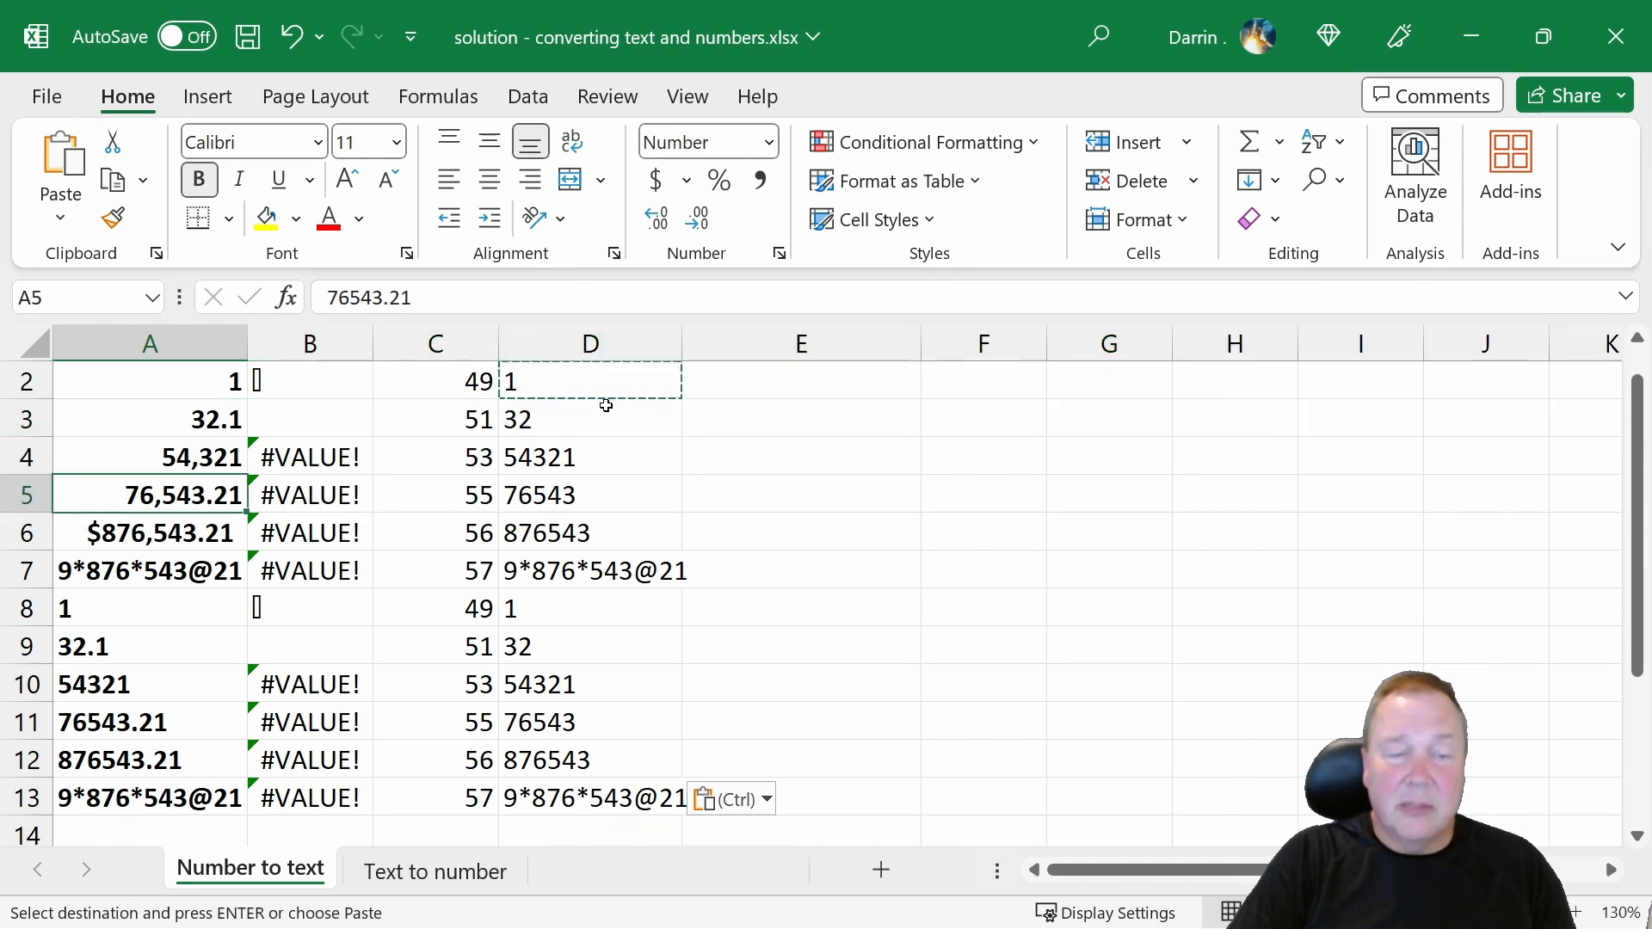
Step: Change the TEXT format to "###.#####" and paste it down D5:D13, showing values like 76543.21
key("Escape")
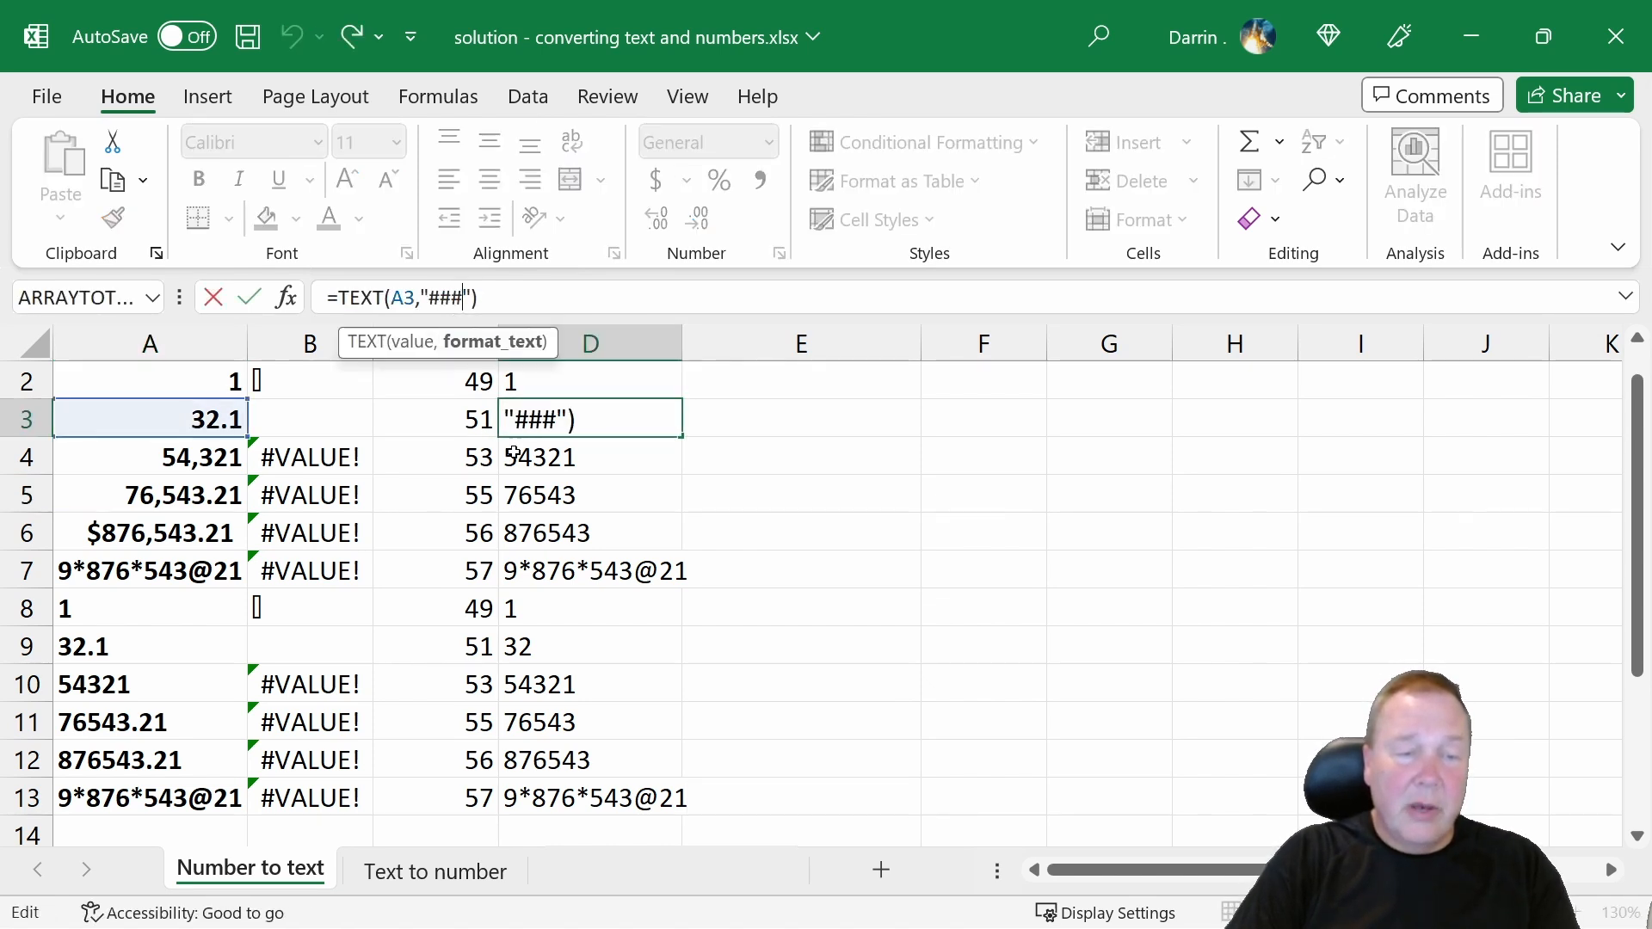
type(".")
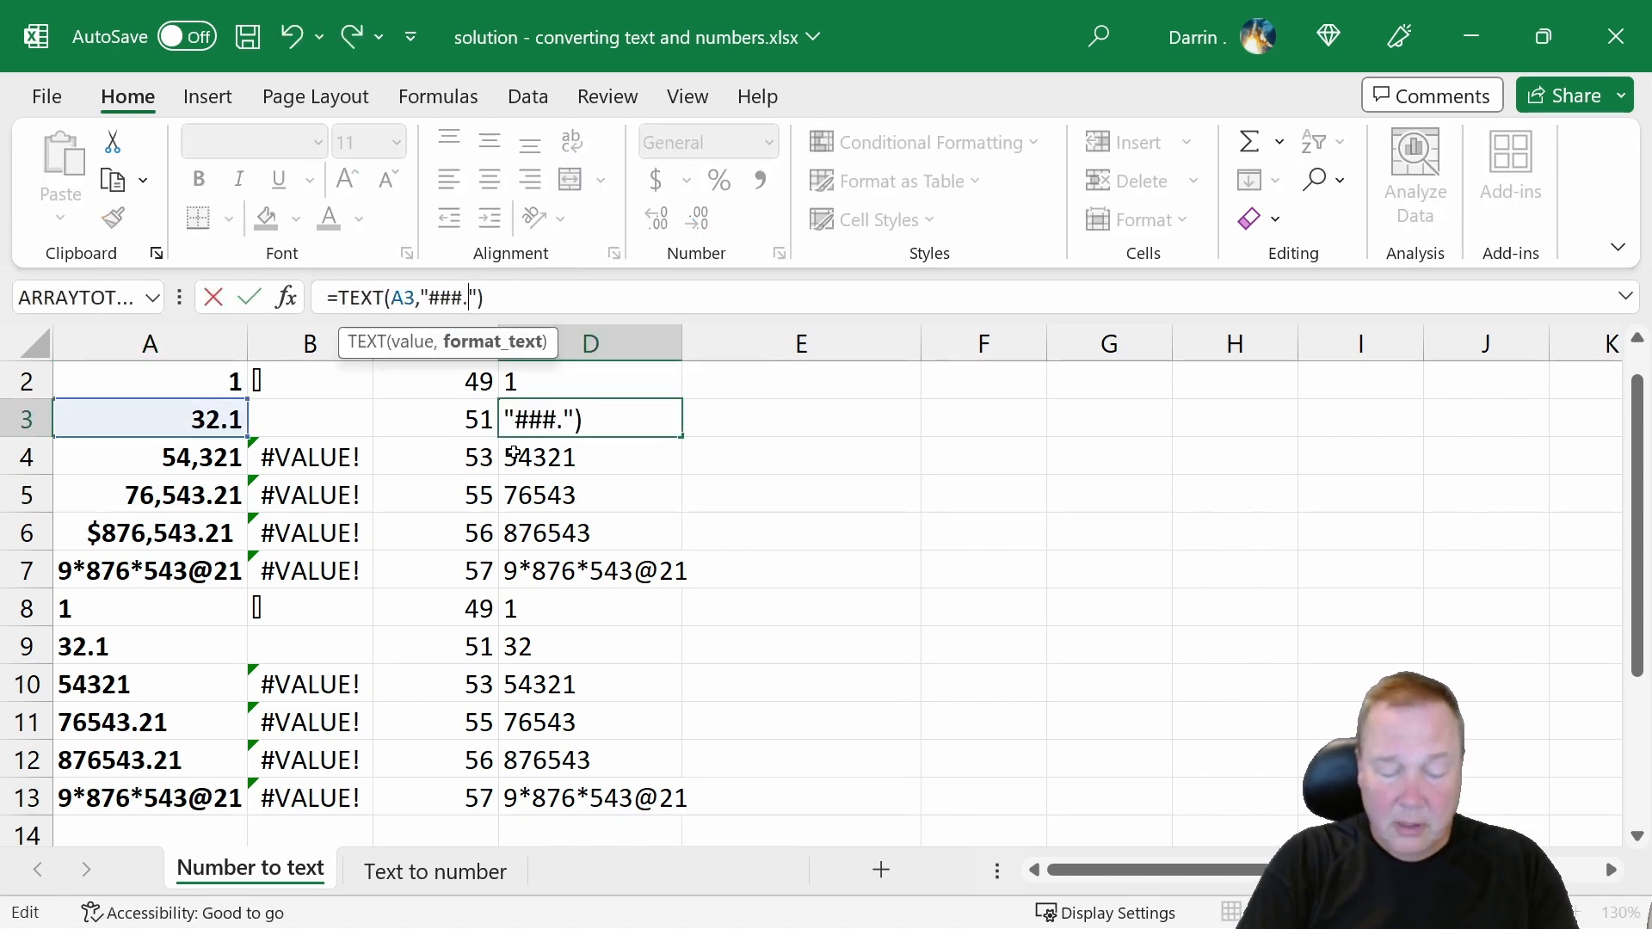
type("#")
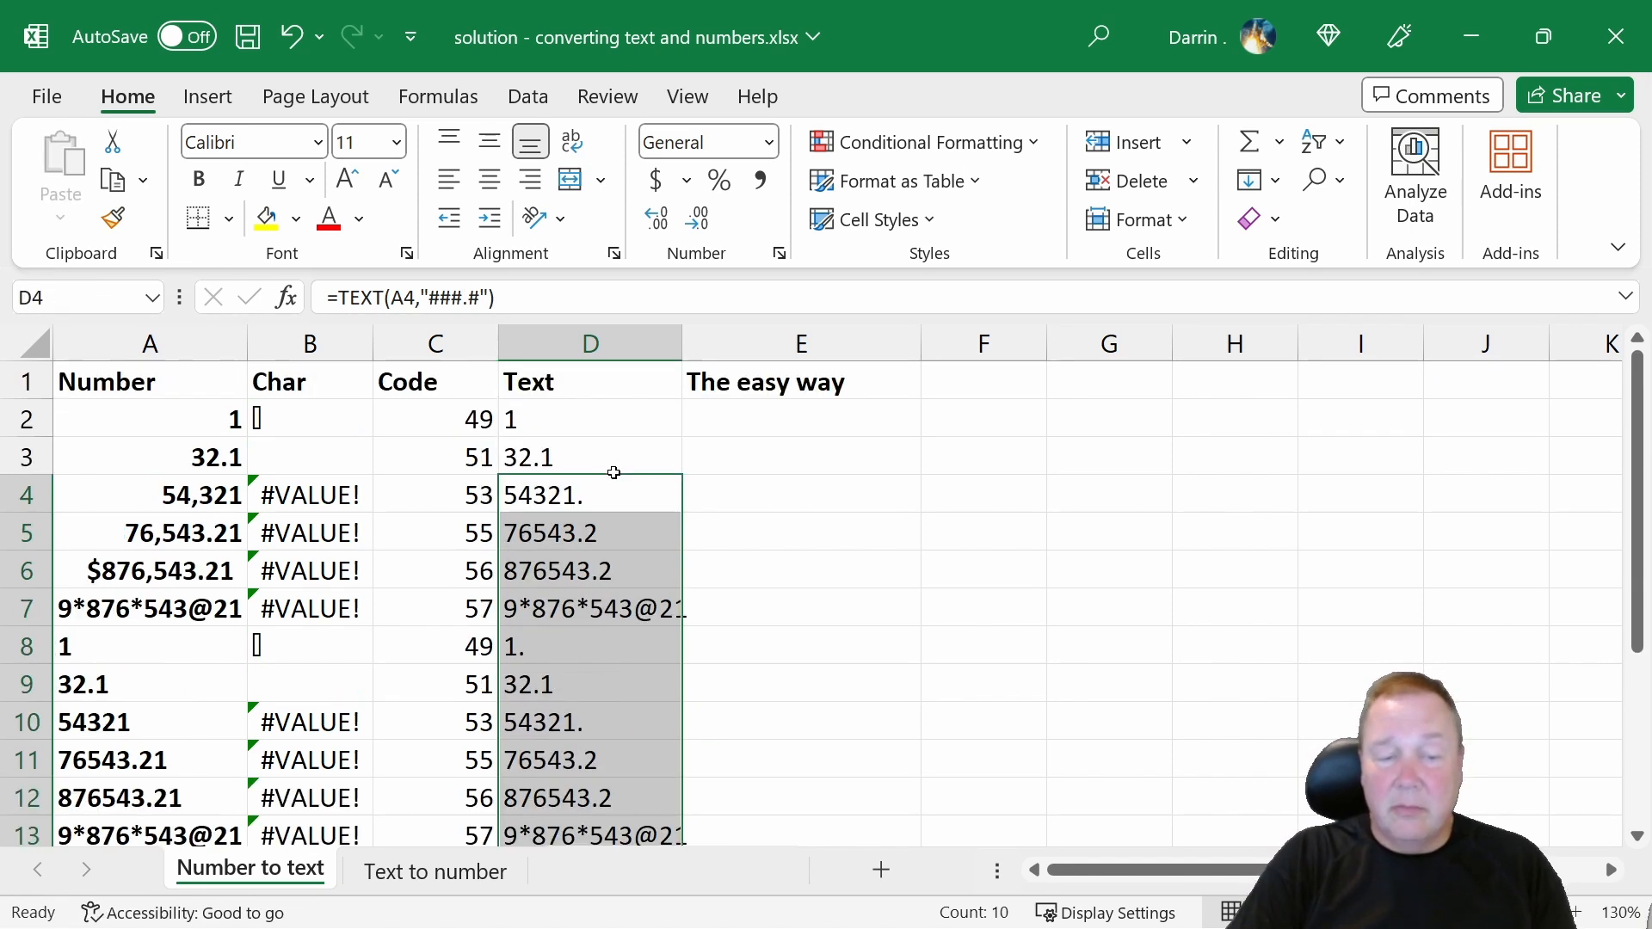
mouse_move(472, 297)
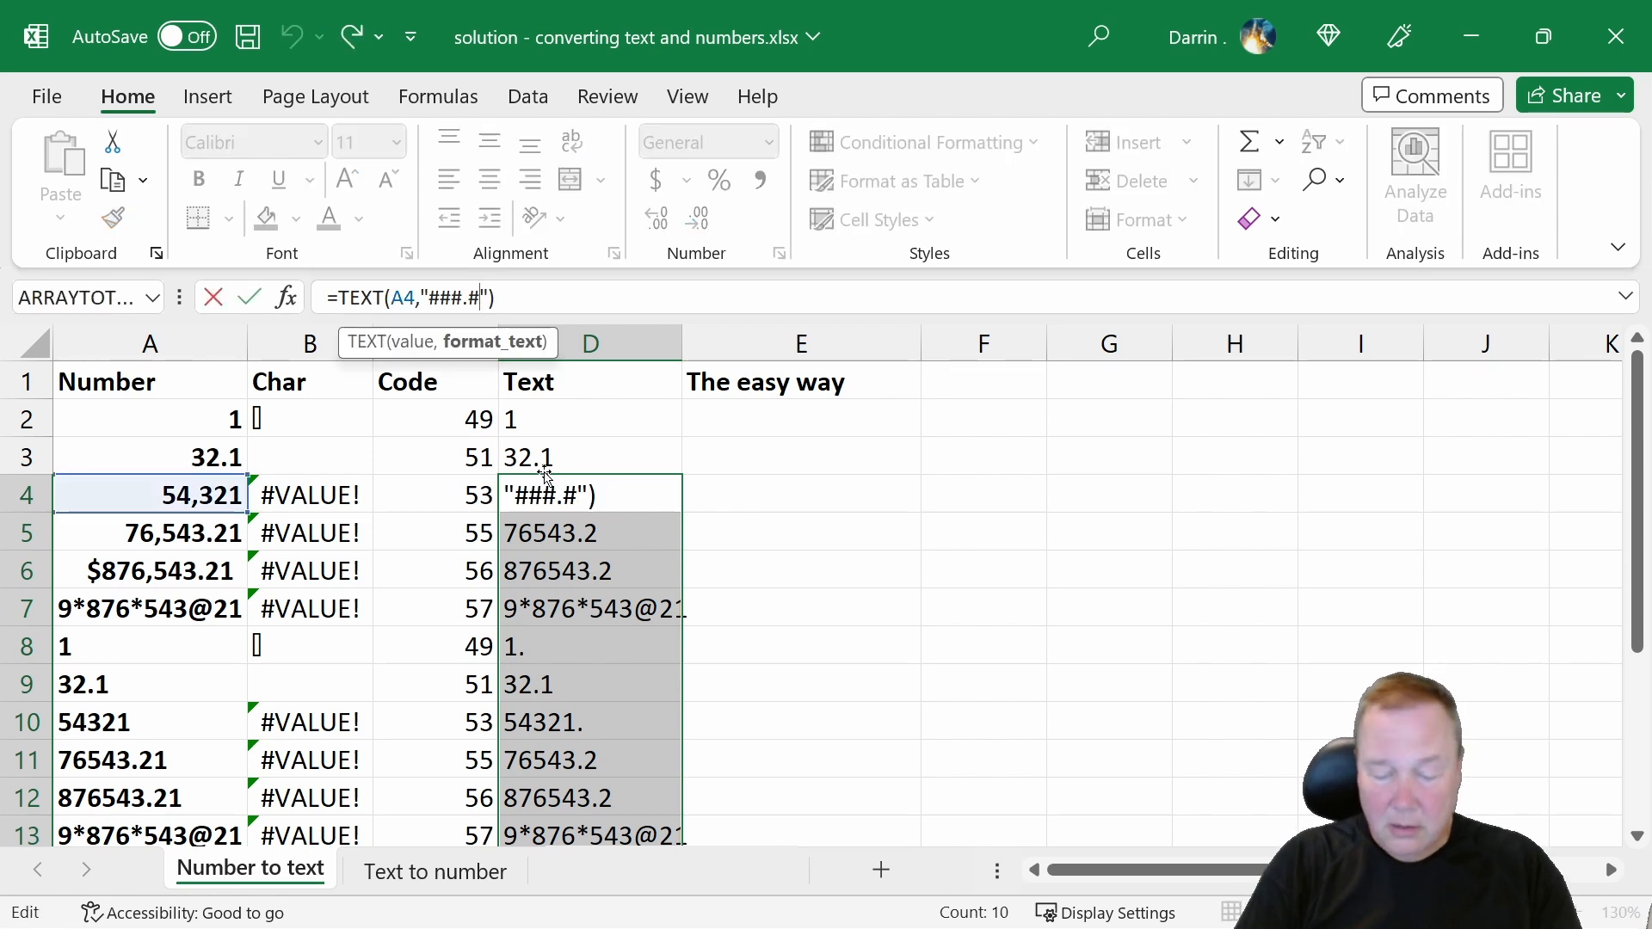
type("####")
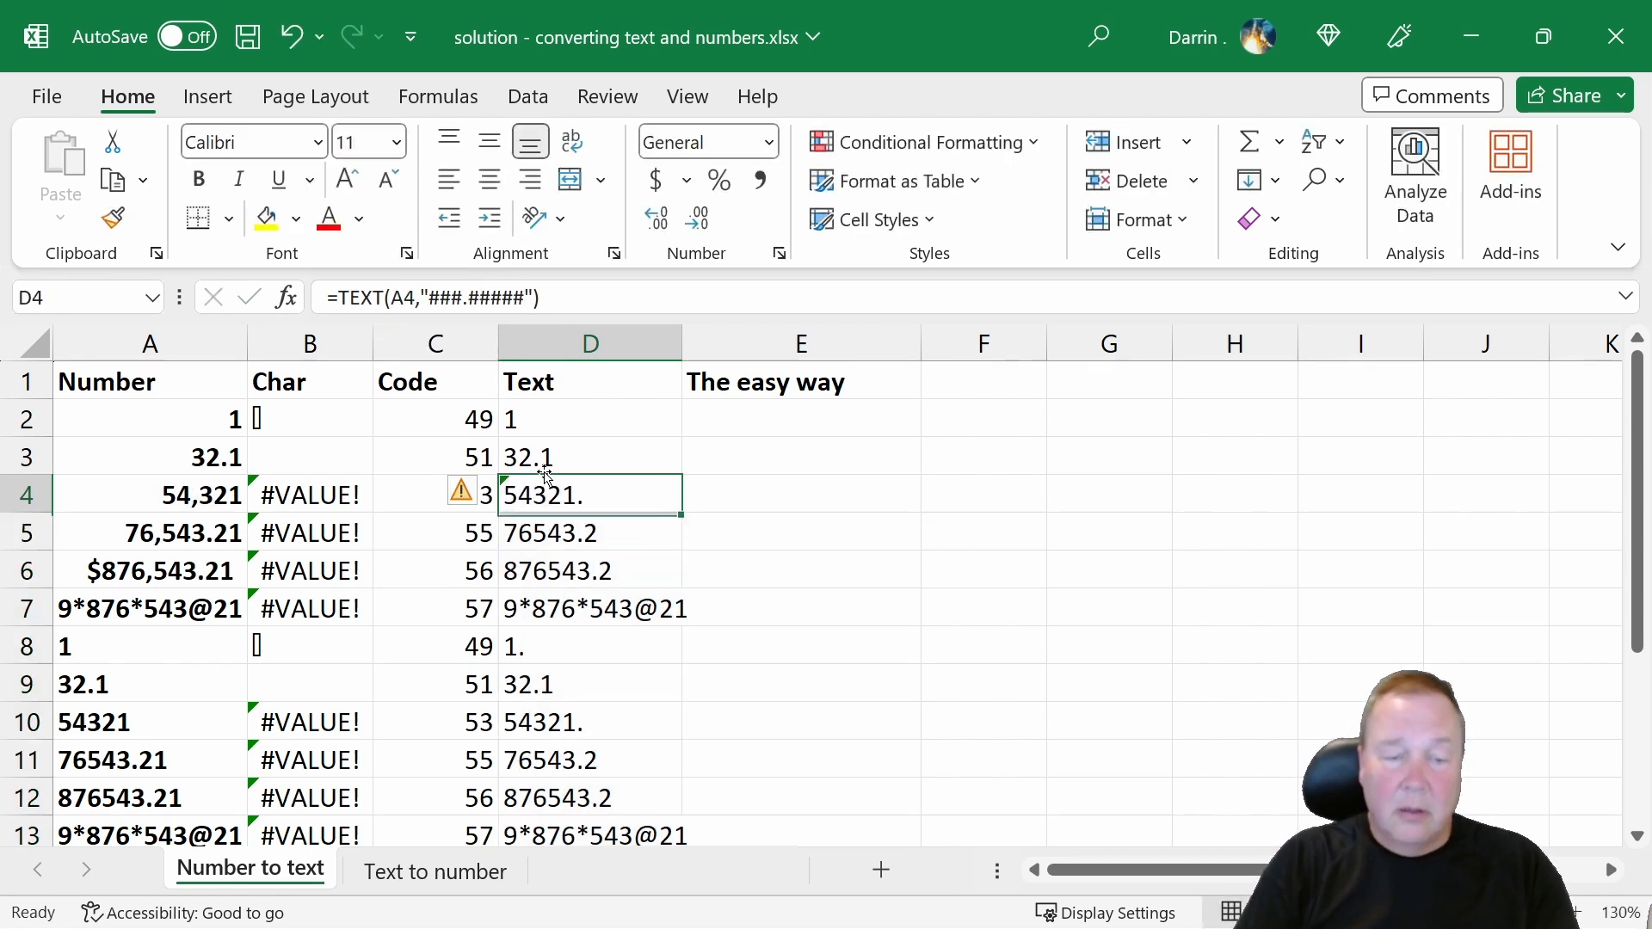
left_click_drag(590, 494, 590, 646)
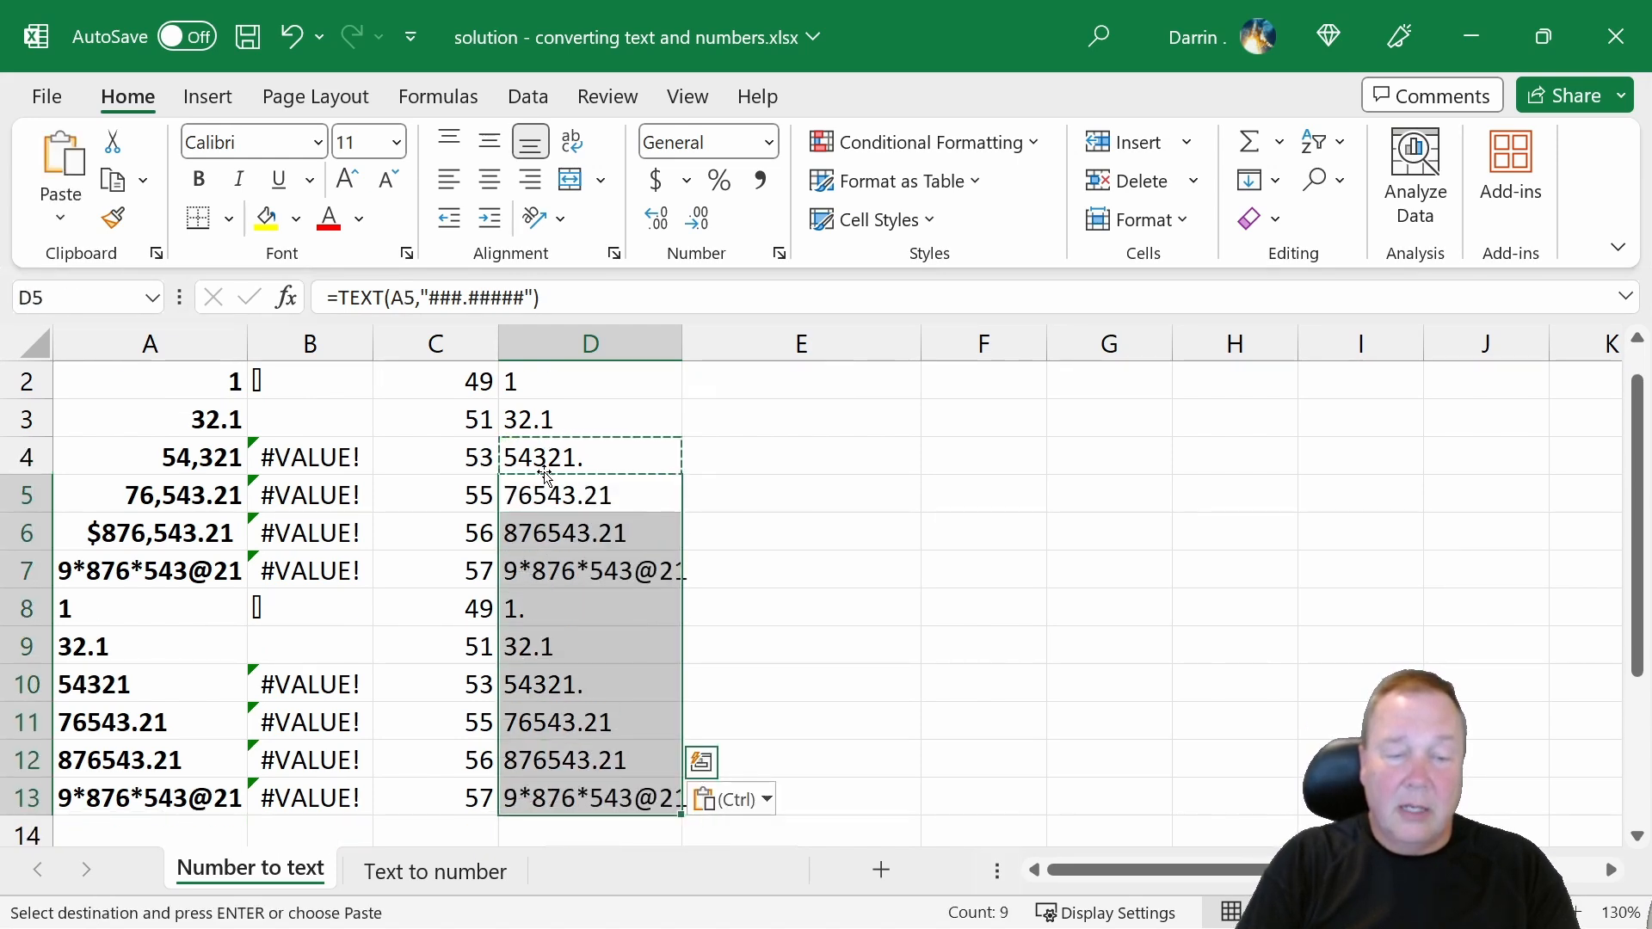
left_click(590, 456)
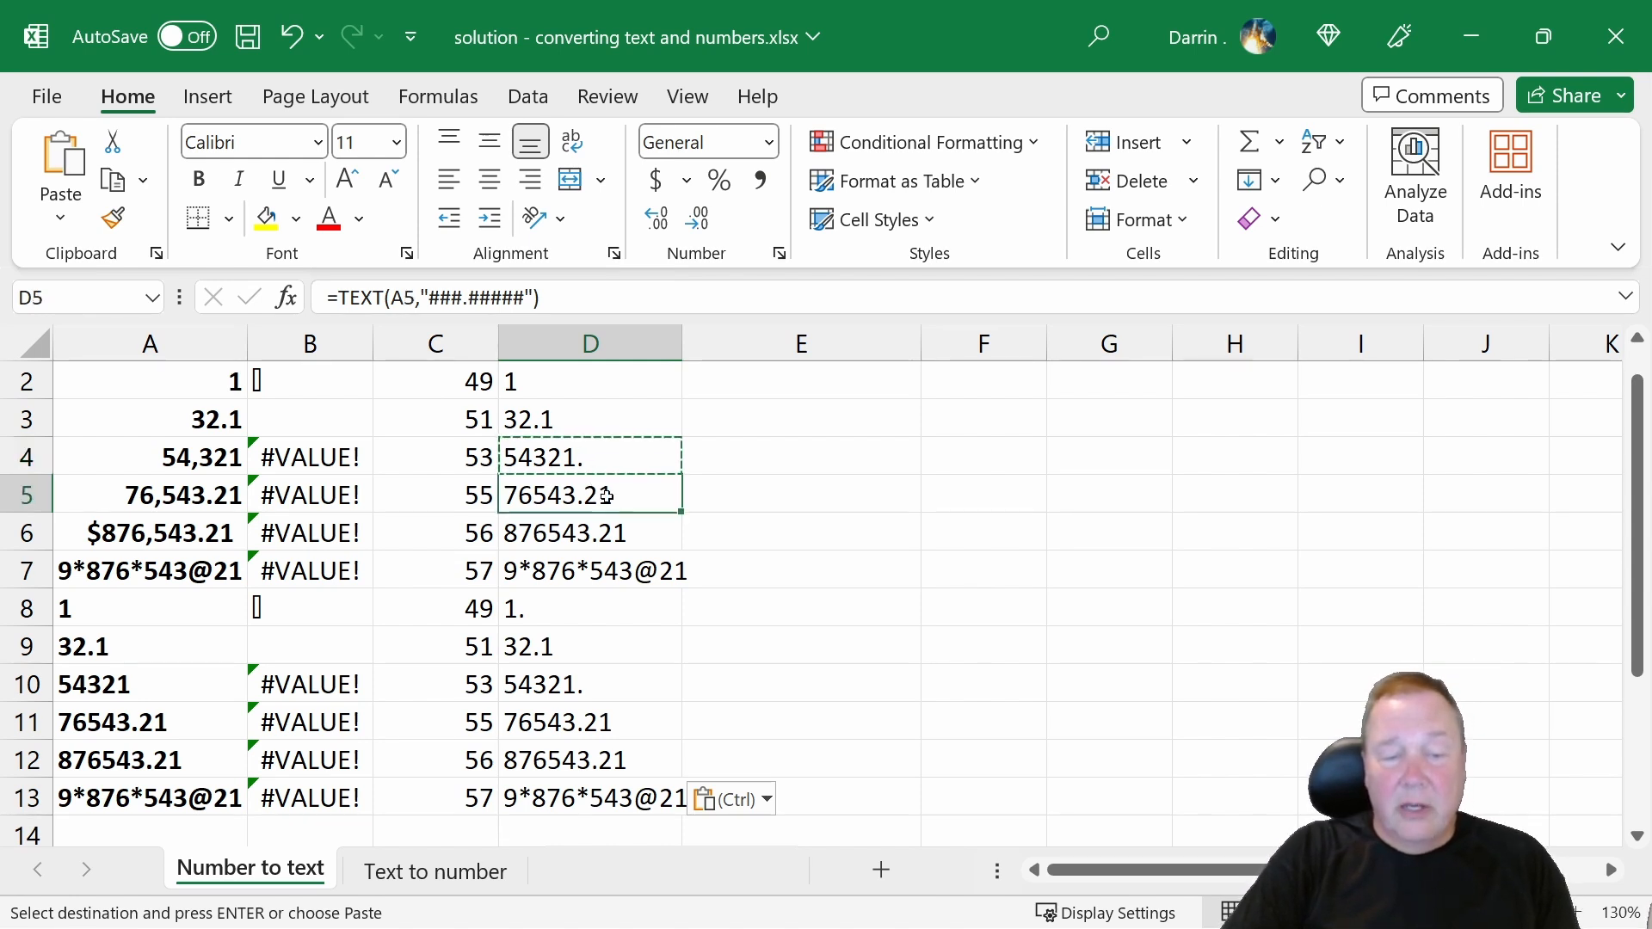
left_click(590, 531)
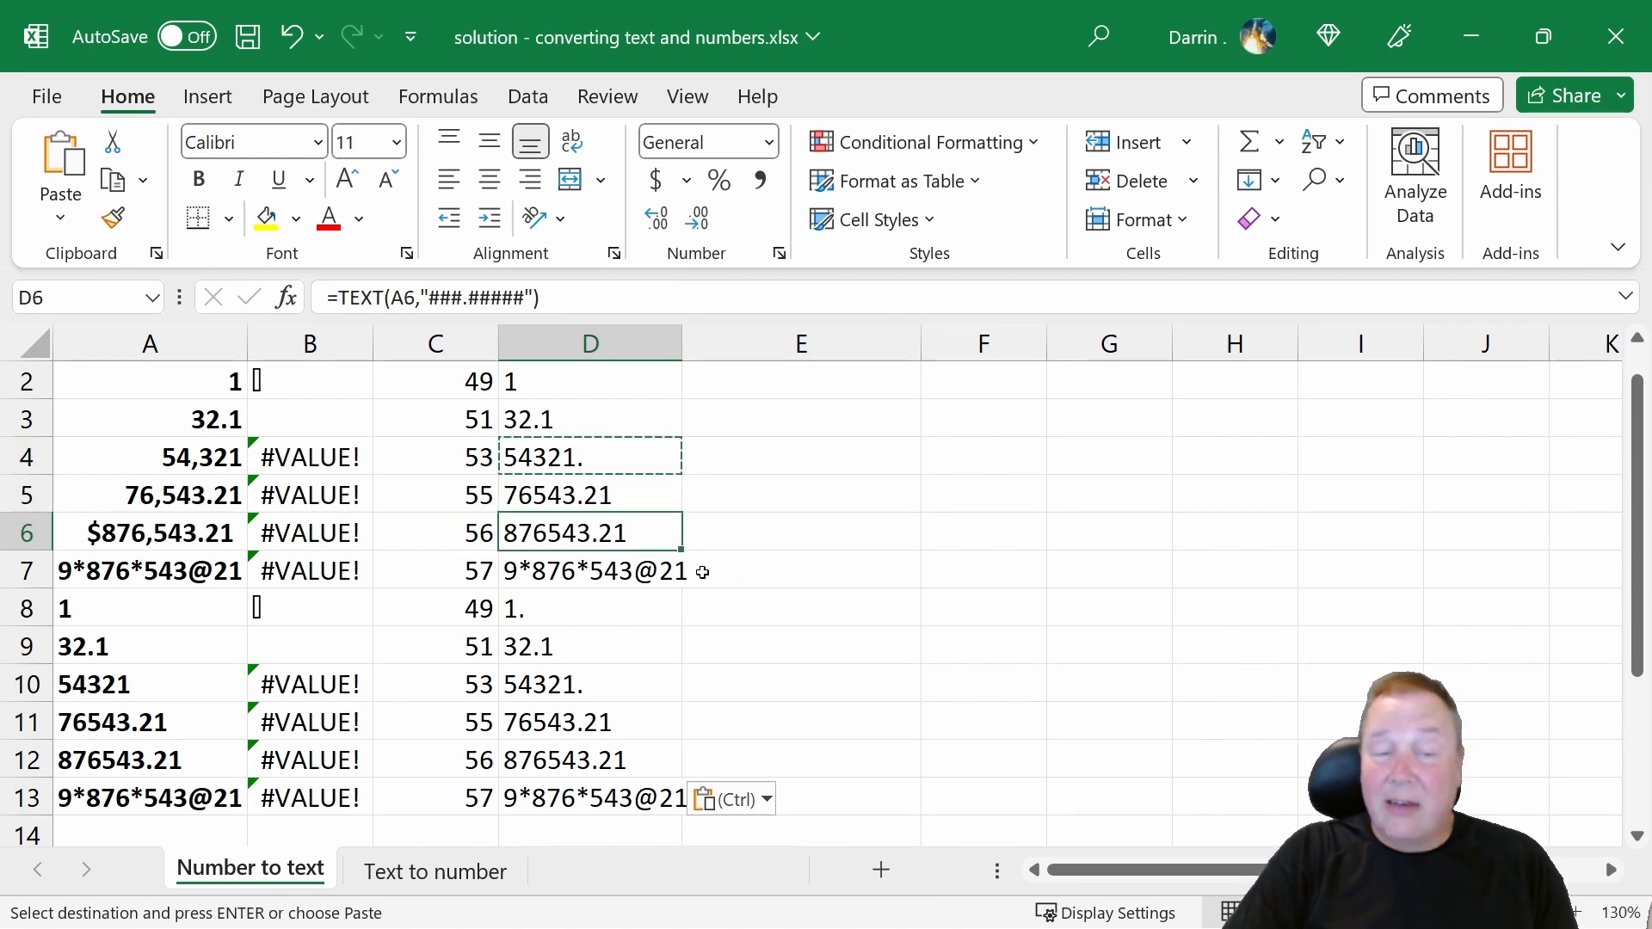
mouse_move(493, 297)
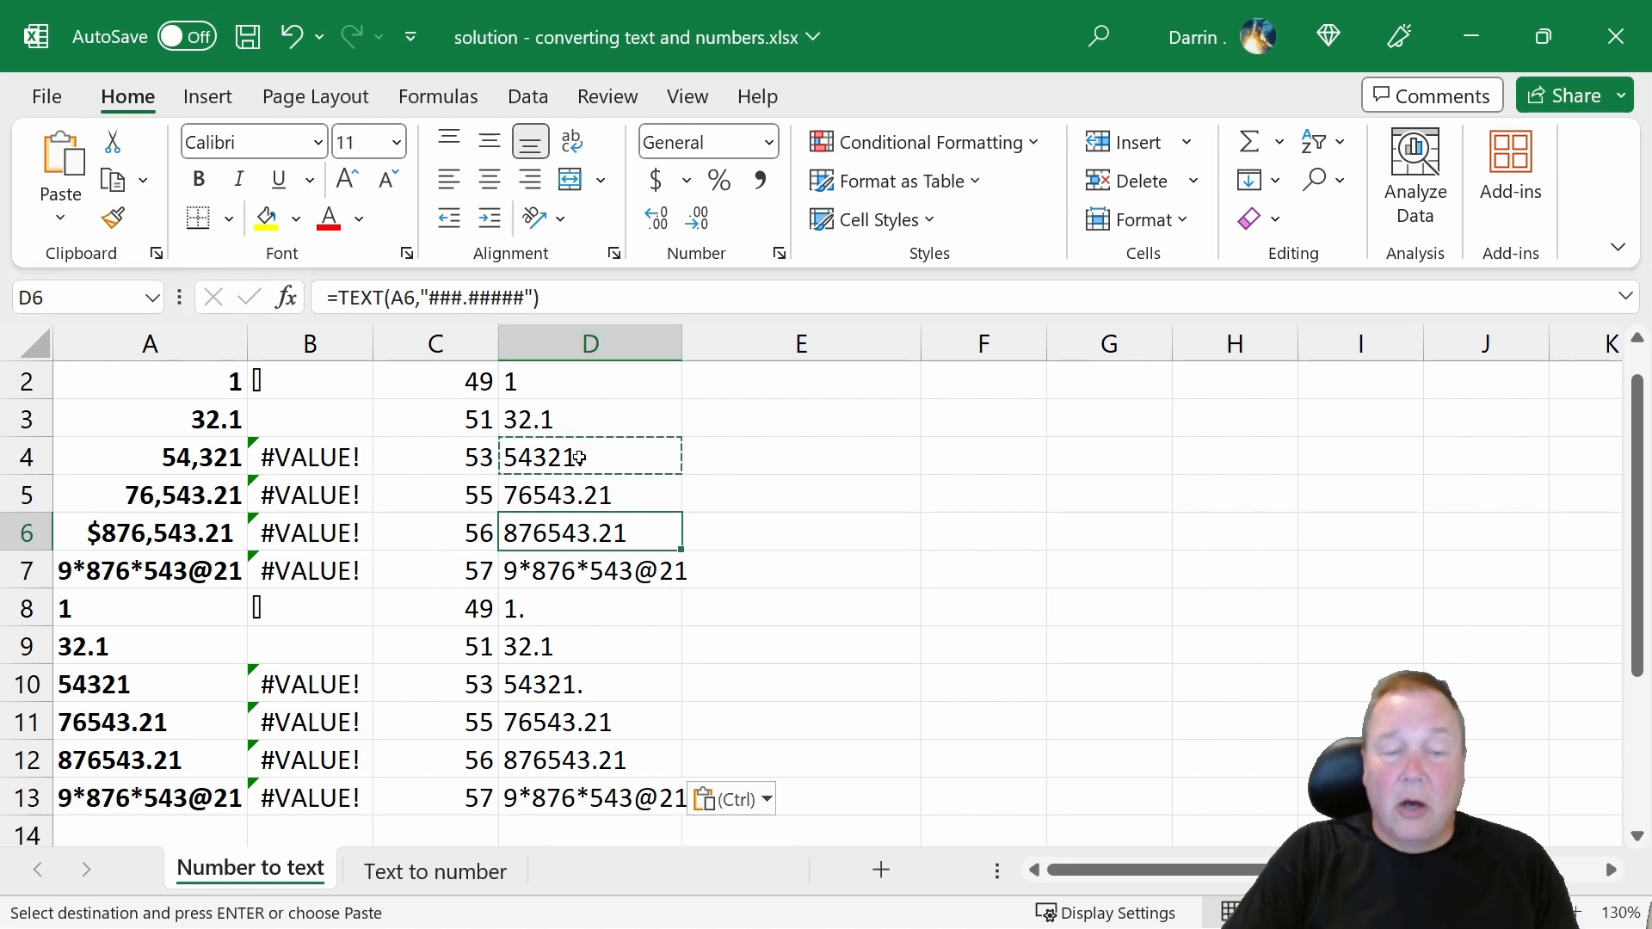
left_click(588, 456)
type("The easy way")
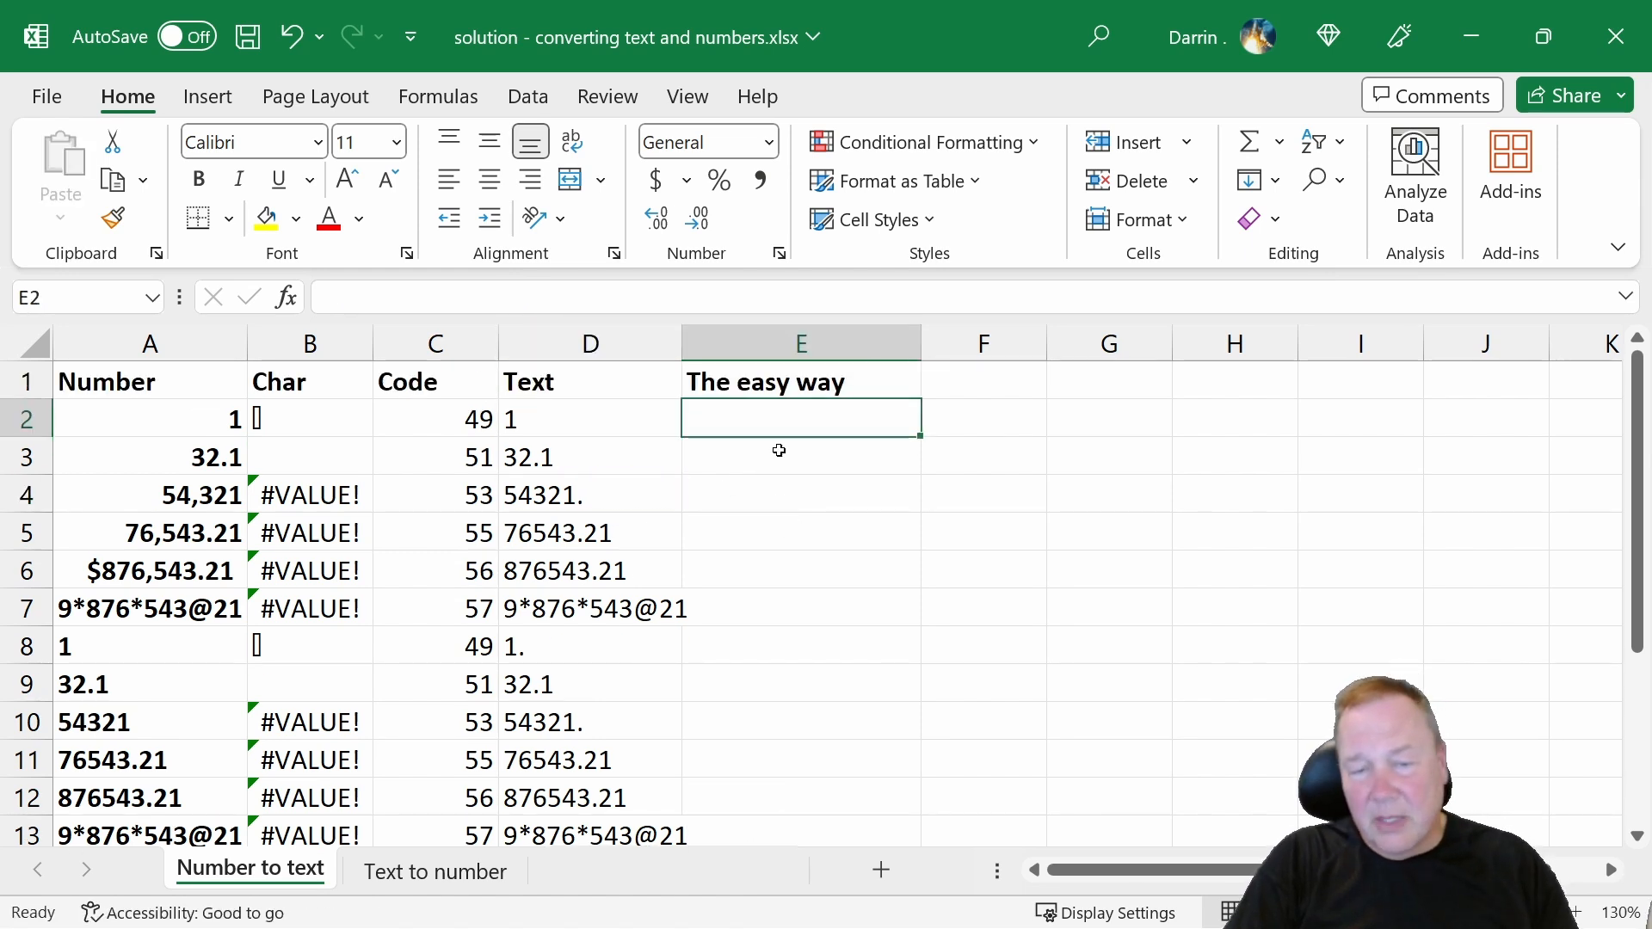
mouse_move(779, 404)
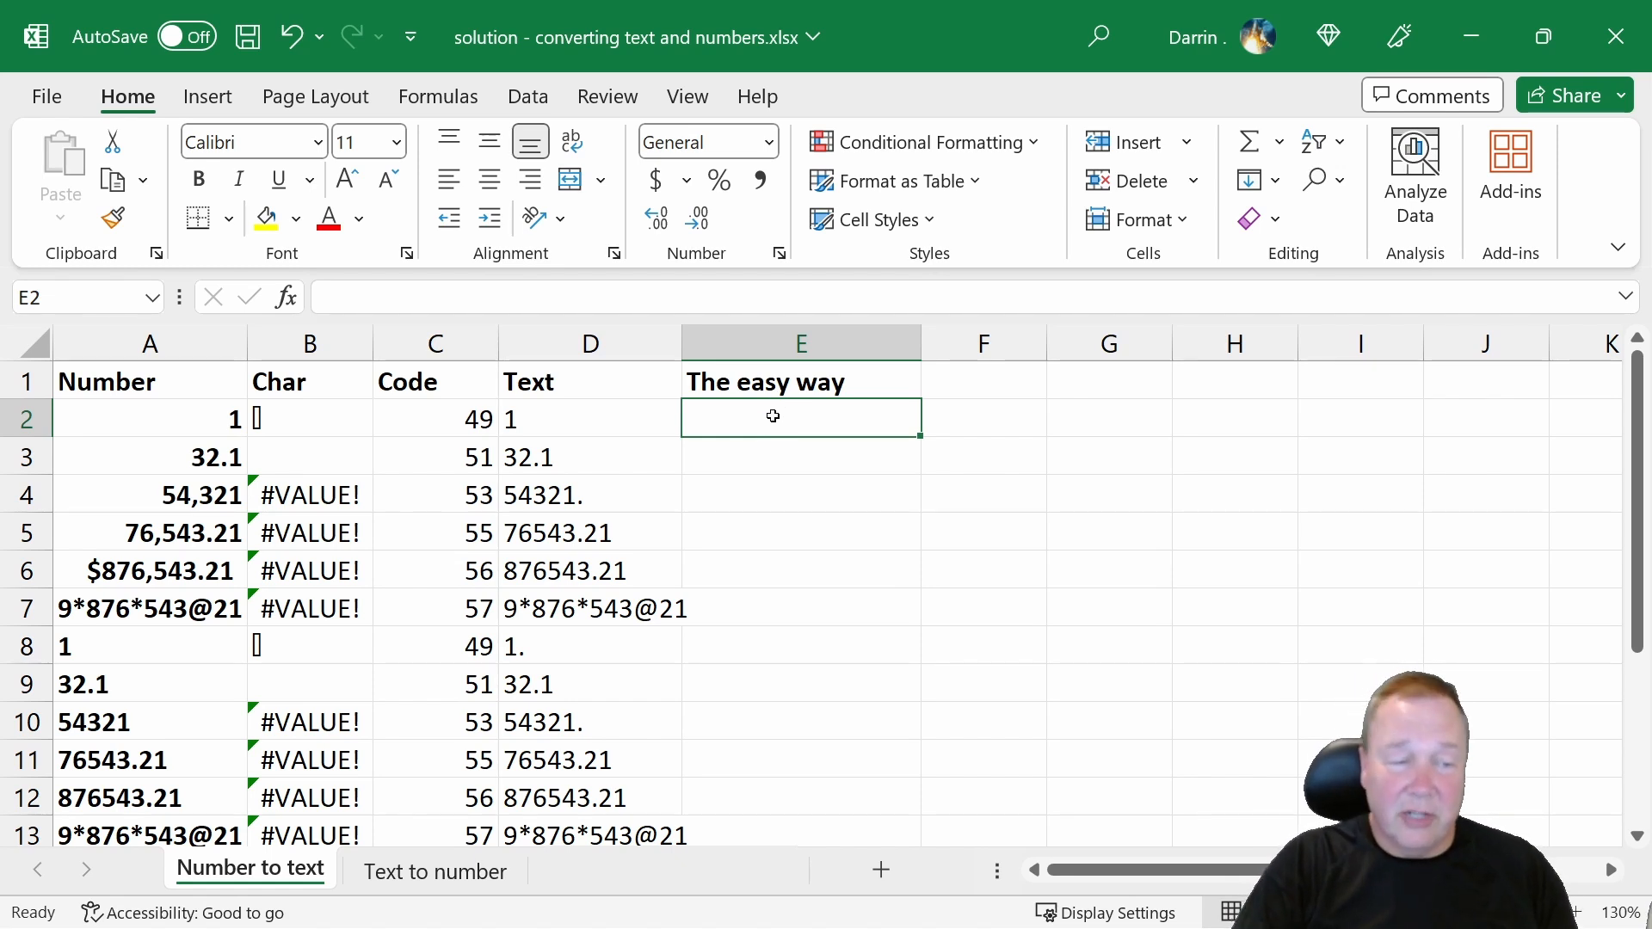
Step: Enter =A1&A2 in E2 under The easy way, showing Number1
type("=")
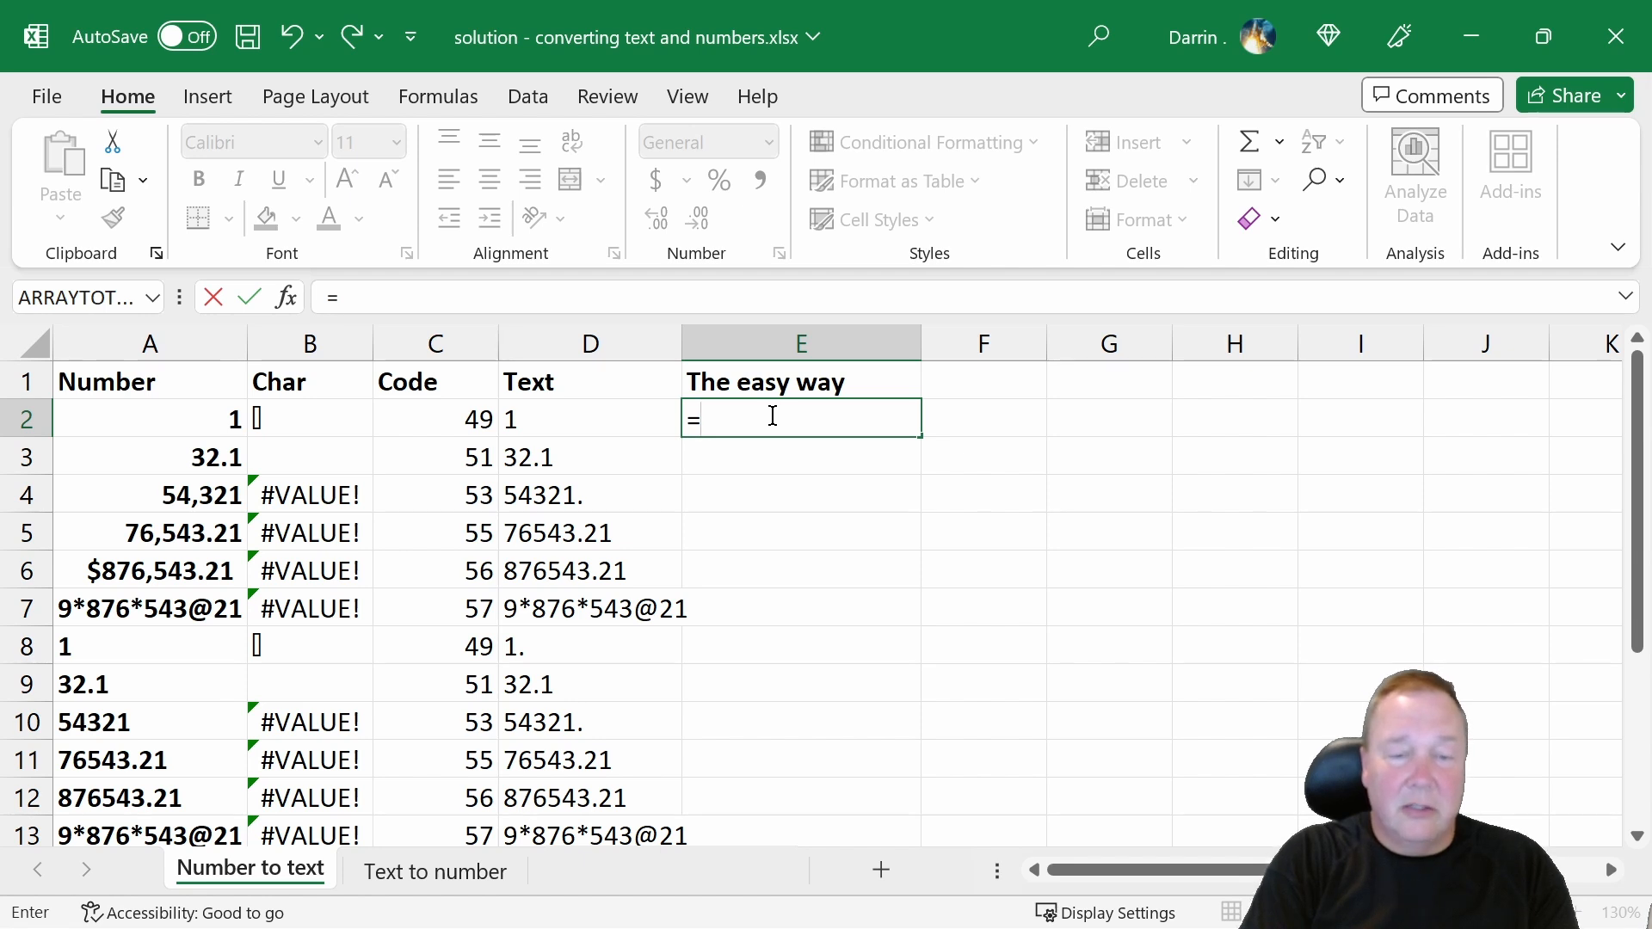
type("a1")
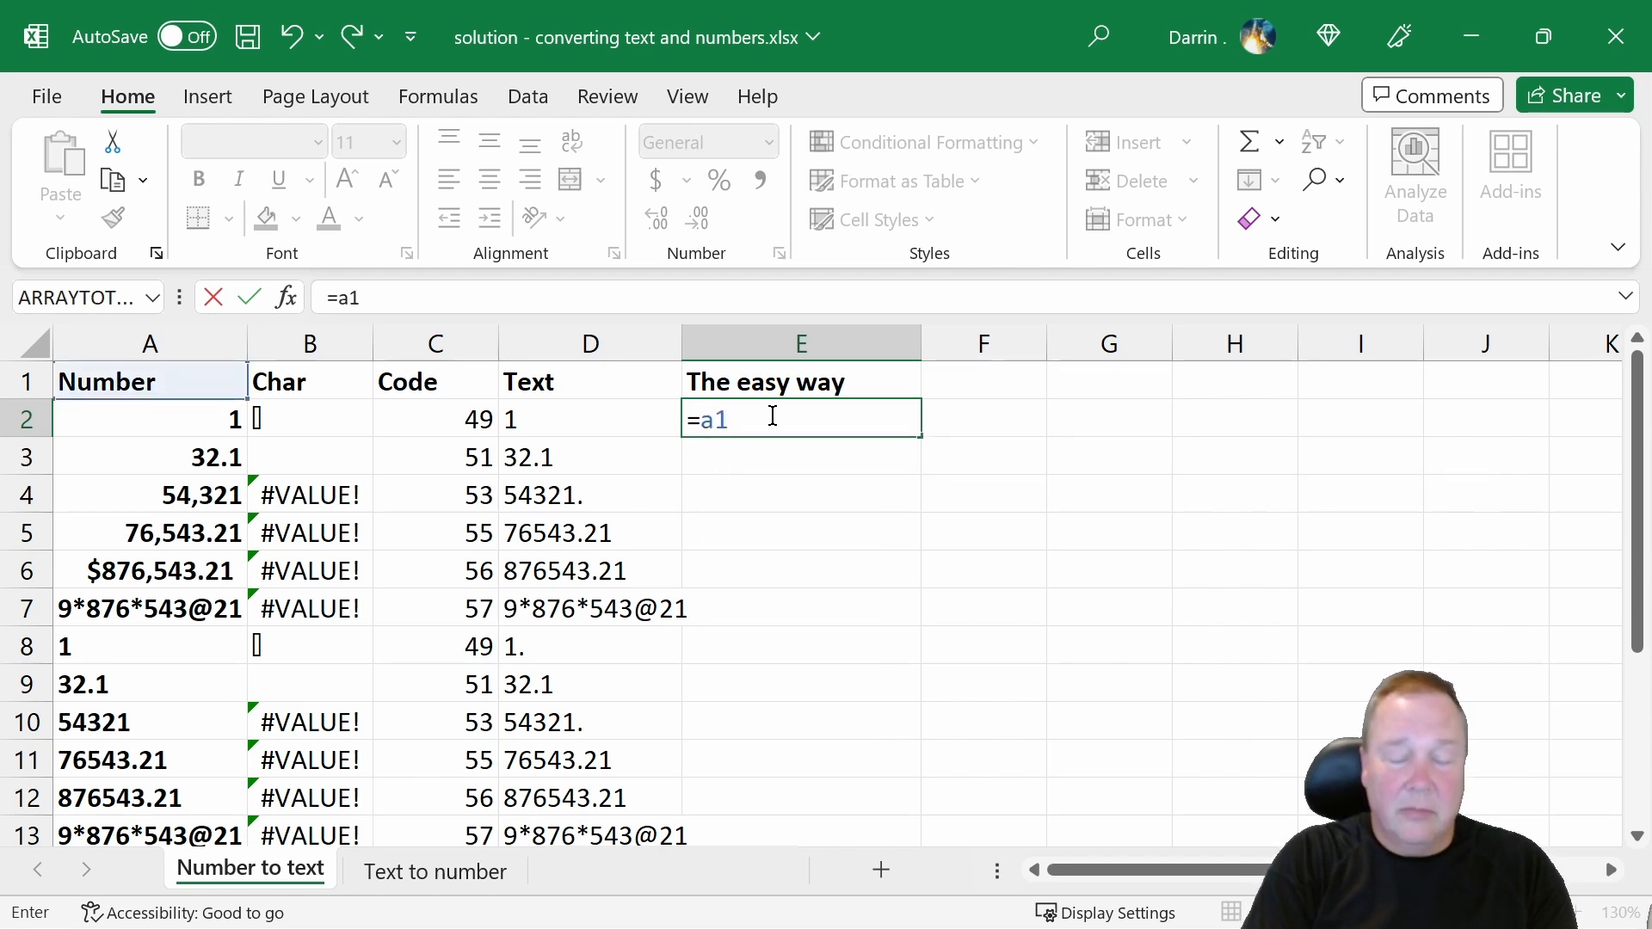
type("&")
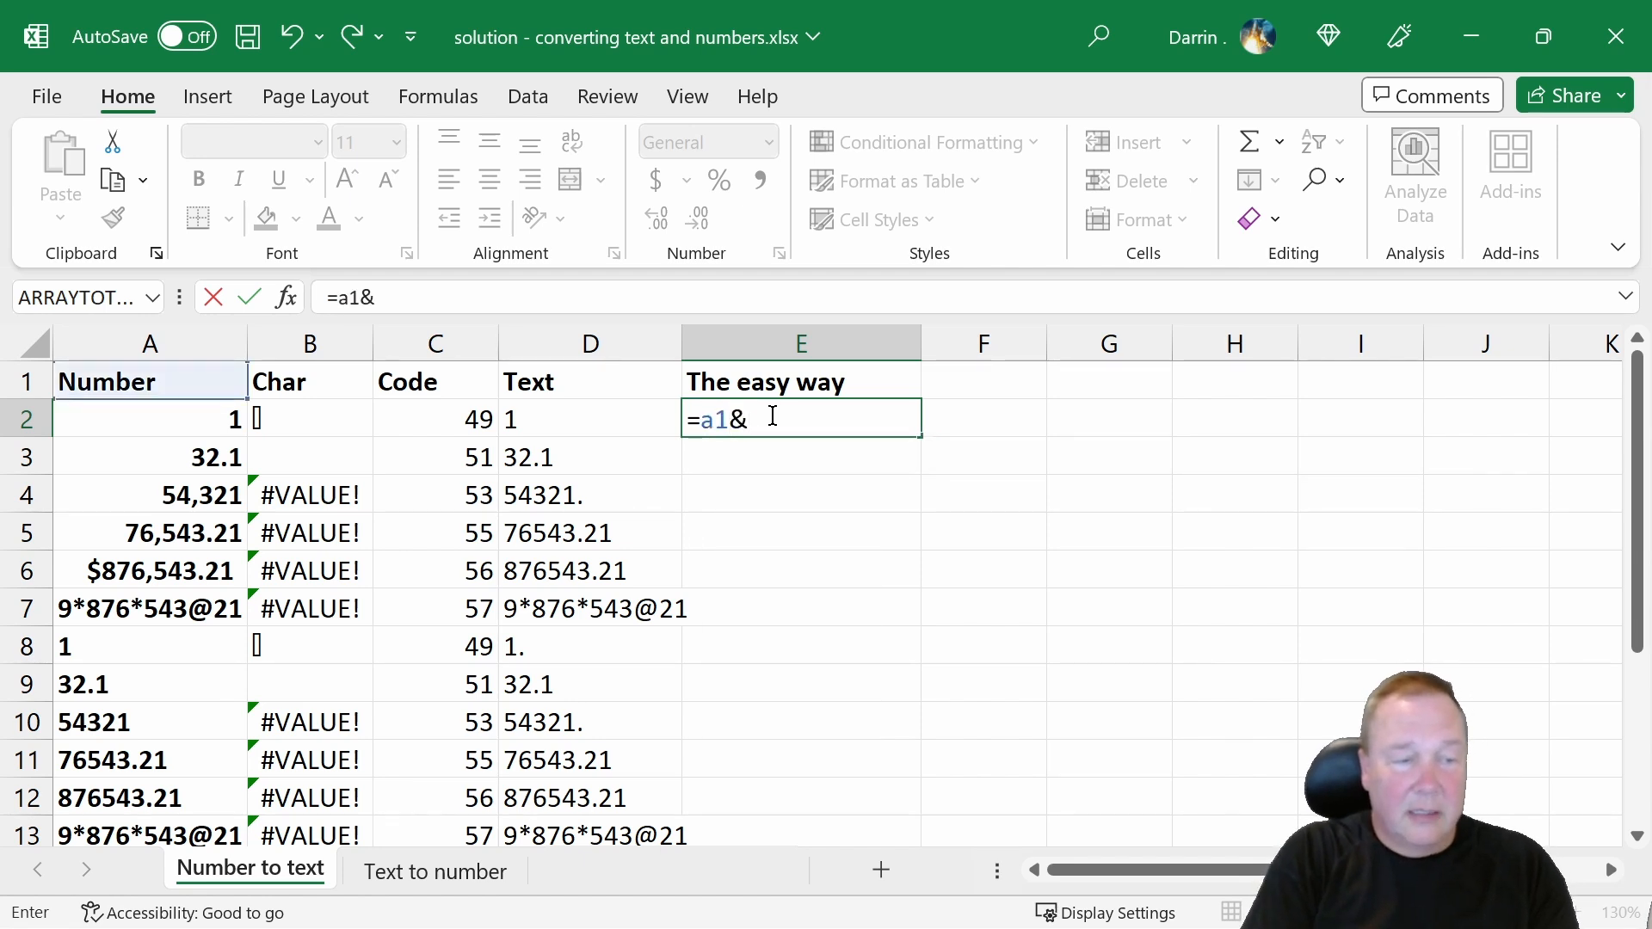
type("a2")
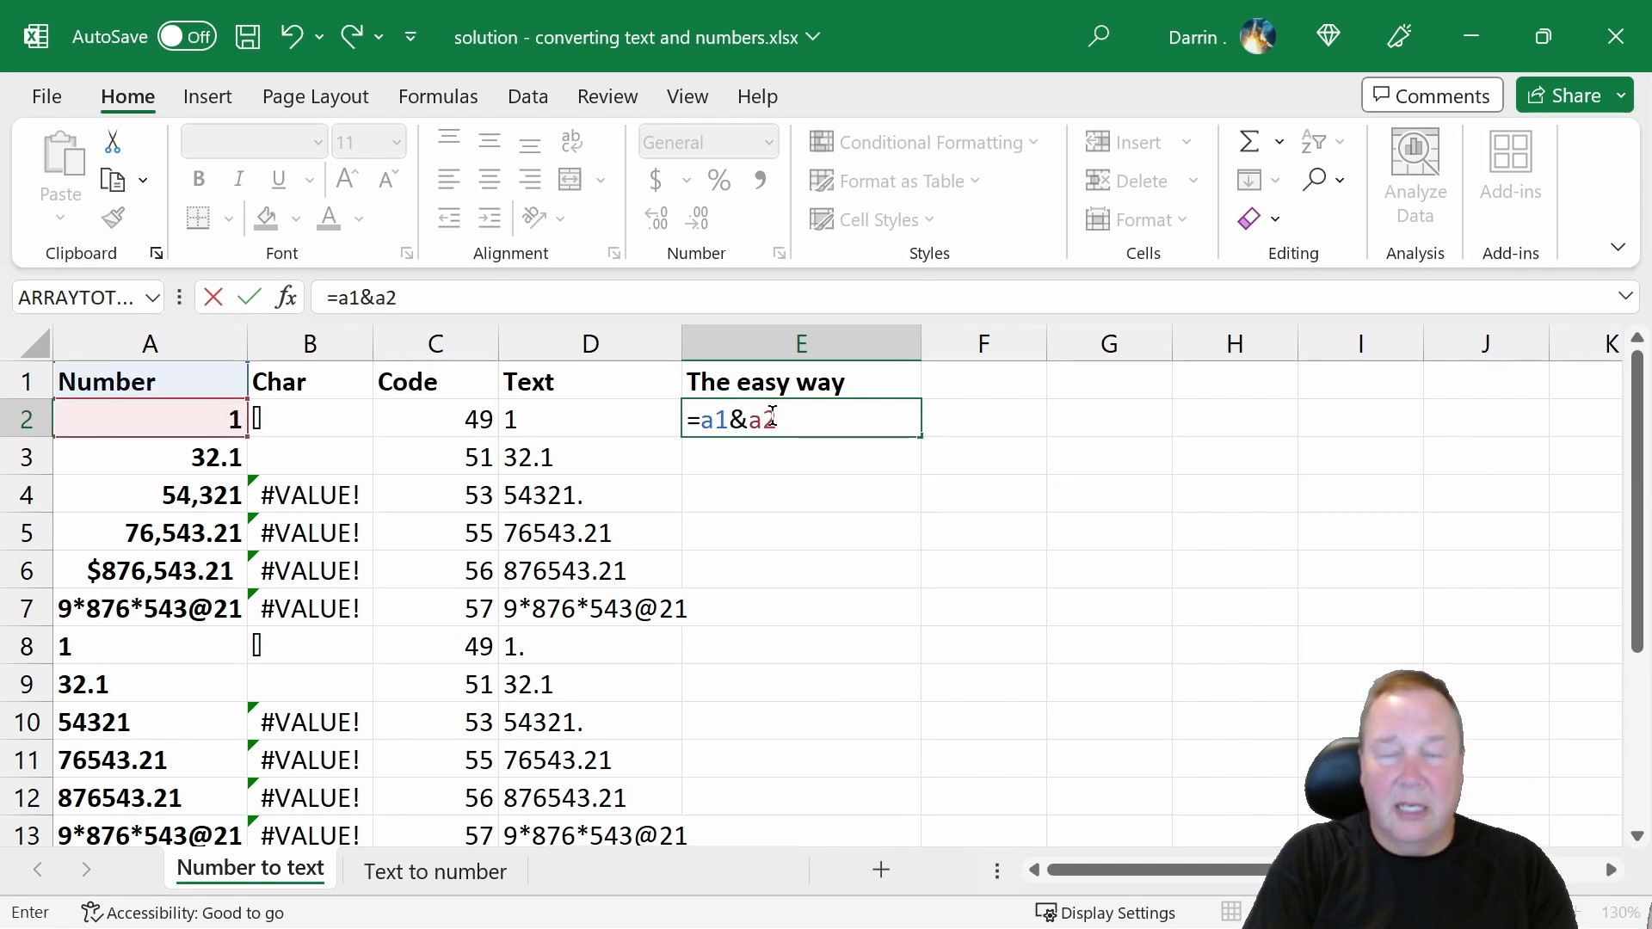
key("enter")
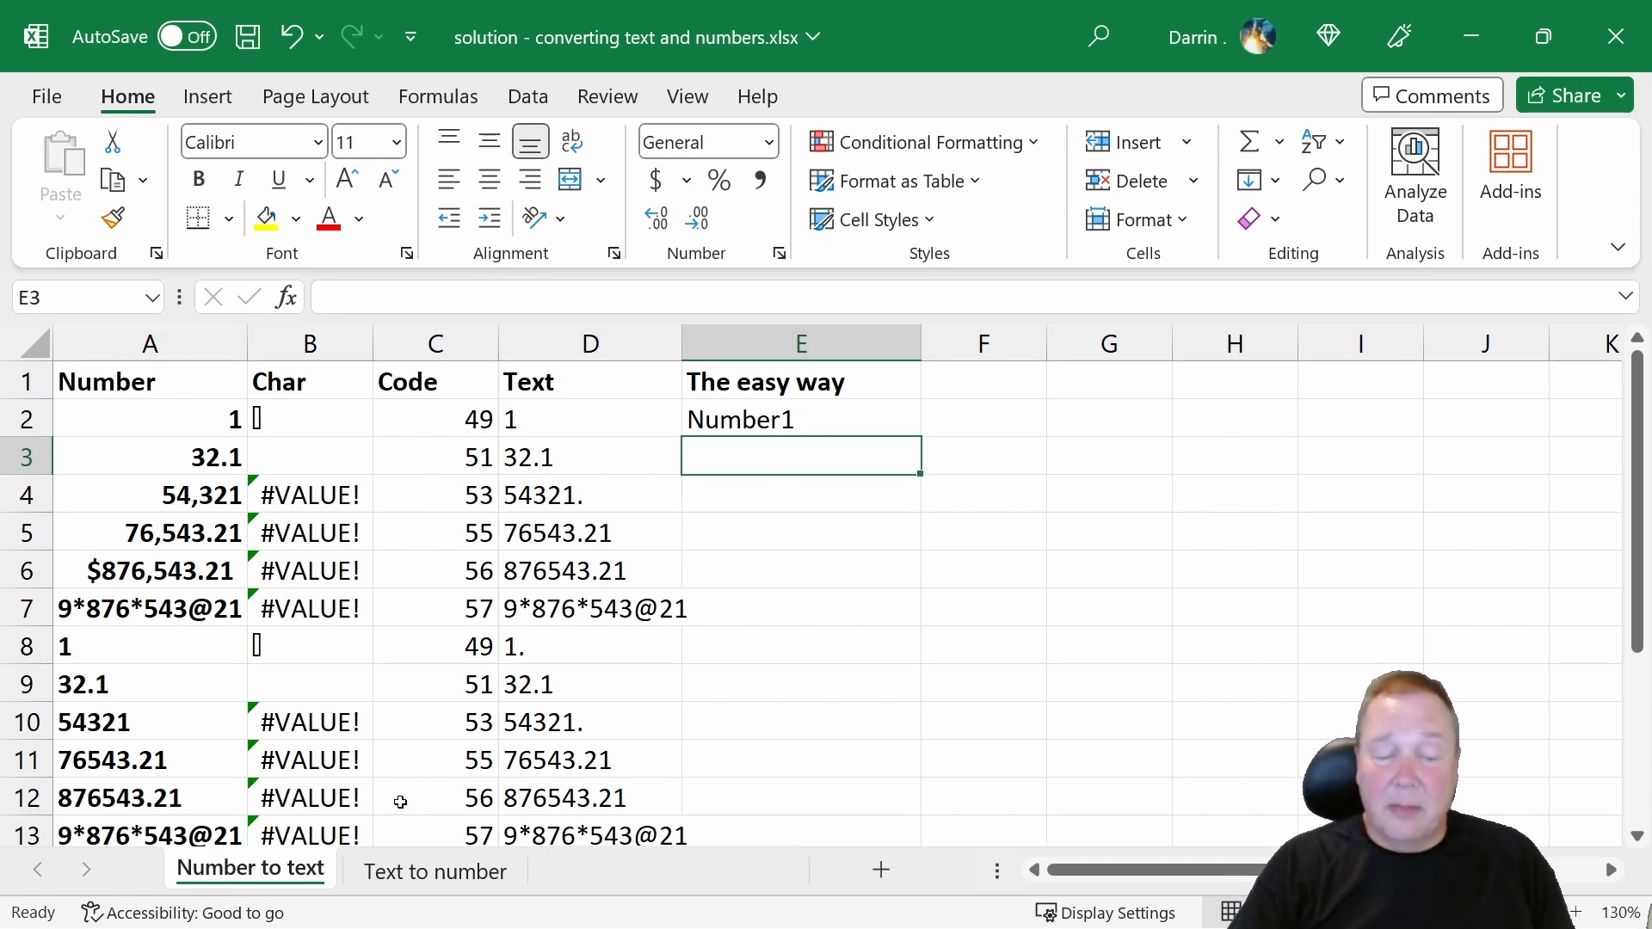
Step: On the Text to number sheet, enter =VALUE(A2) in B2
left_click(434, 872)
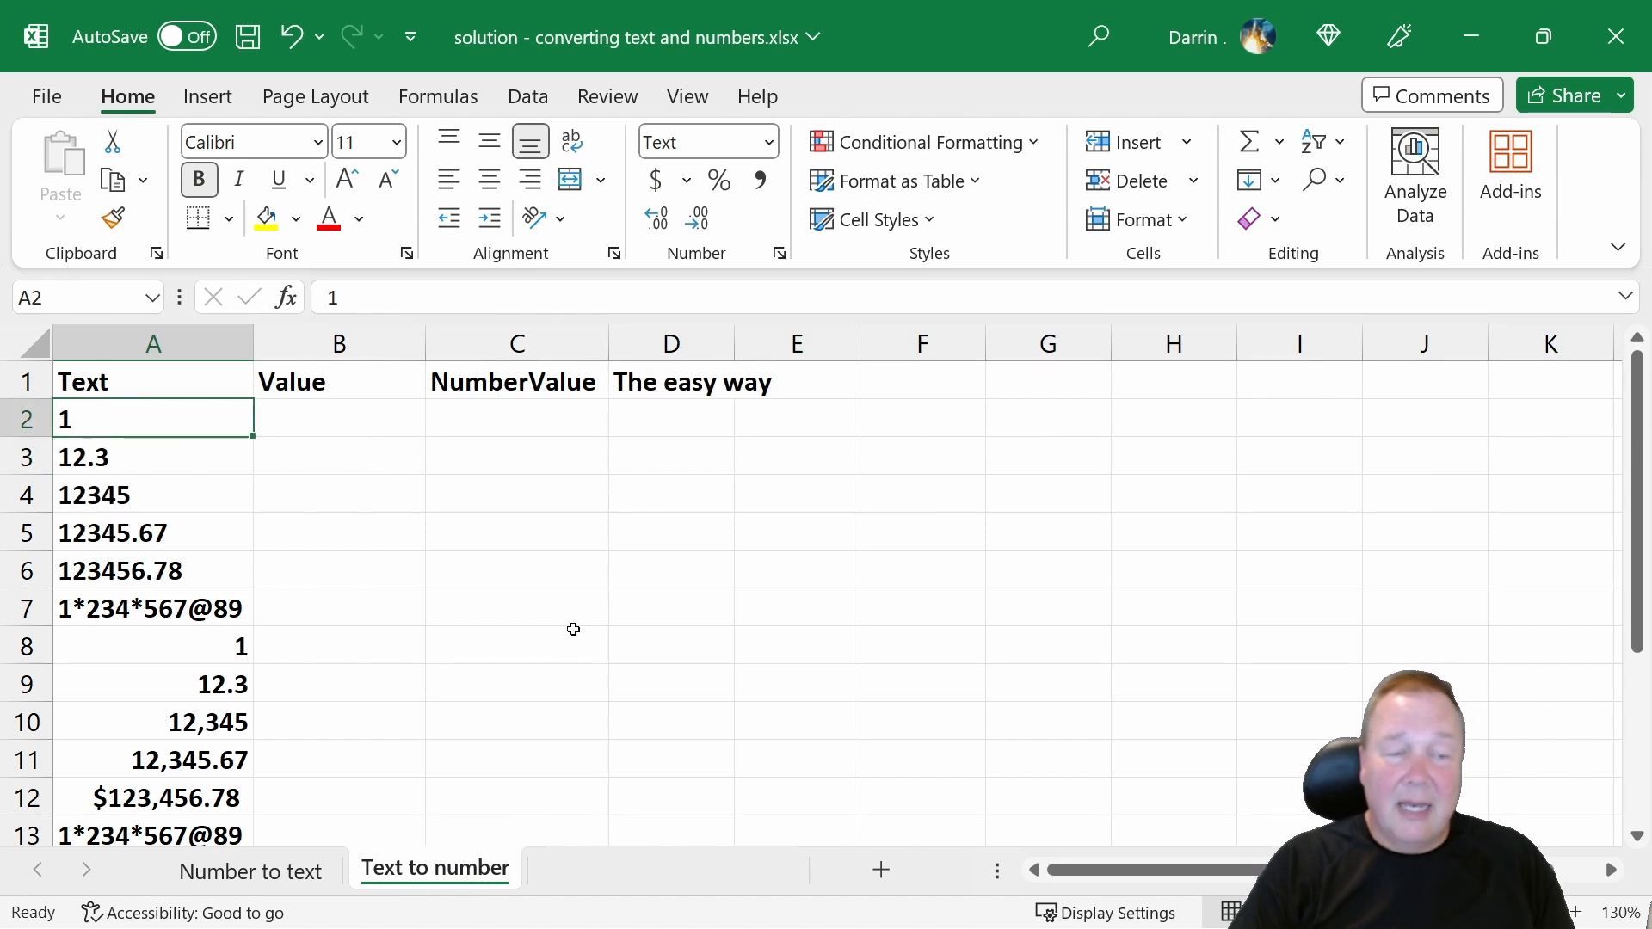
left_click(338, 418)
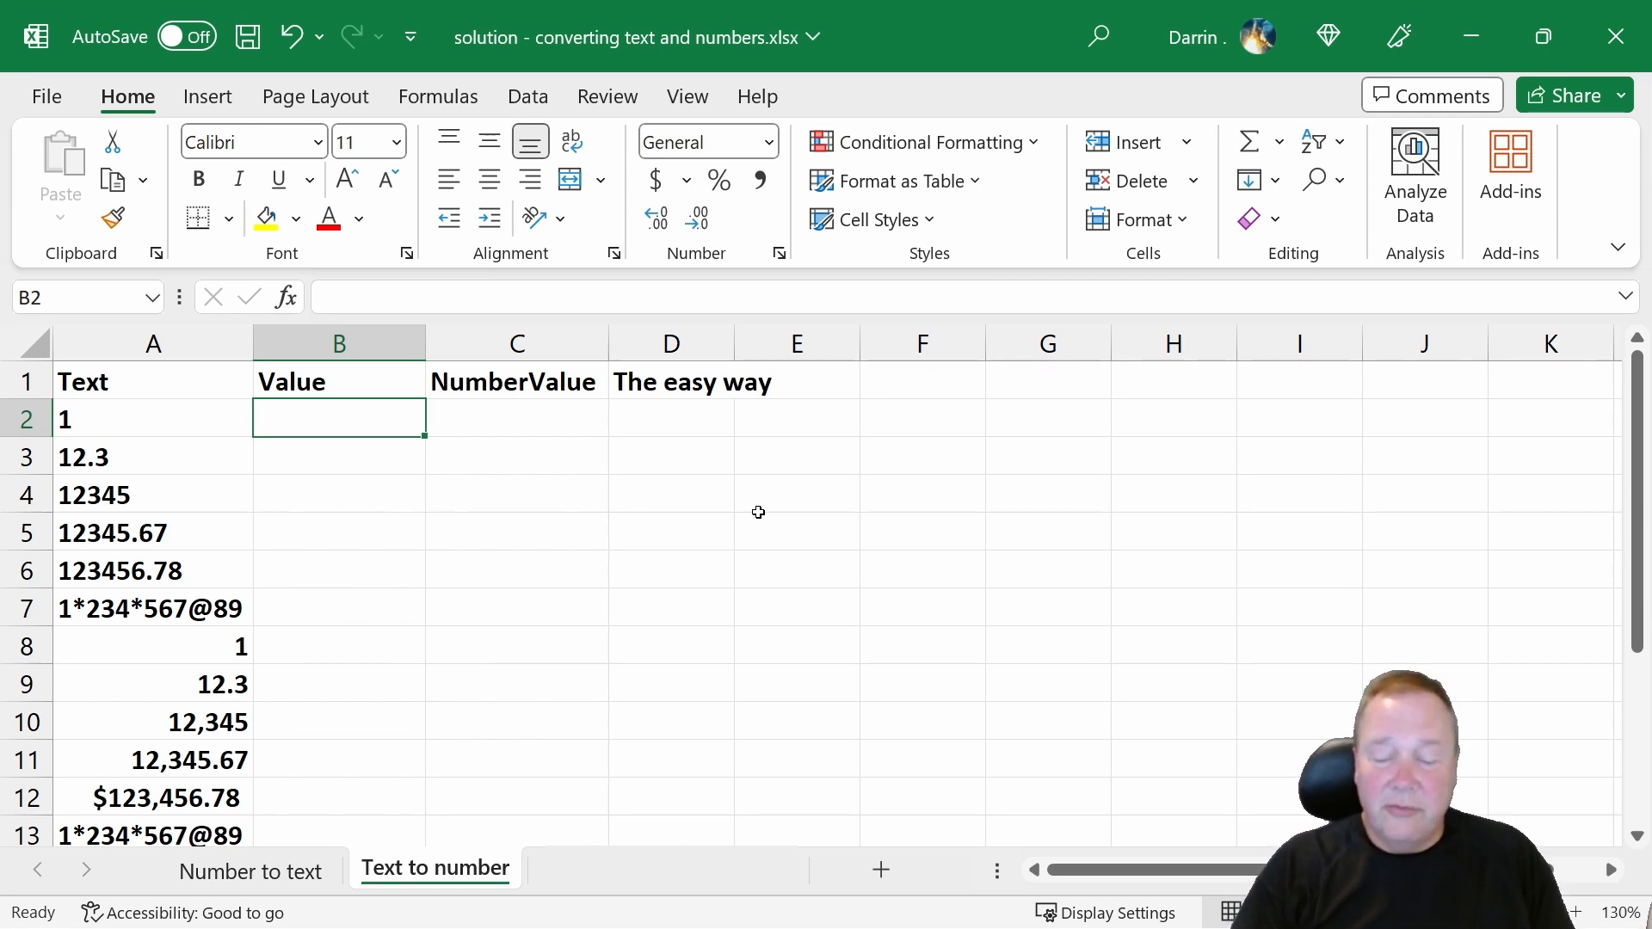
type("=")
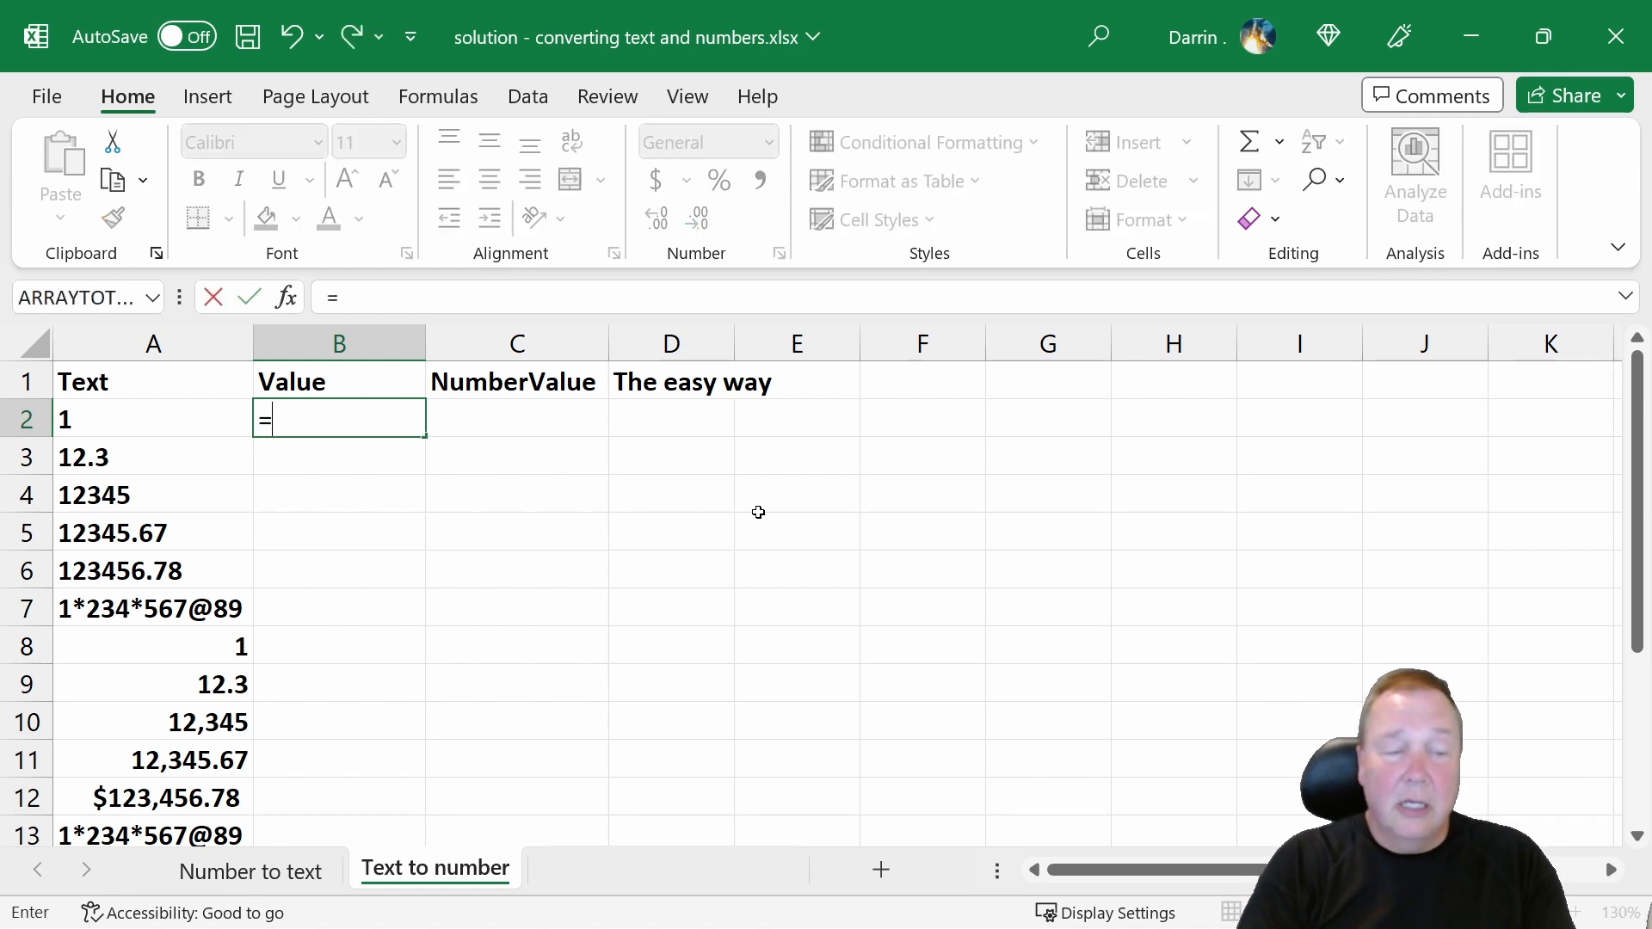
type("value")
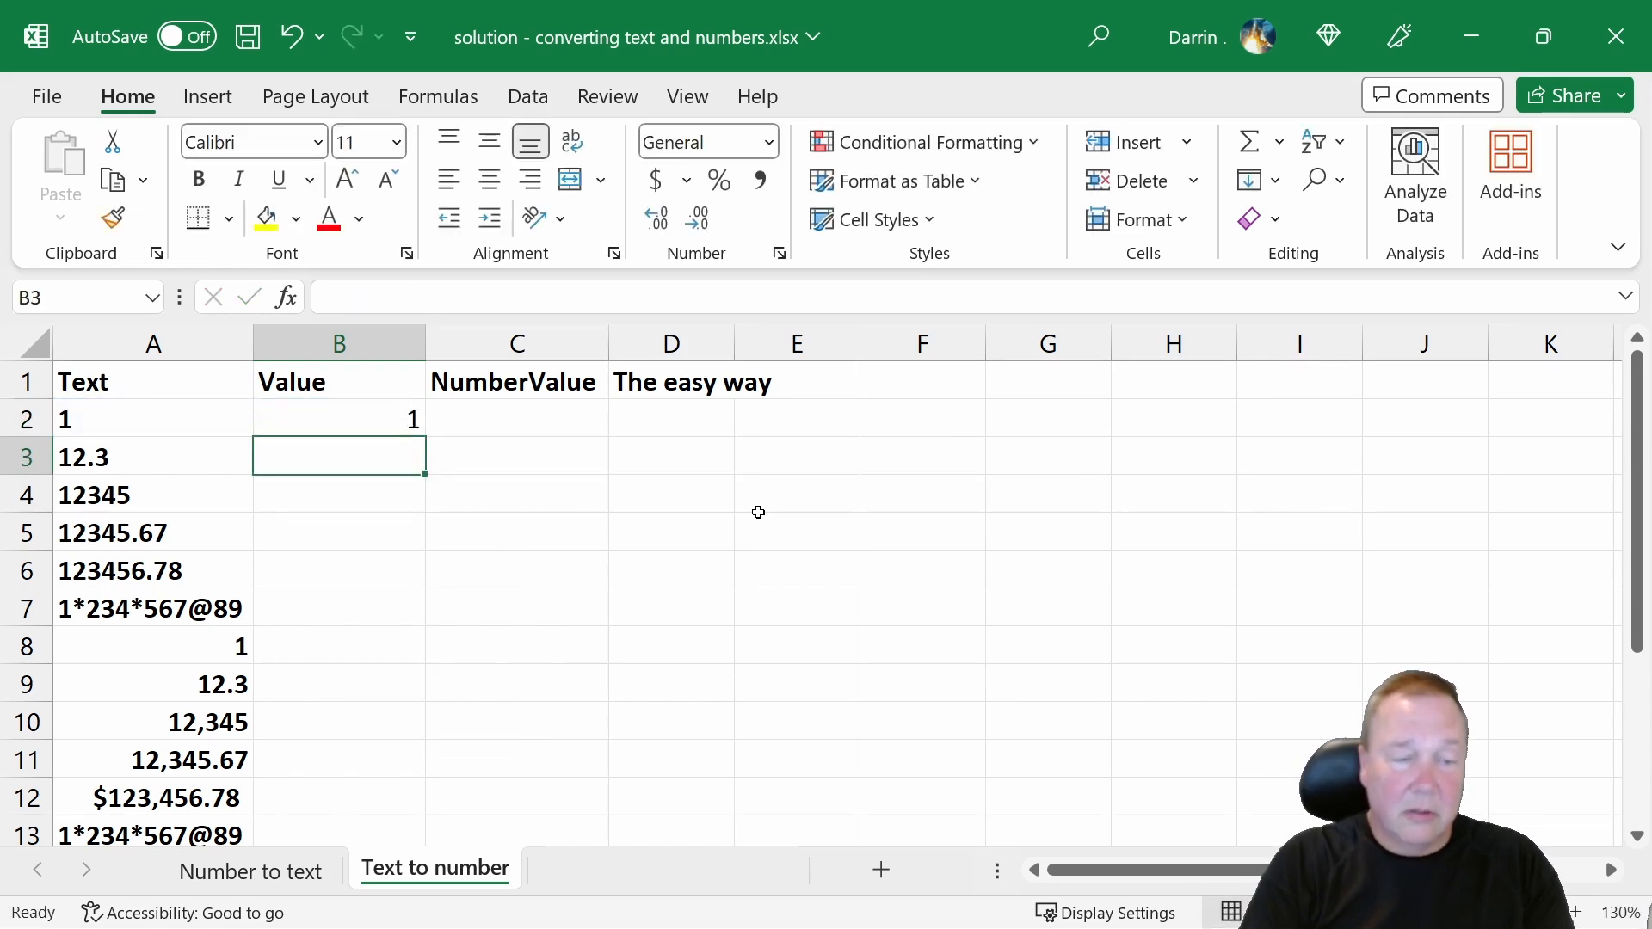
left_click(338, 418)
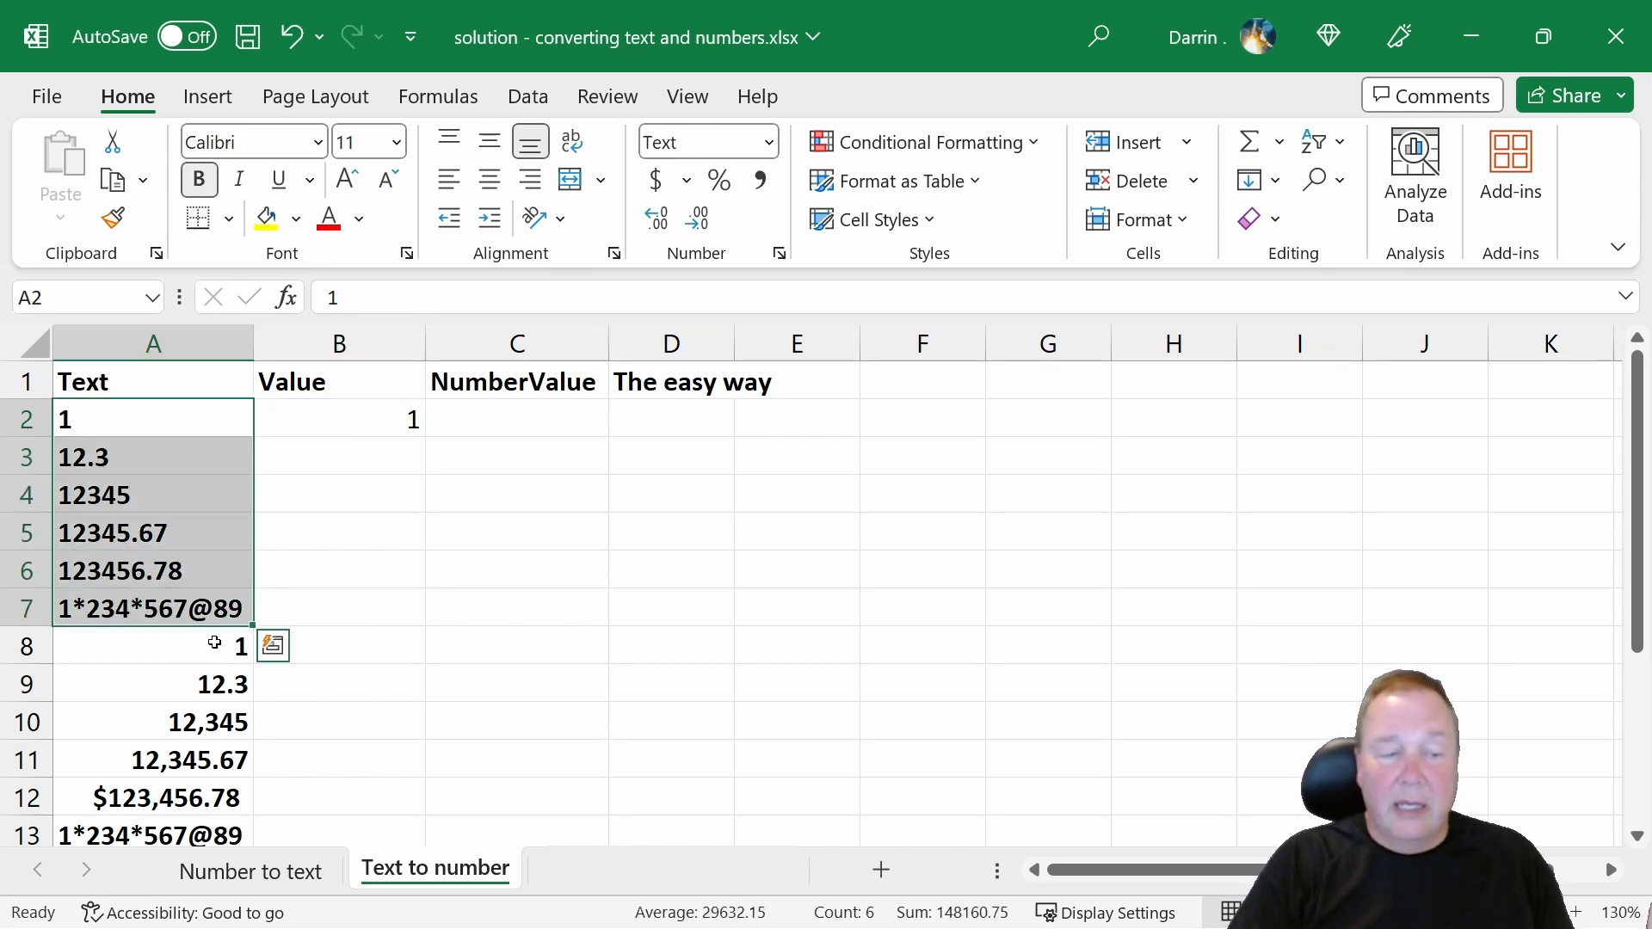
left_click(153, 646)
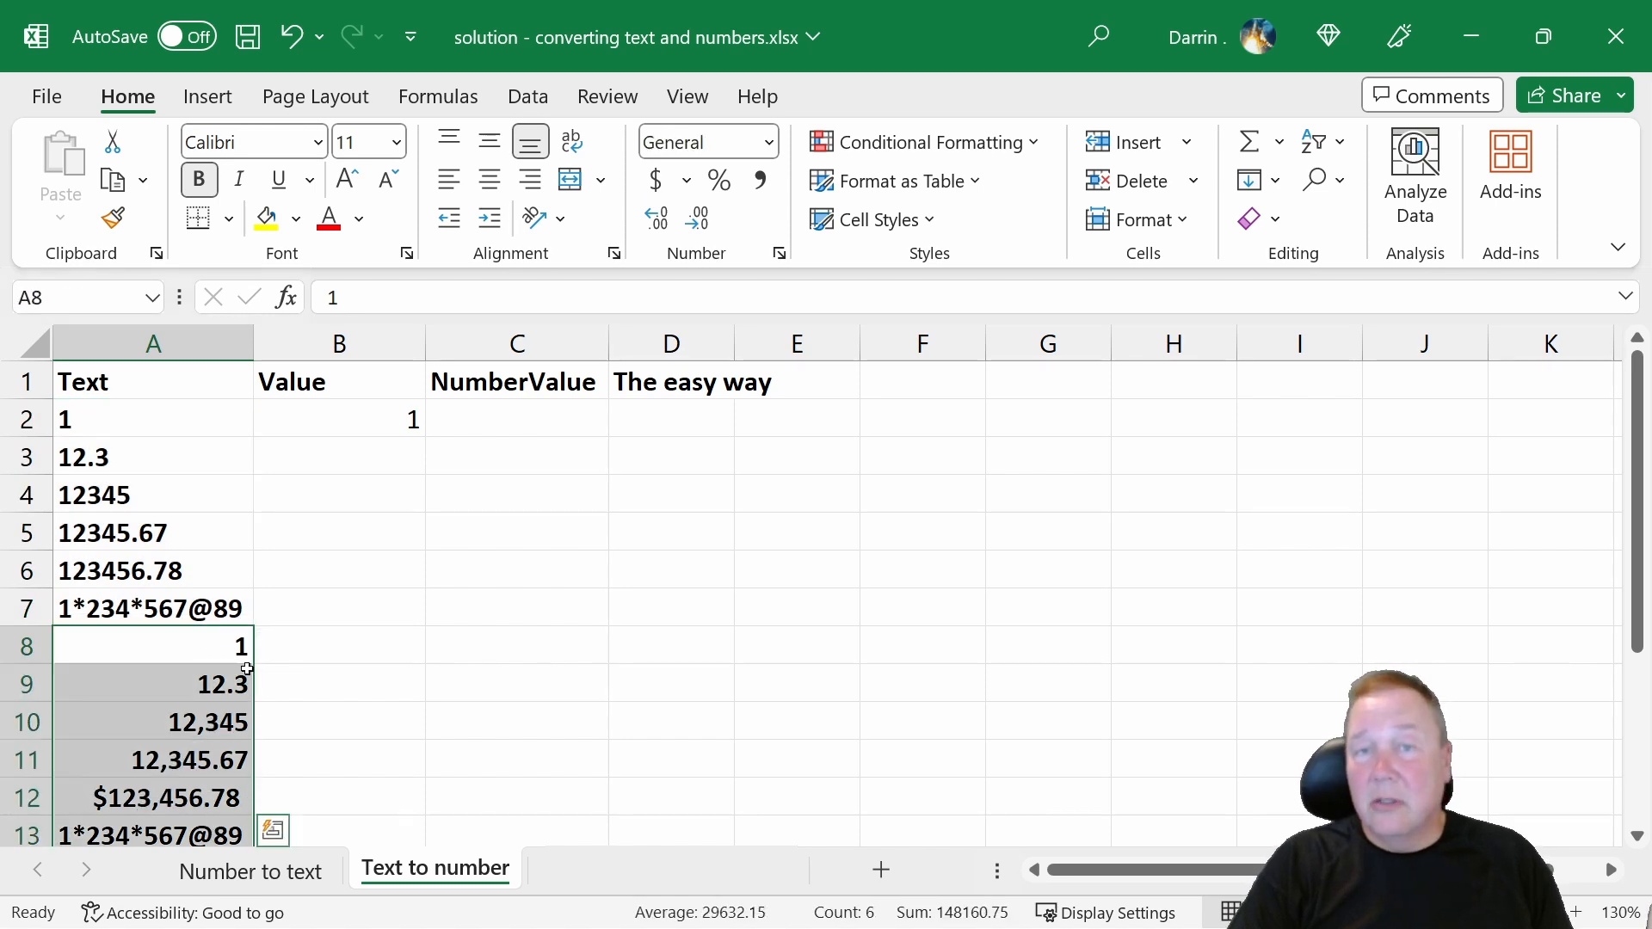
Step: Fill the VALUE formula down to B13 and inspect the #VALUE! error in row 7
left_click(338, 418)
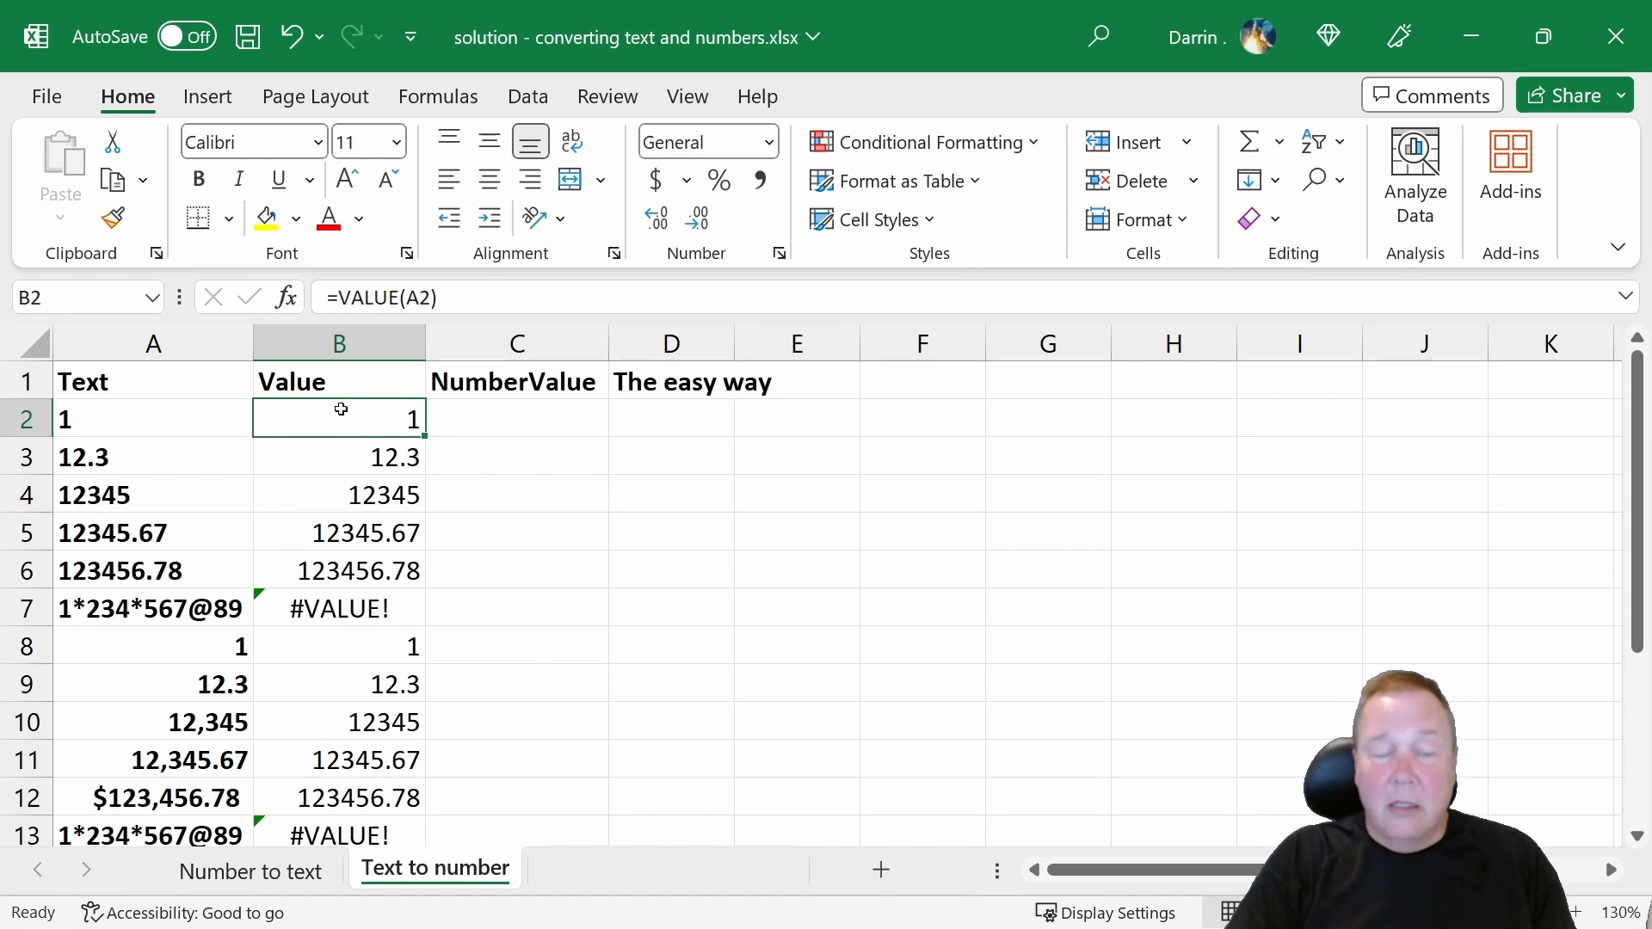
mouse_move(267, 682)
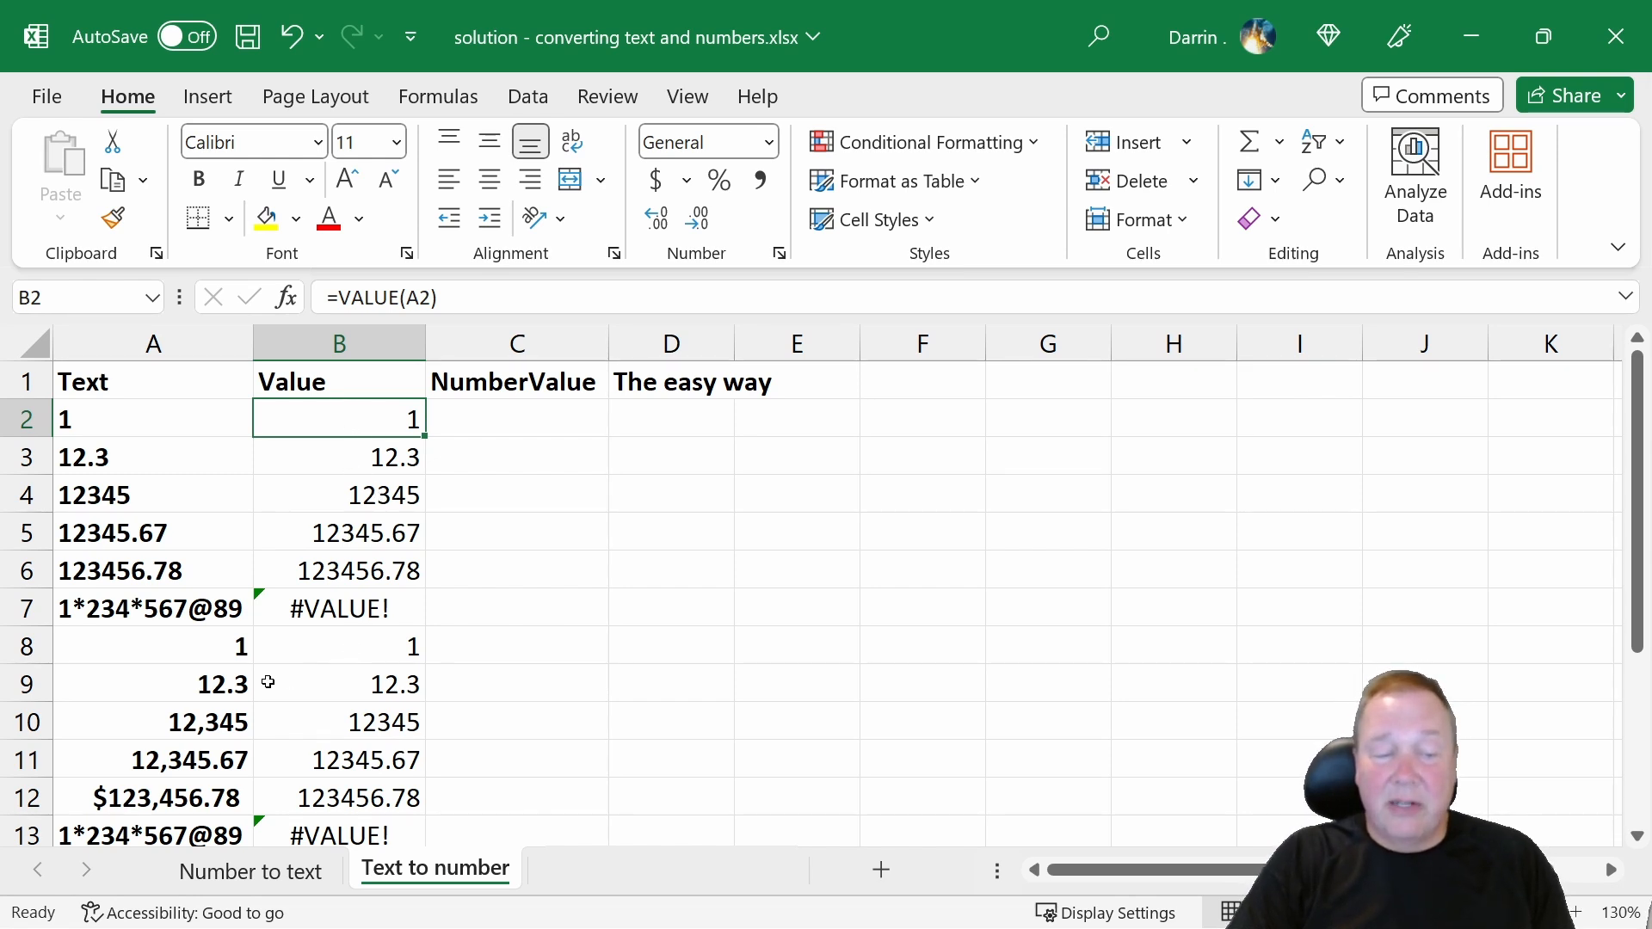
left_click_drag(153, 646, 153, 798)
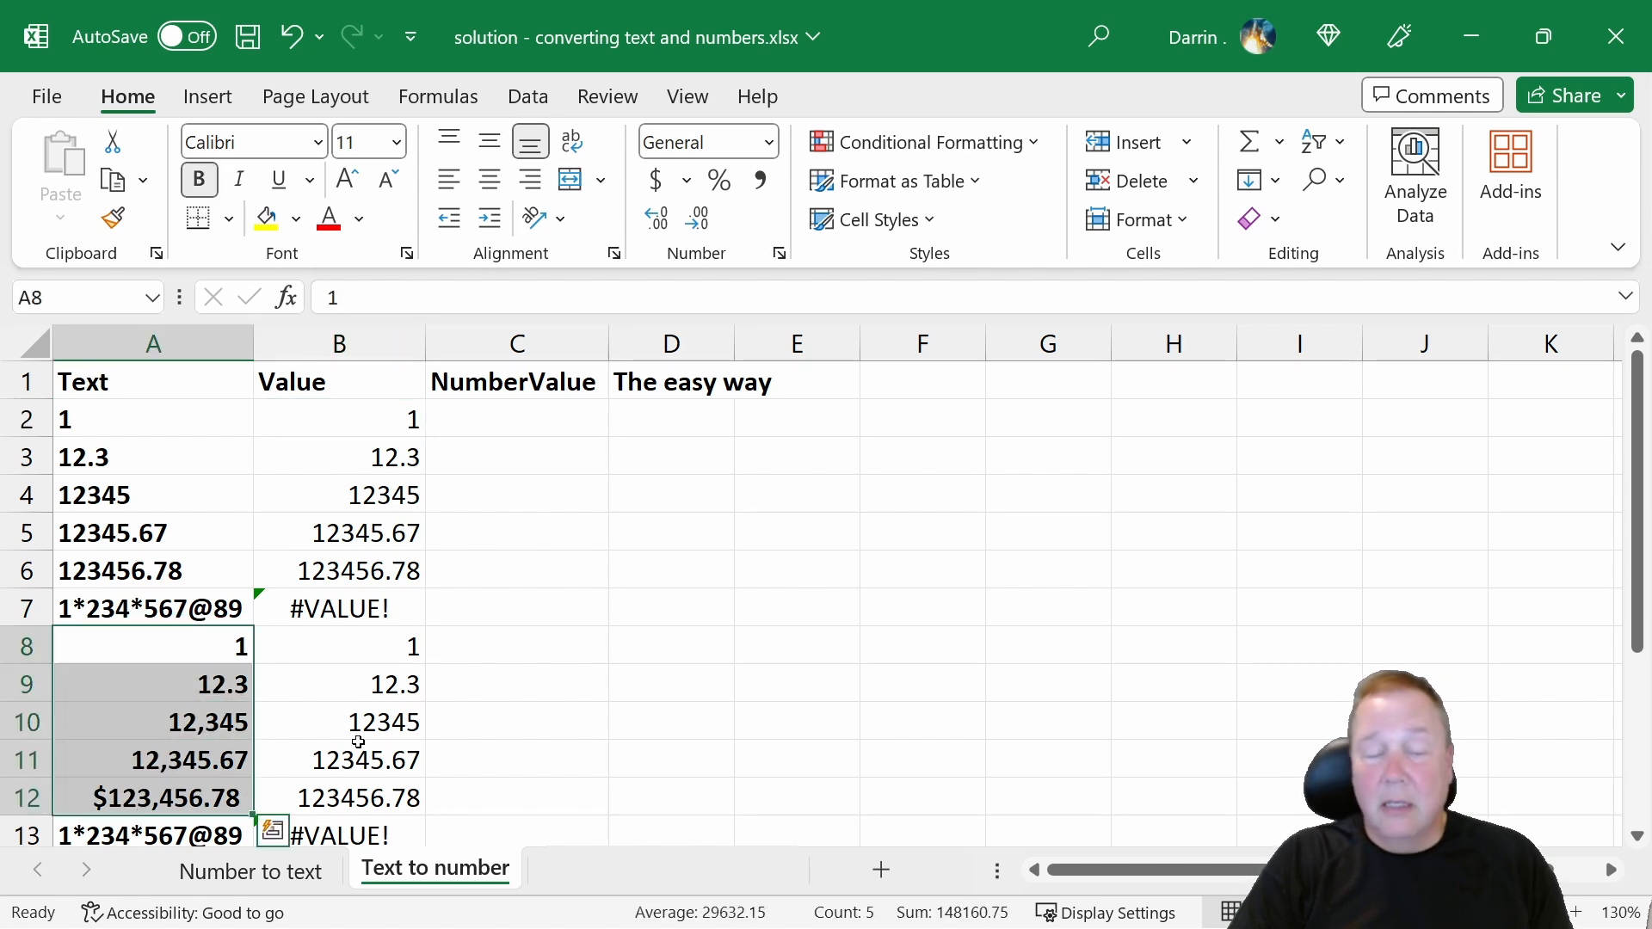
left_click(338, 608)
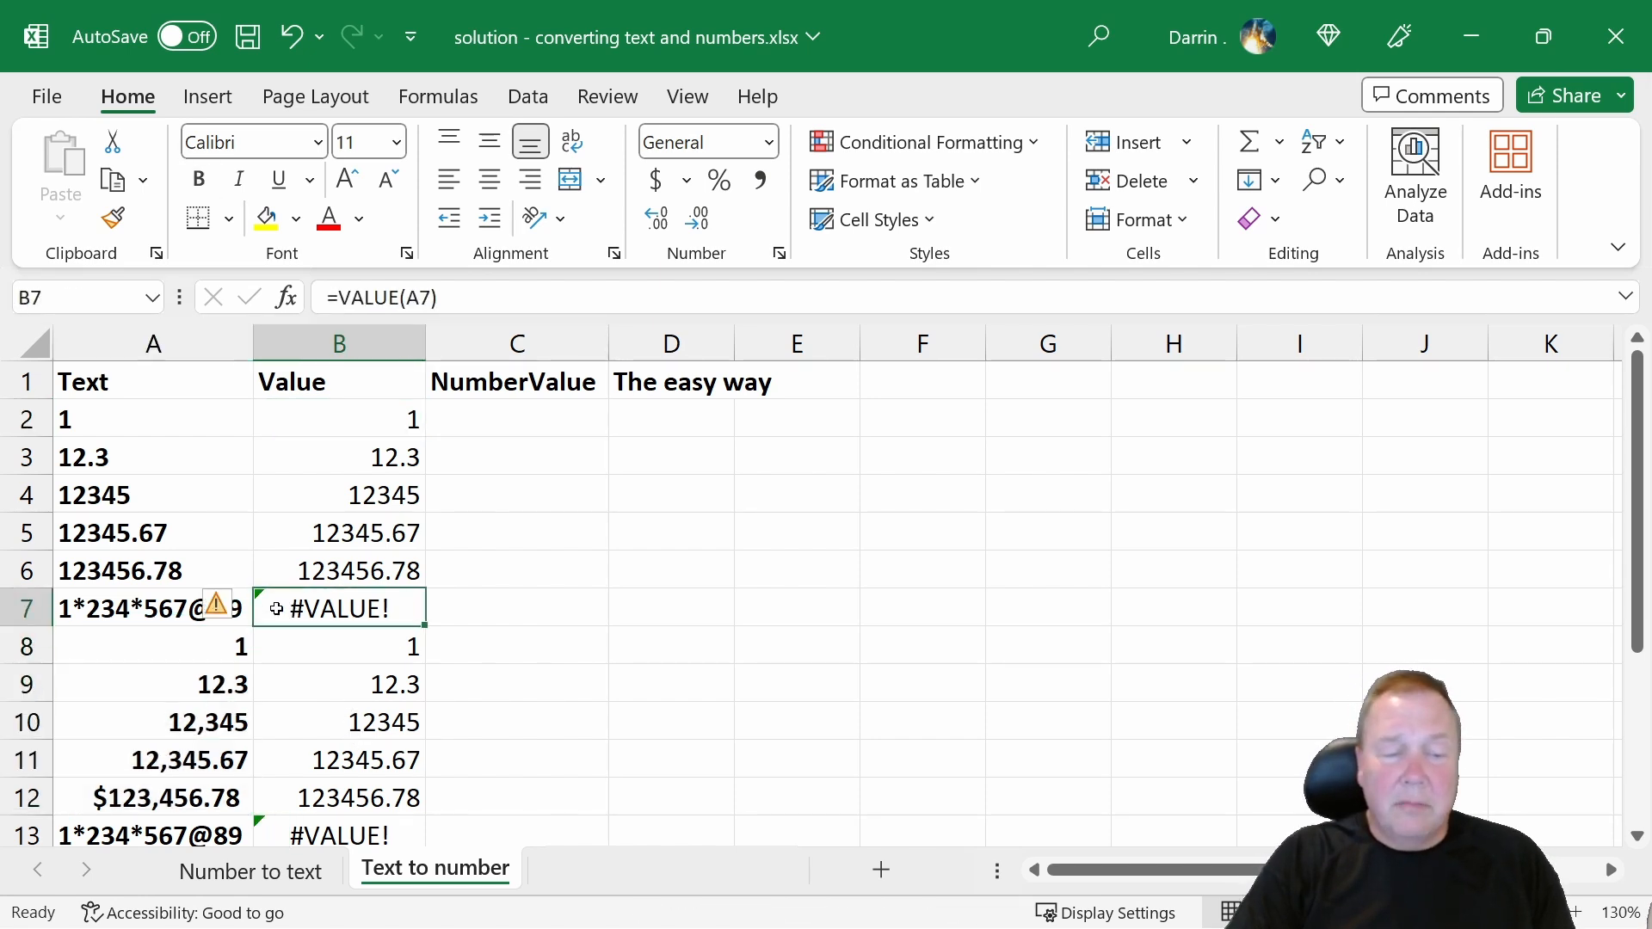
left_click(153, 608)
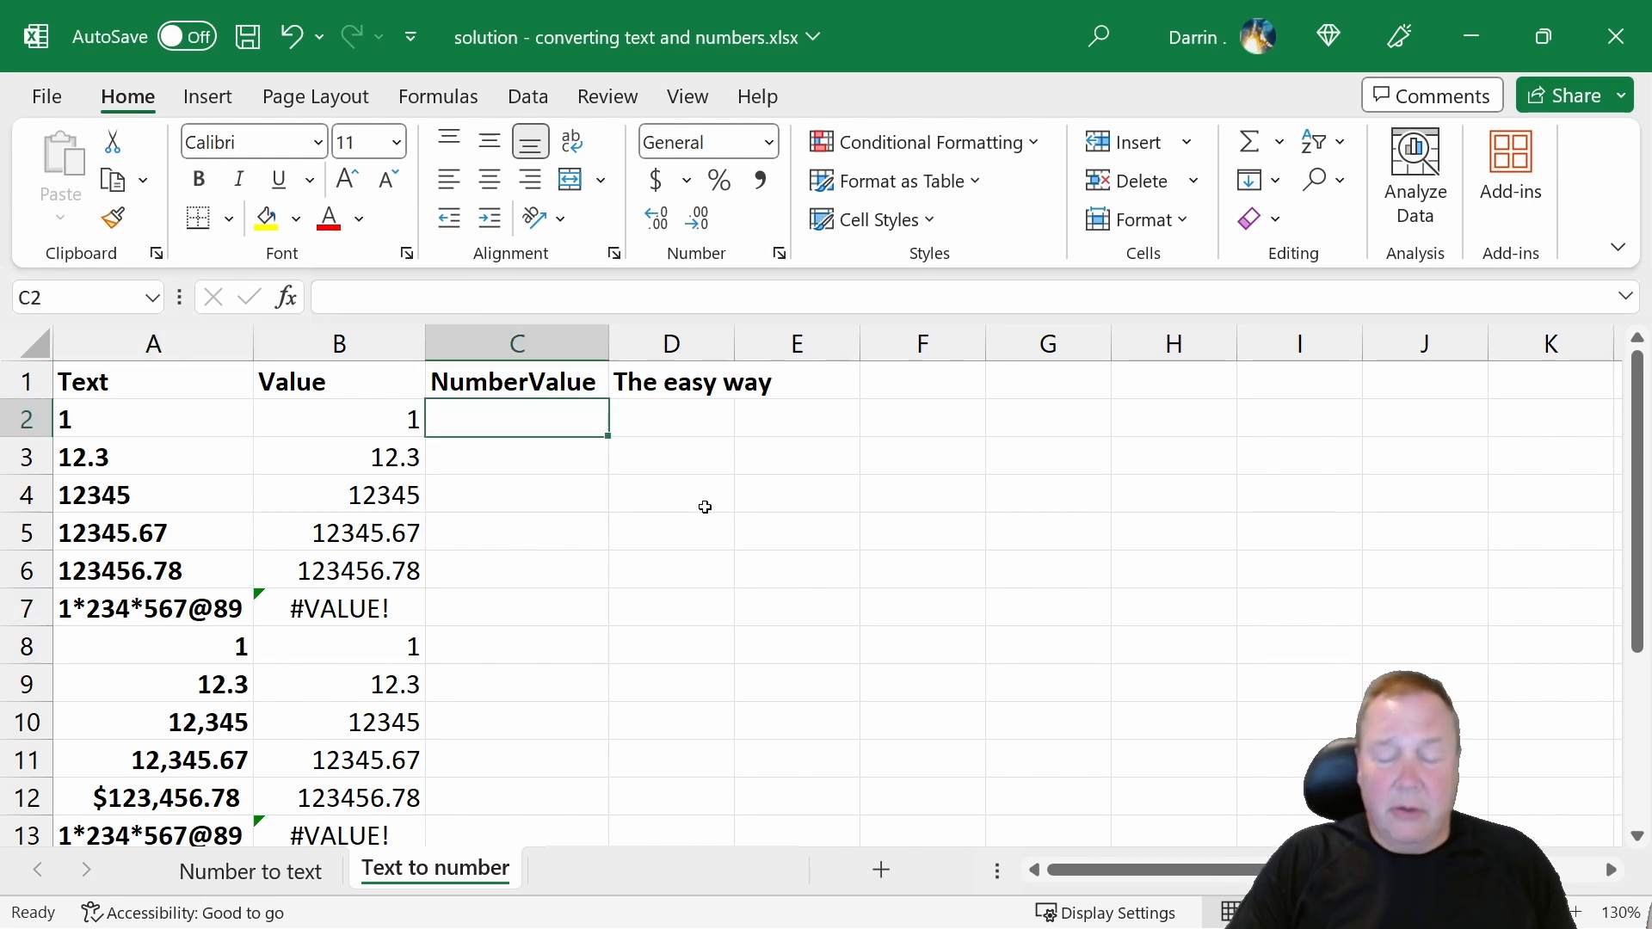
Step: Enter =NUMBERVALUE(A2) in C2, fill it to C13, and check the C7 result
type("=u")
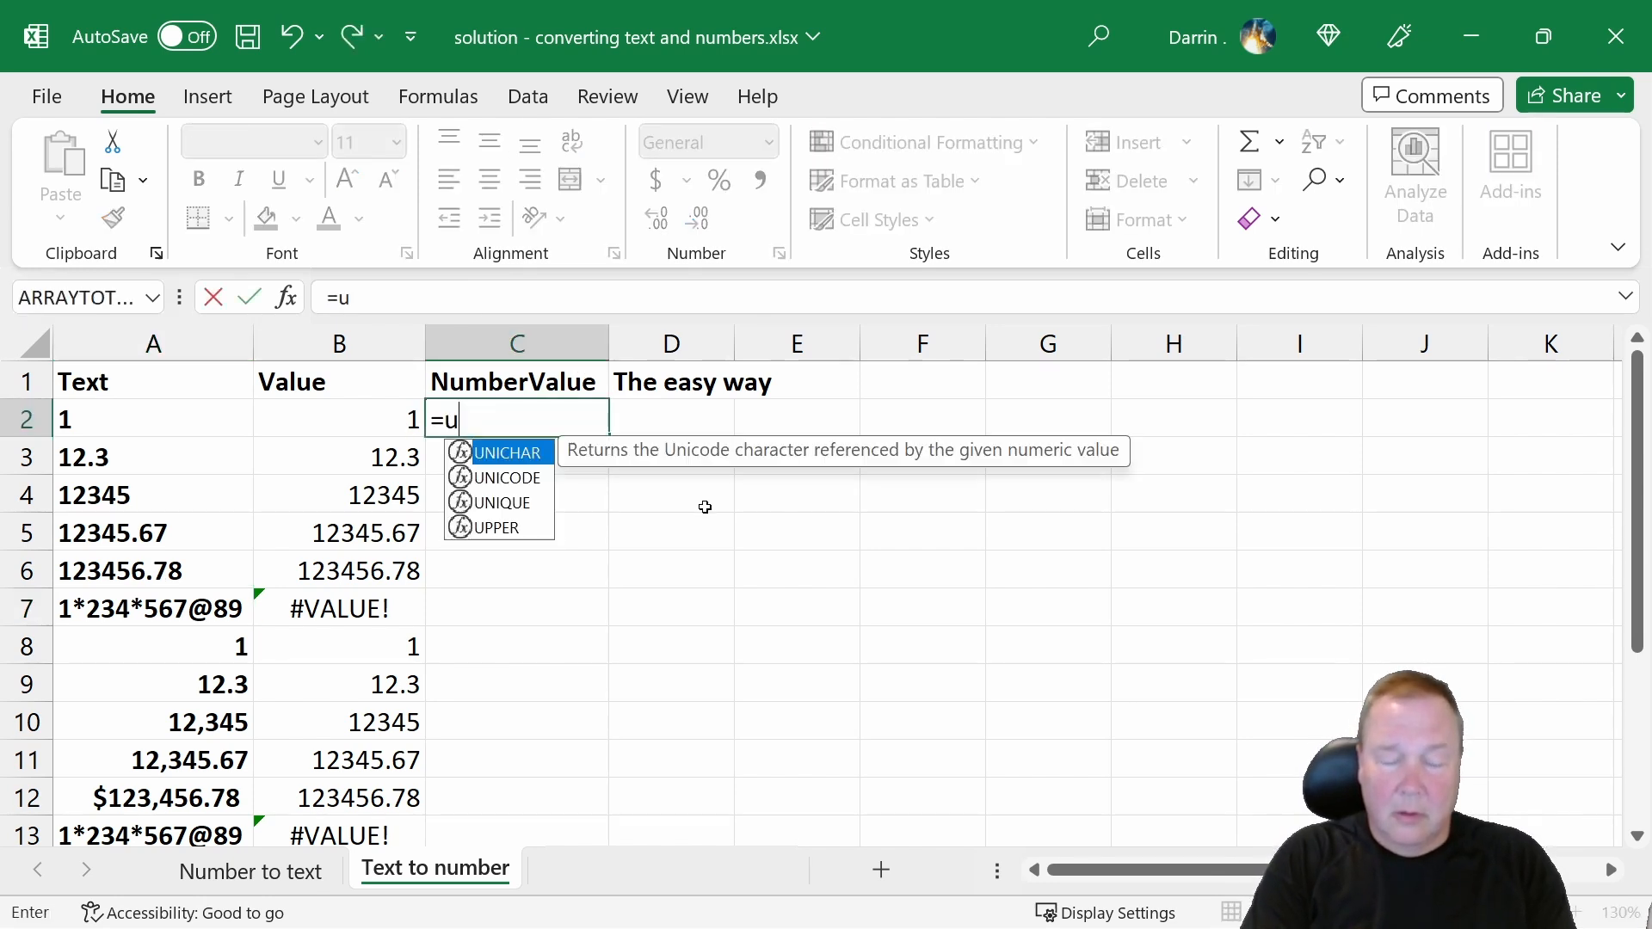
type("numbervalue(")
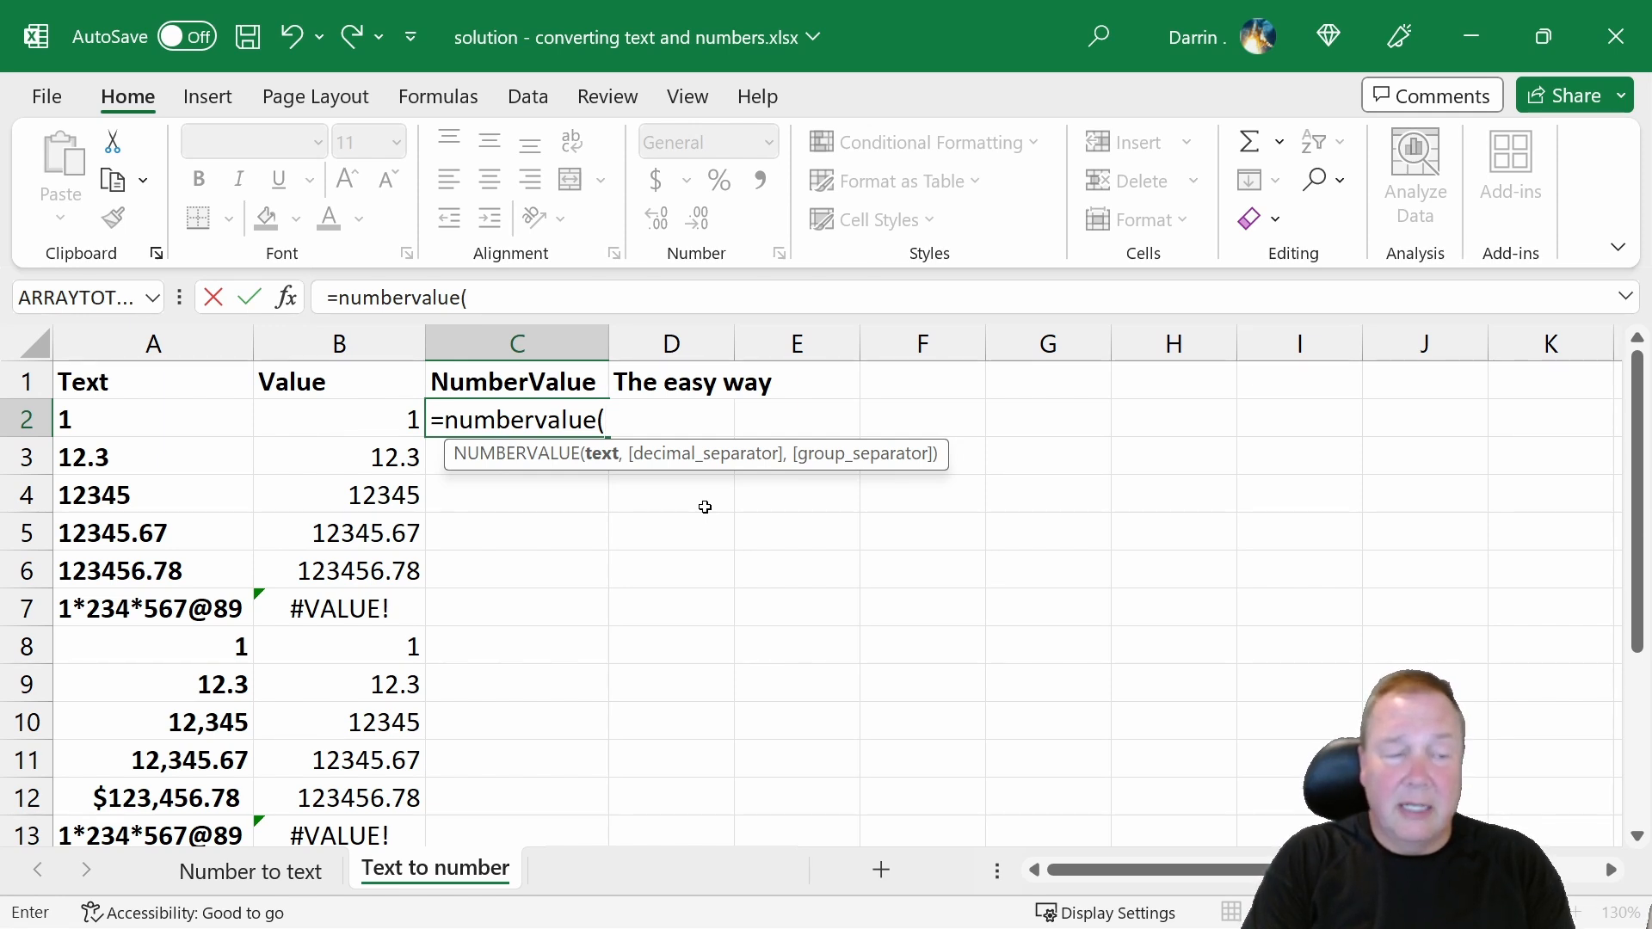
type("a")
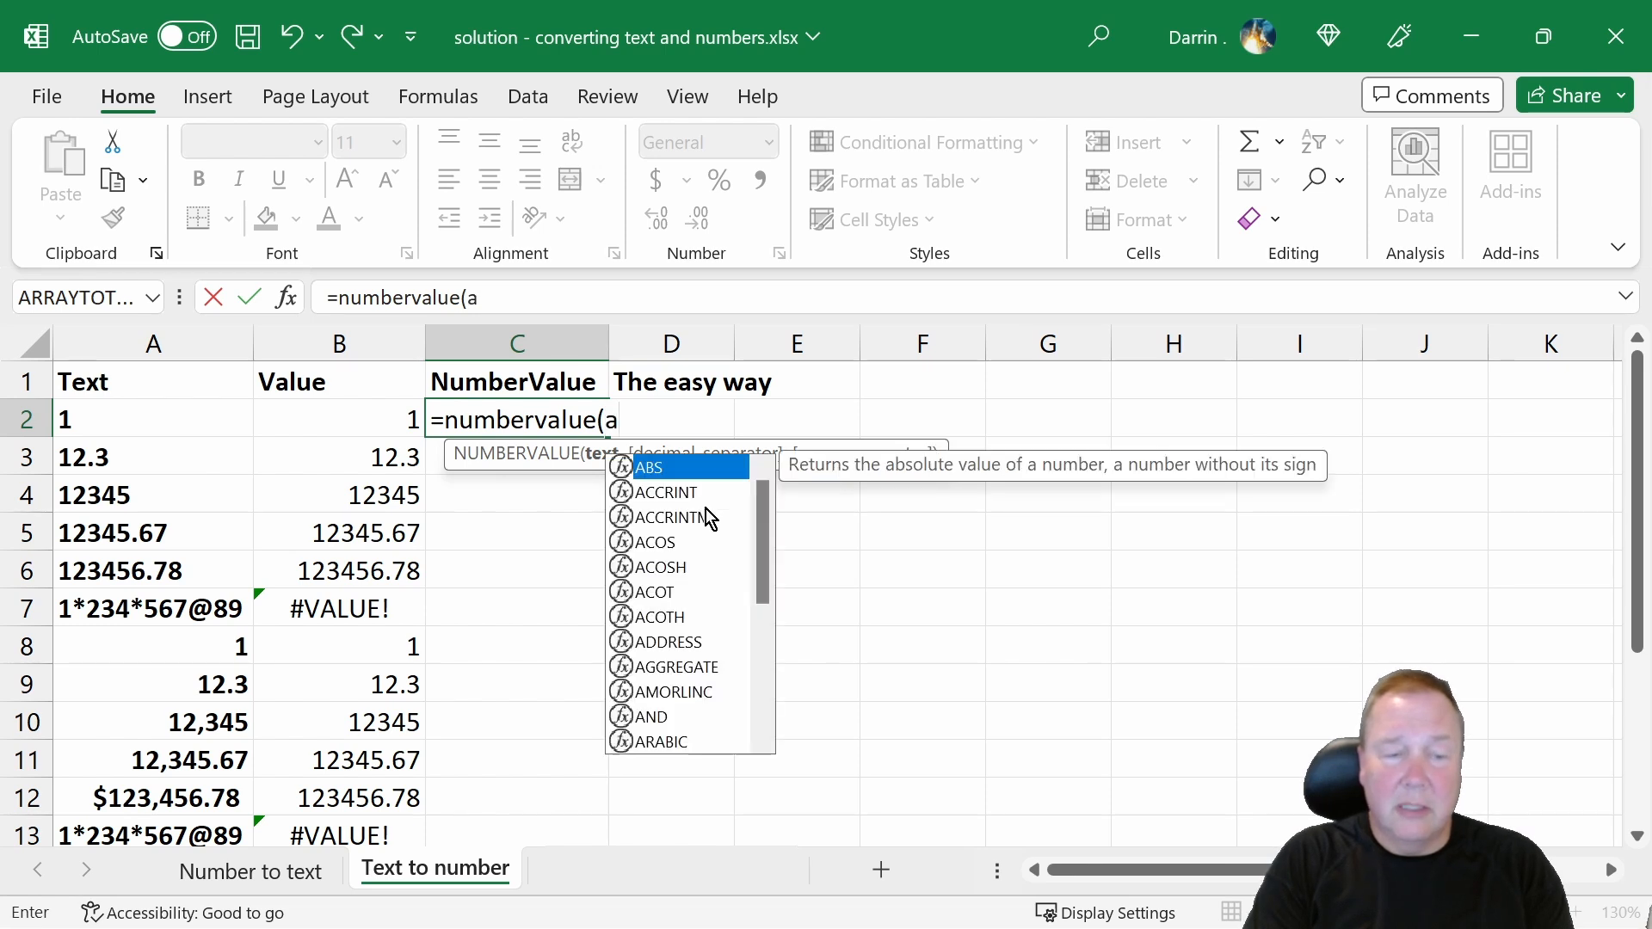
type("2)")
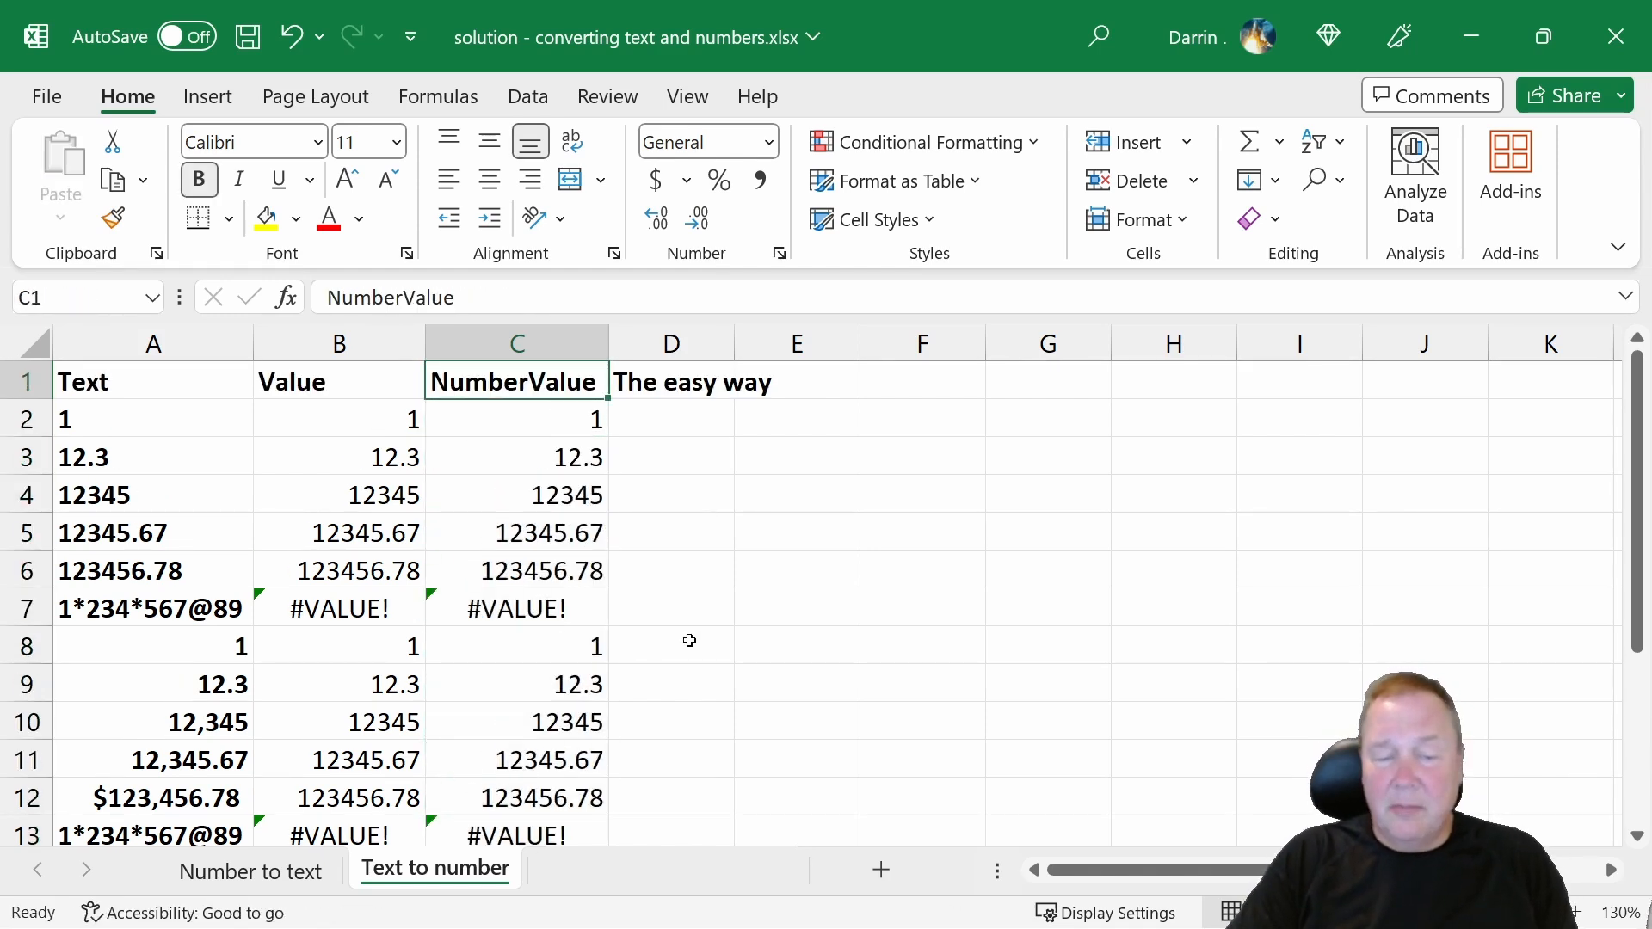
left_click(515, 608)
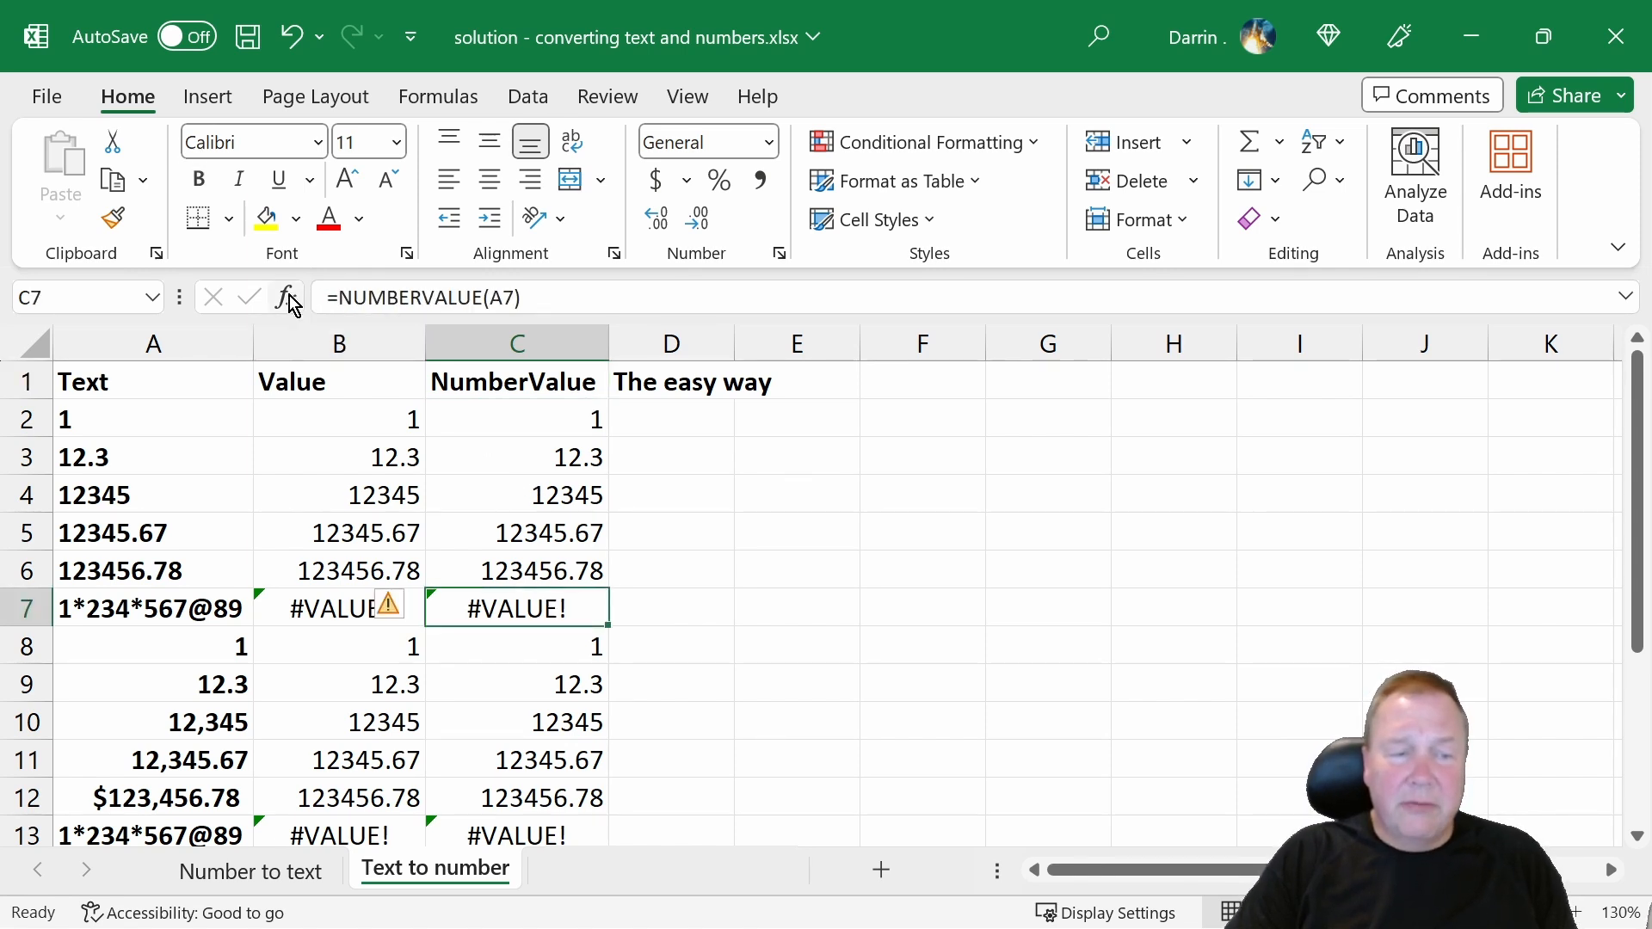
Step: Give C7's NUMBERVALUE an "@" decimal separator and "*" group separator, returning 1234567.89
left_click(287, 299)
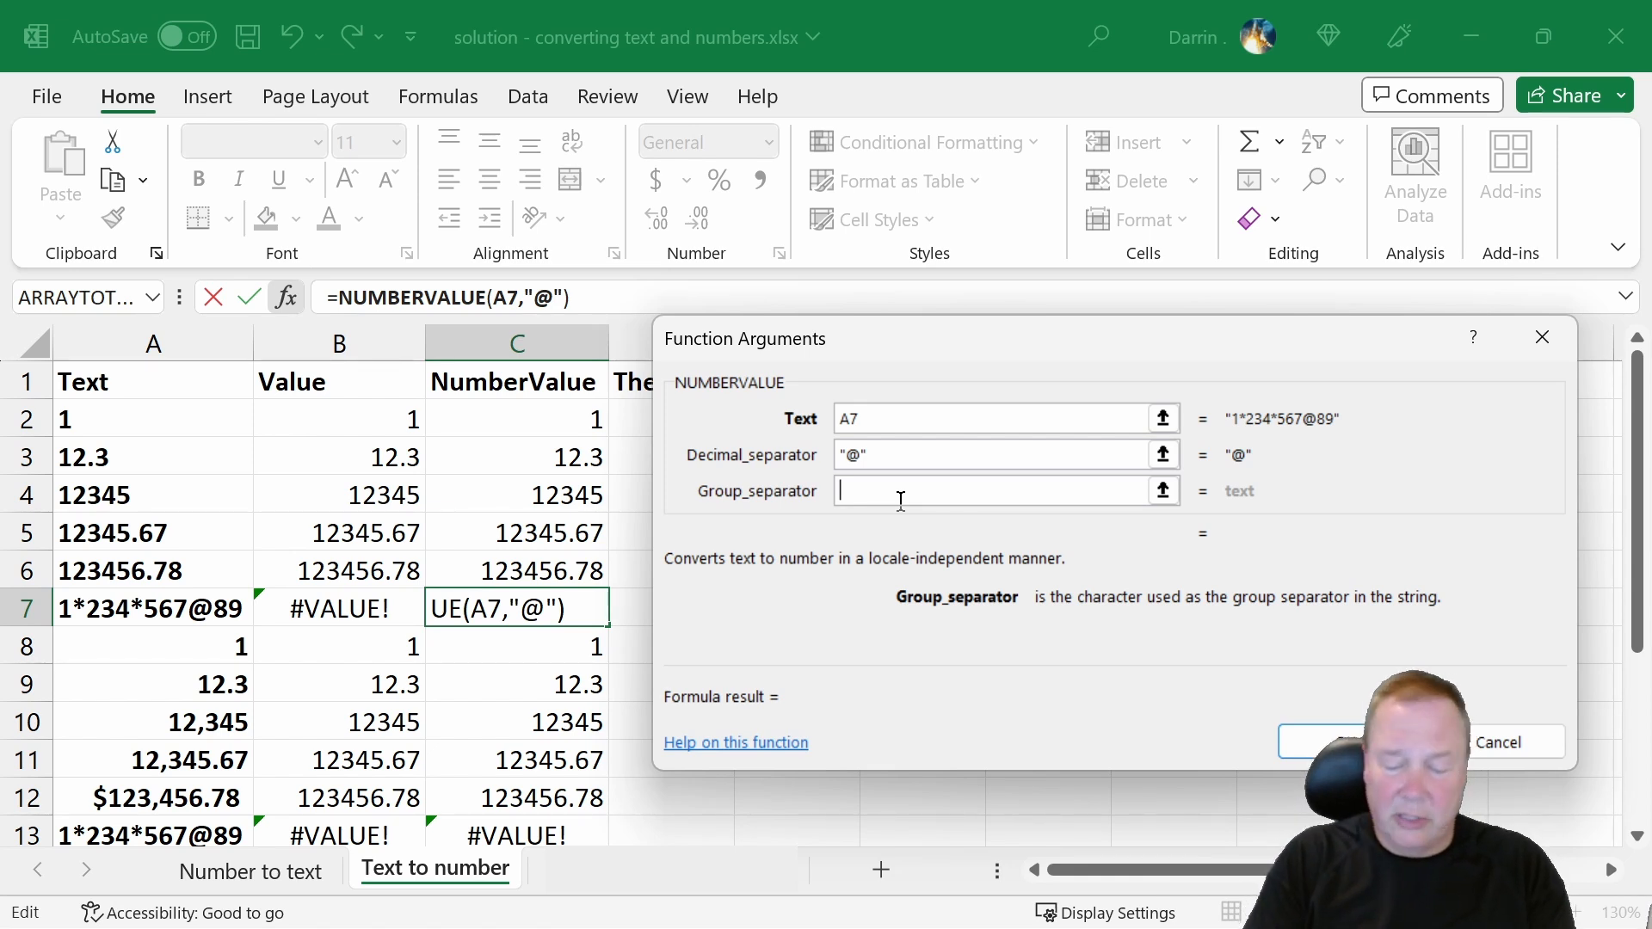
type("\",\"")
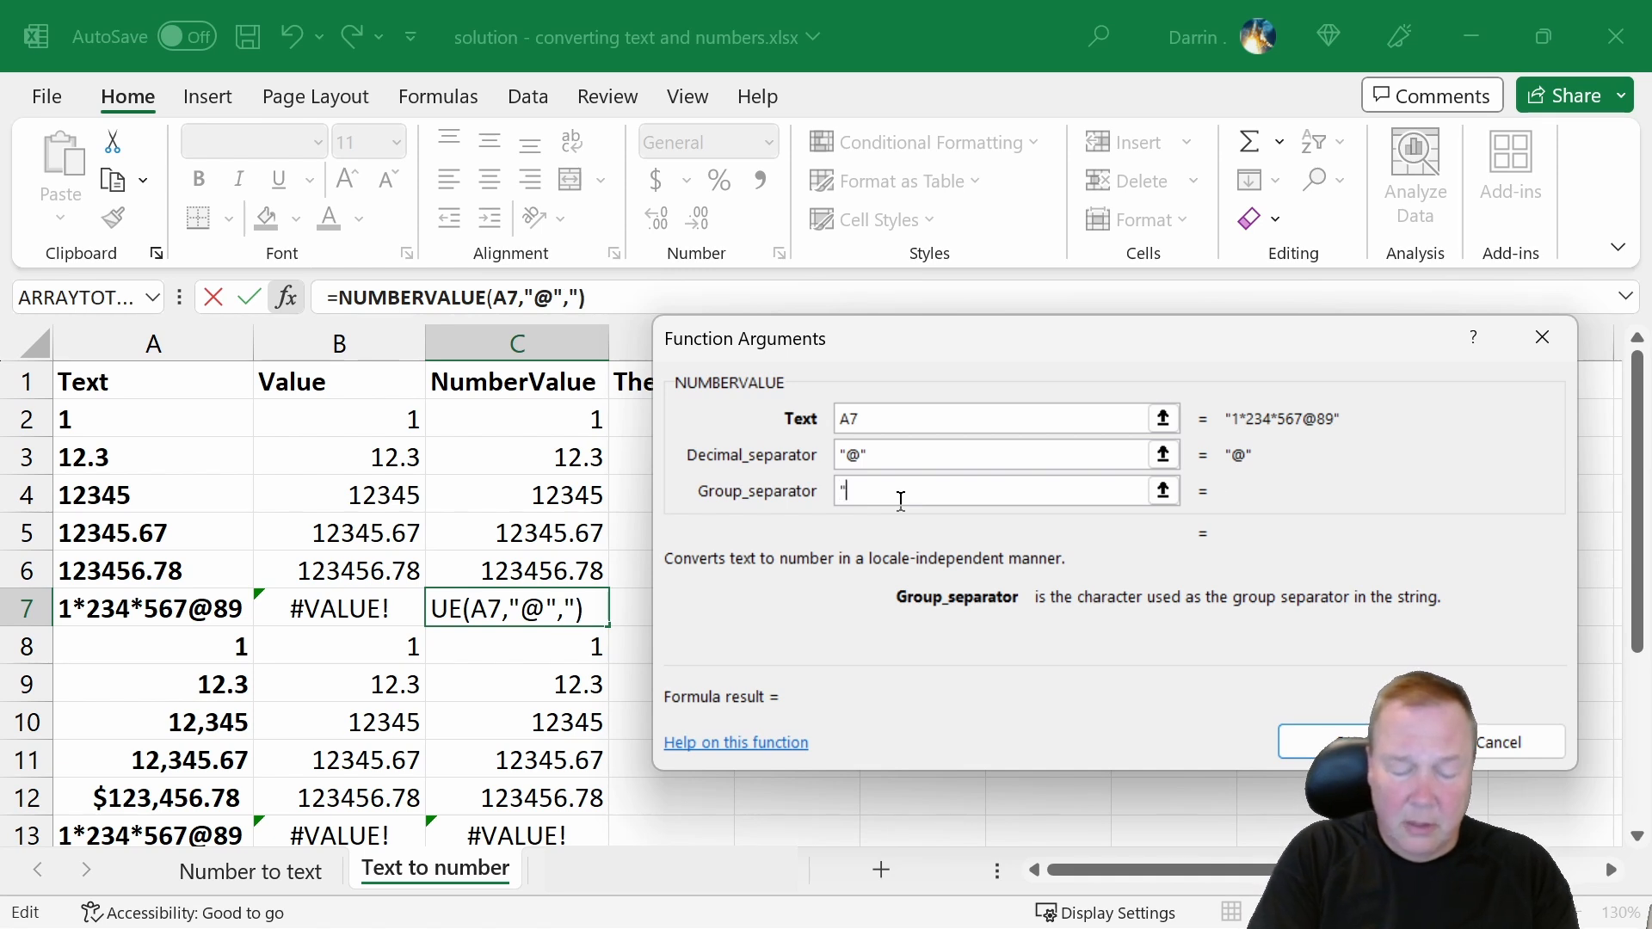
type("*")
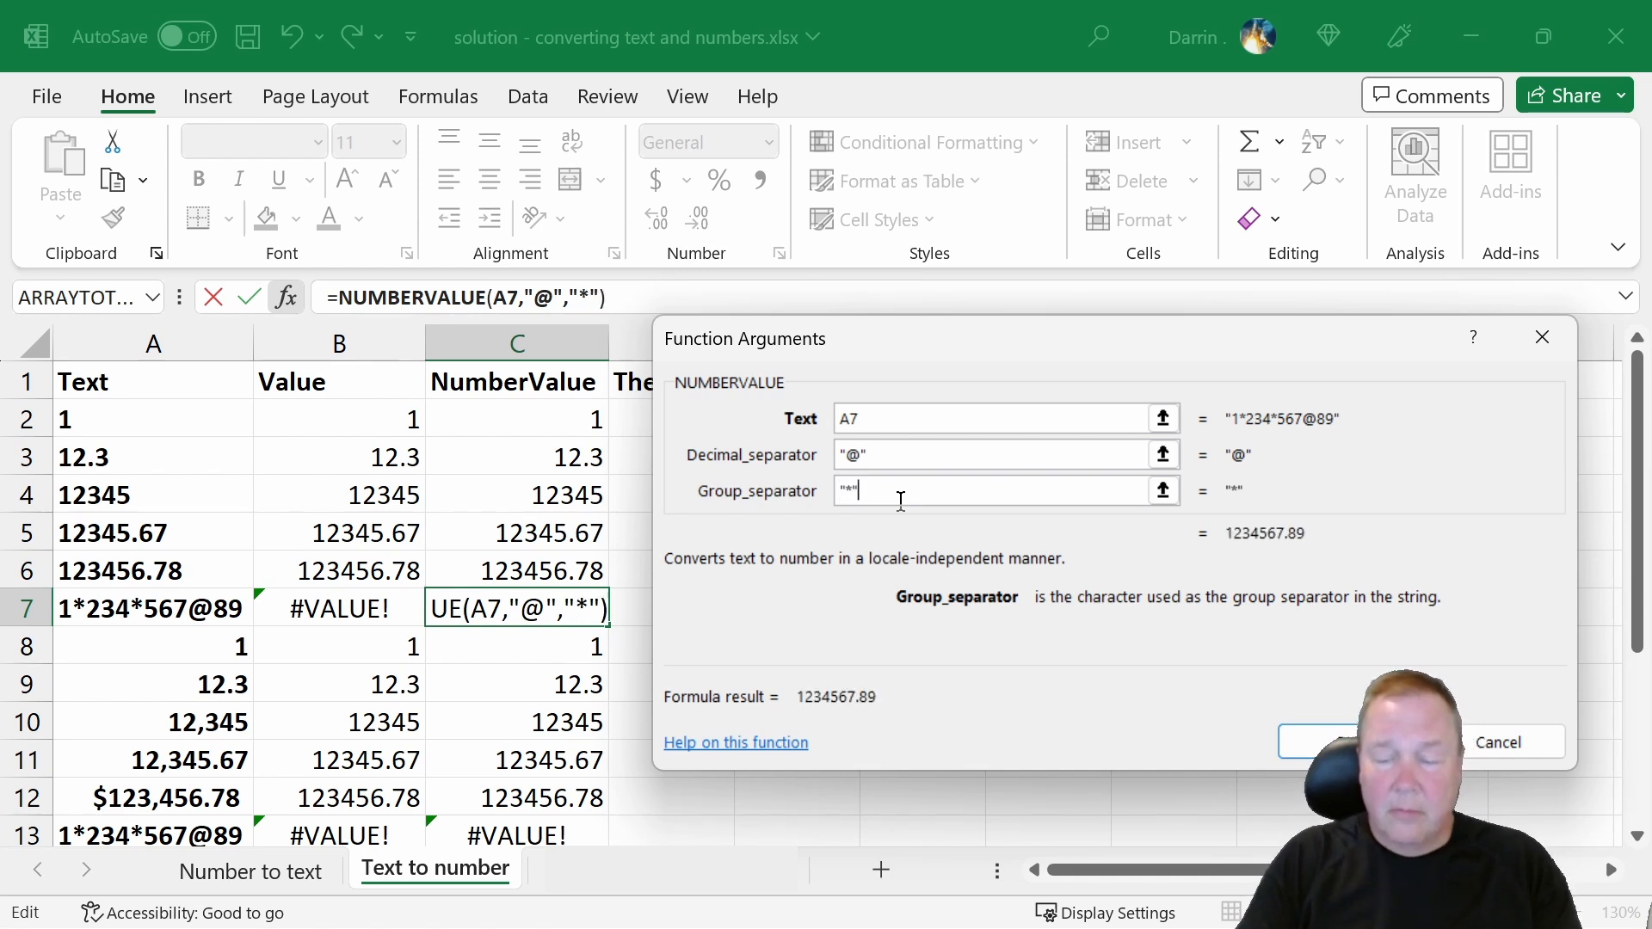
mouse_move(1272, 628)
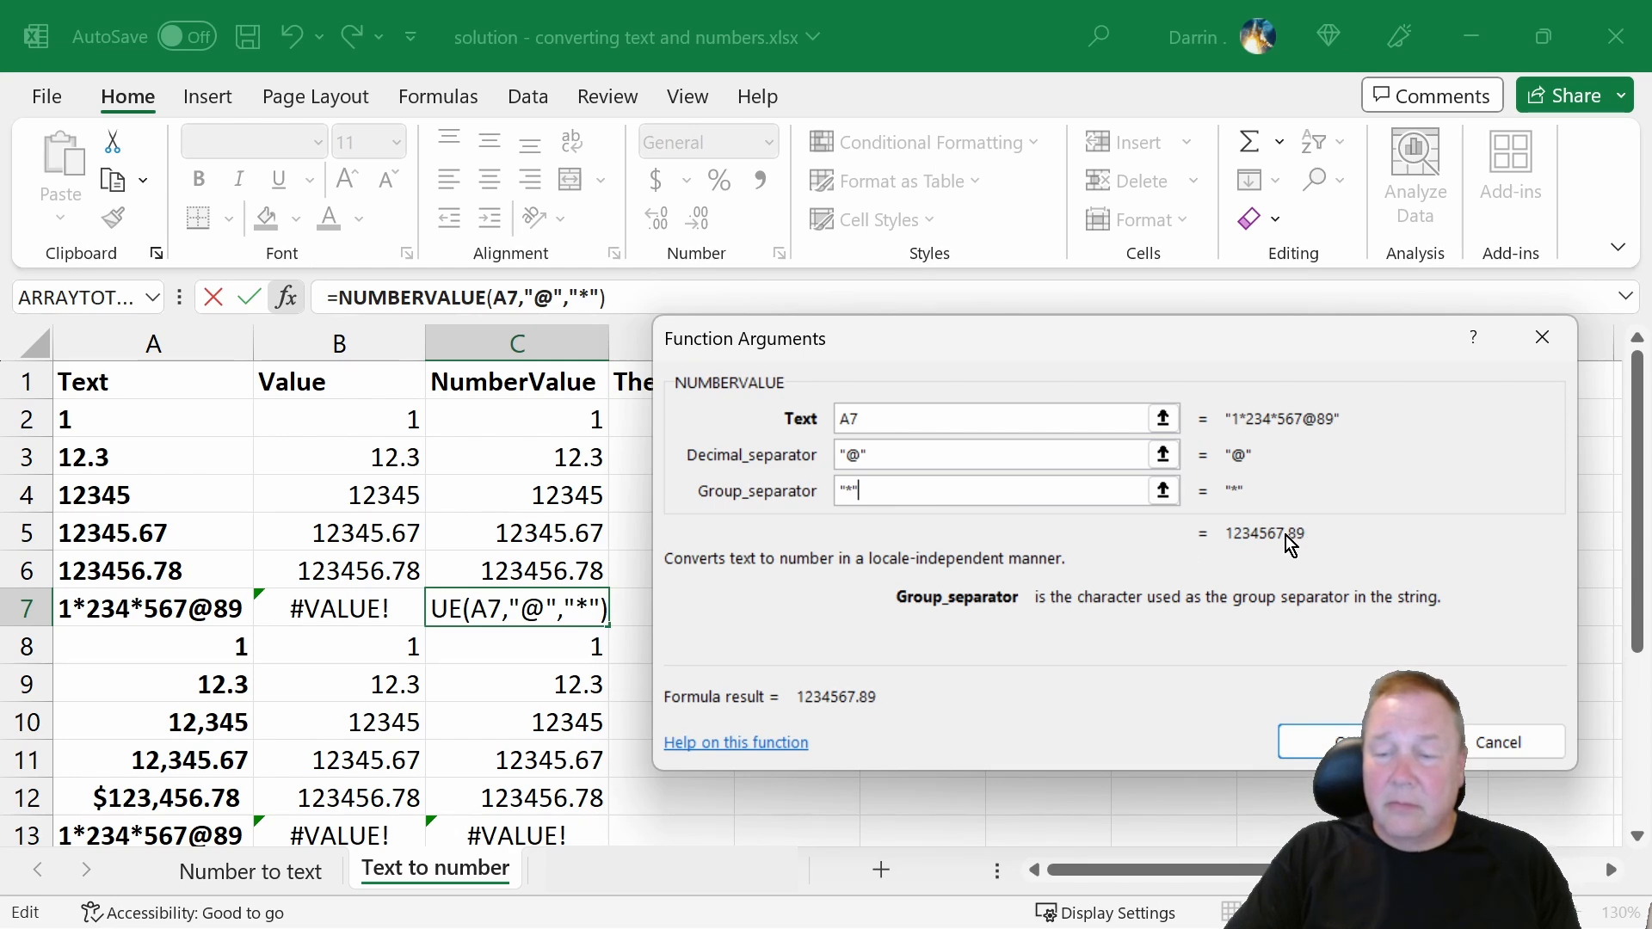
left_click(1318, 741)
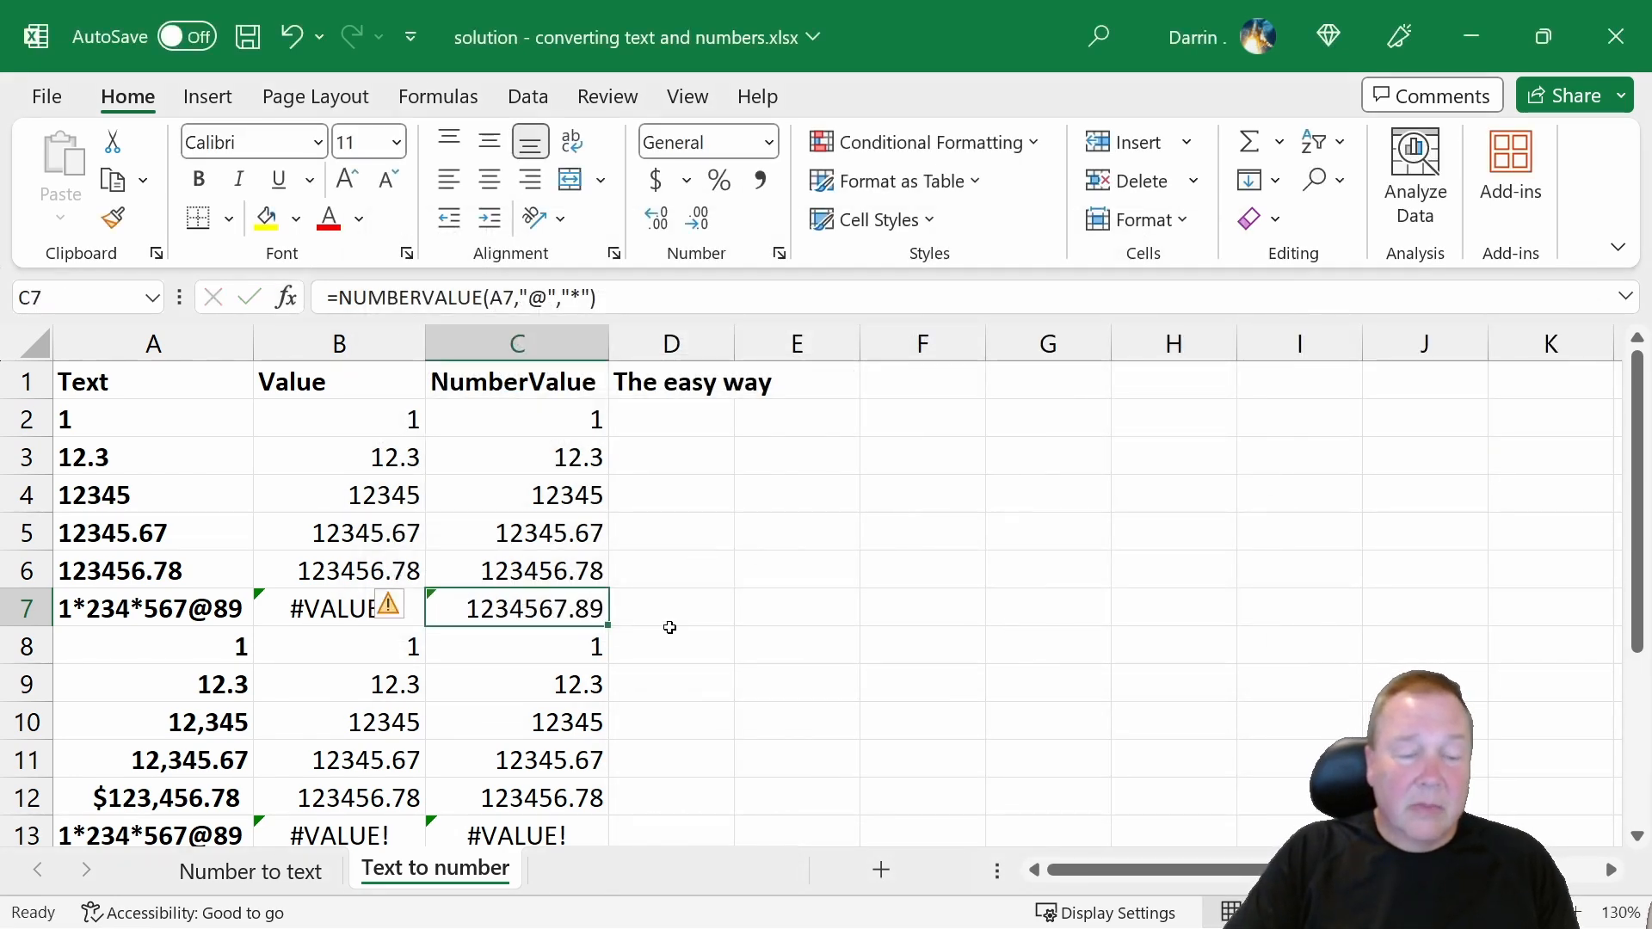
Step: Copy C7's custom-separator formula into C13 so it also shows 1234567.89
left_click(671, 646)
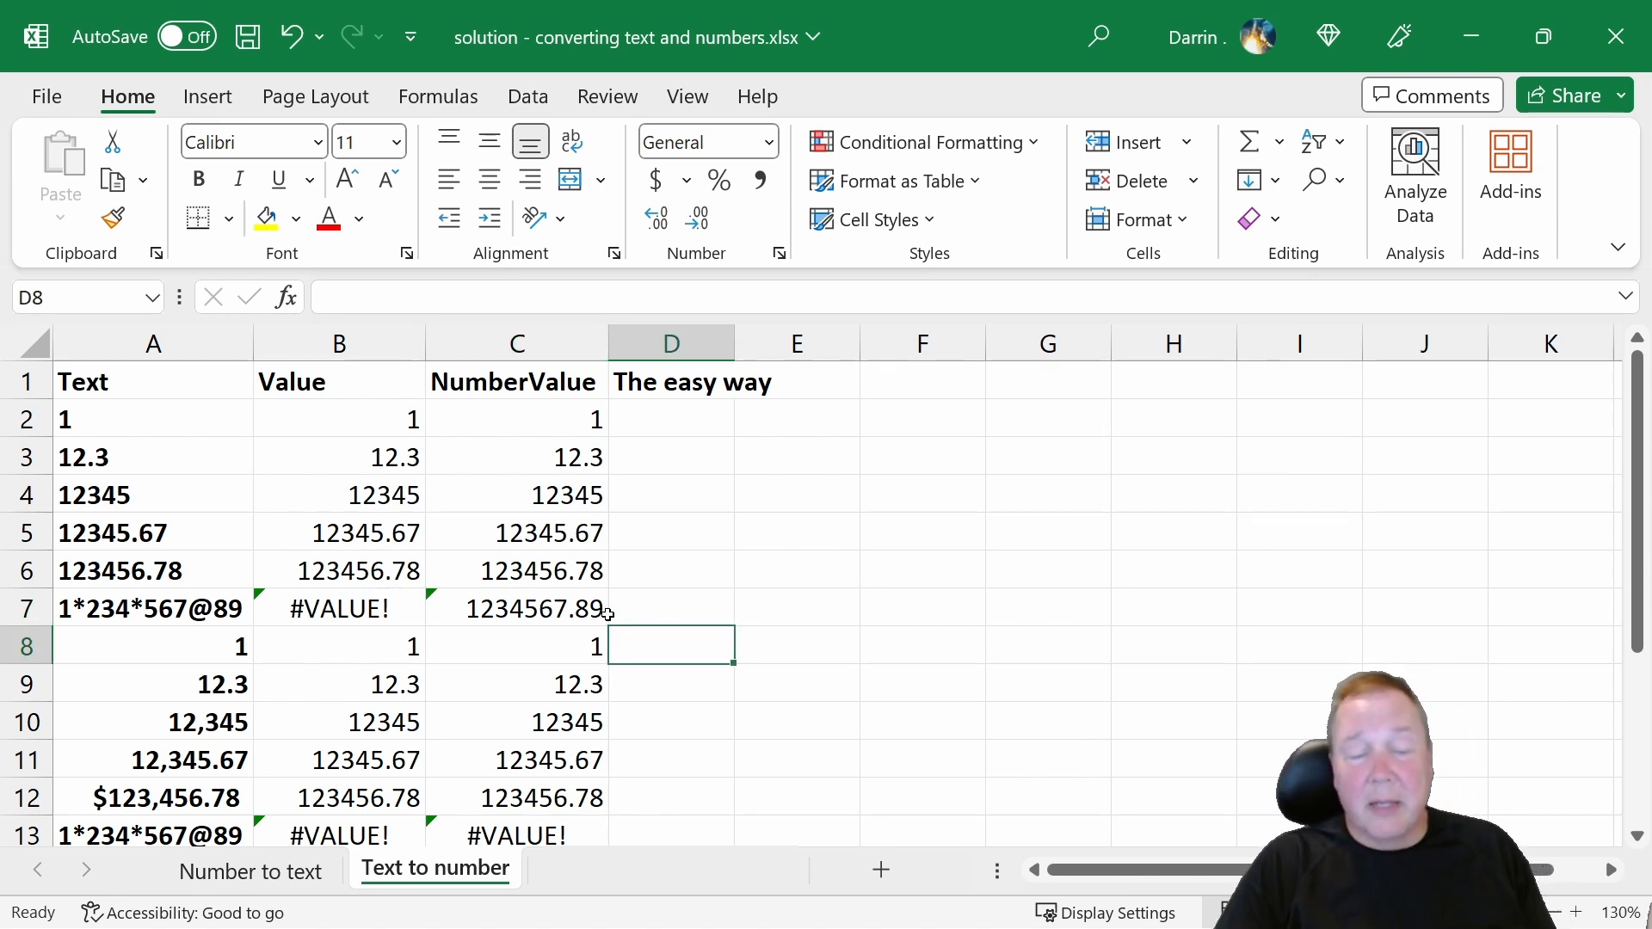
left_click(516, 608)
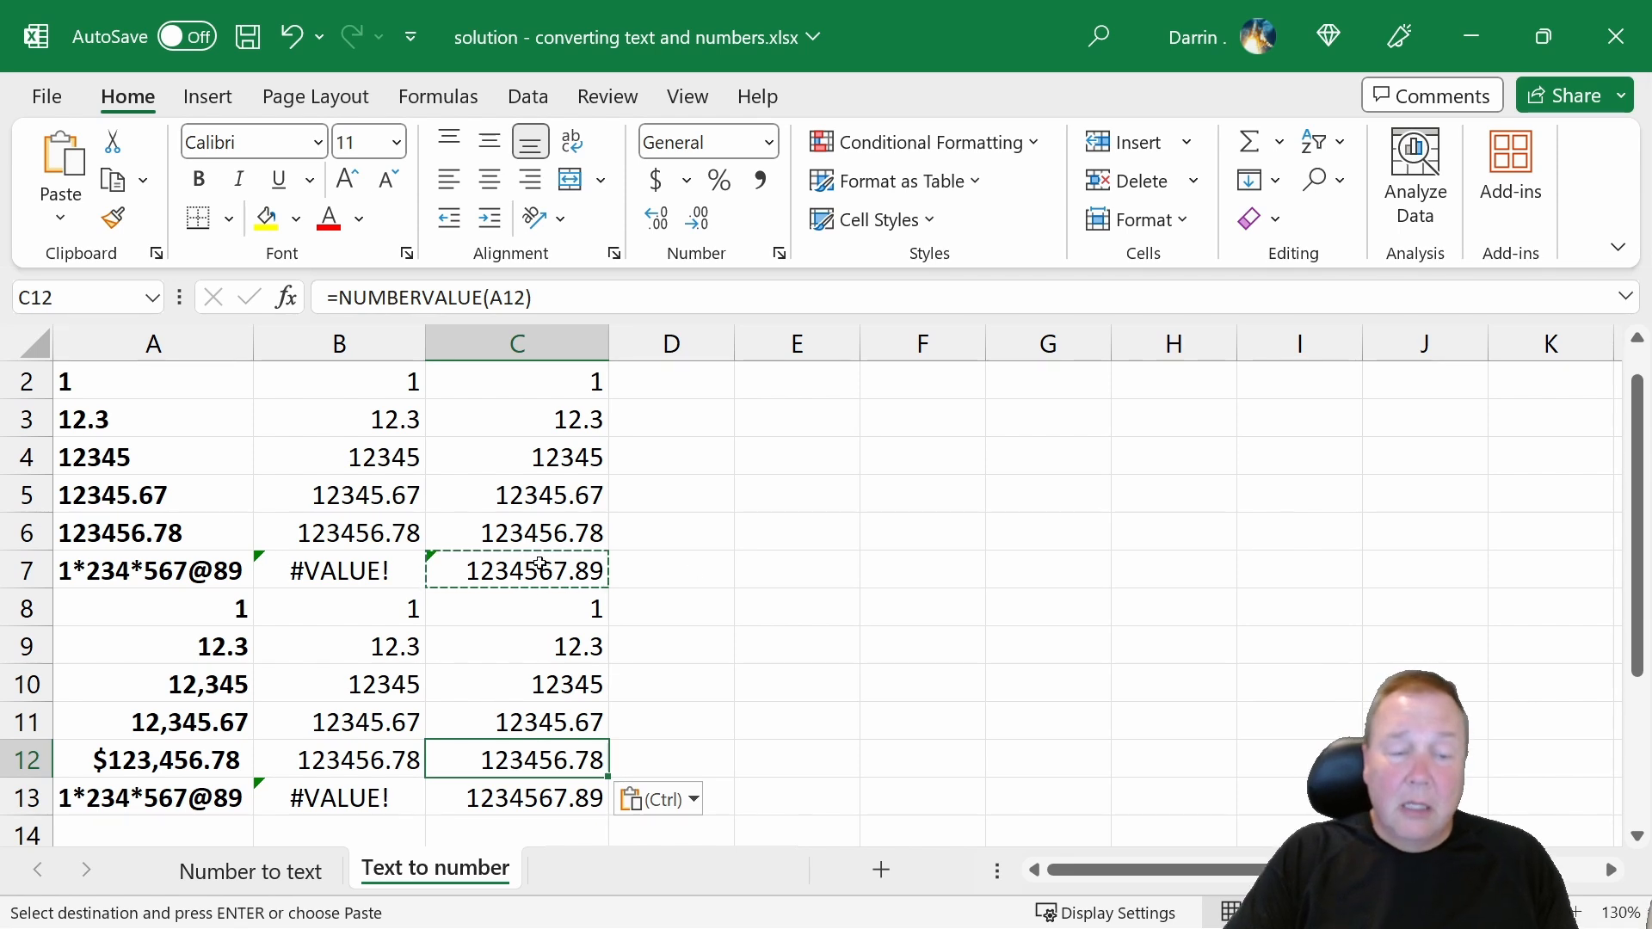
left_click(516, 569)
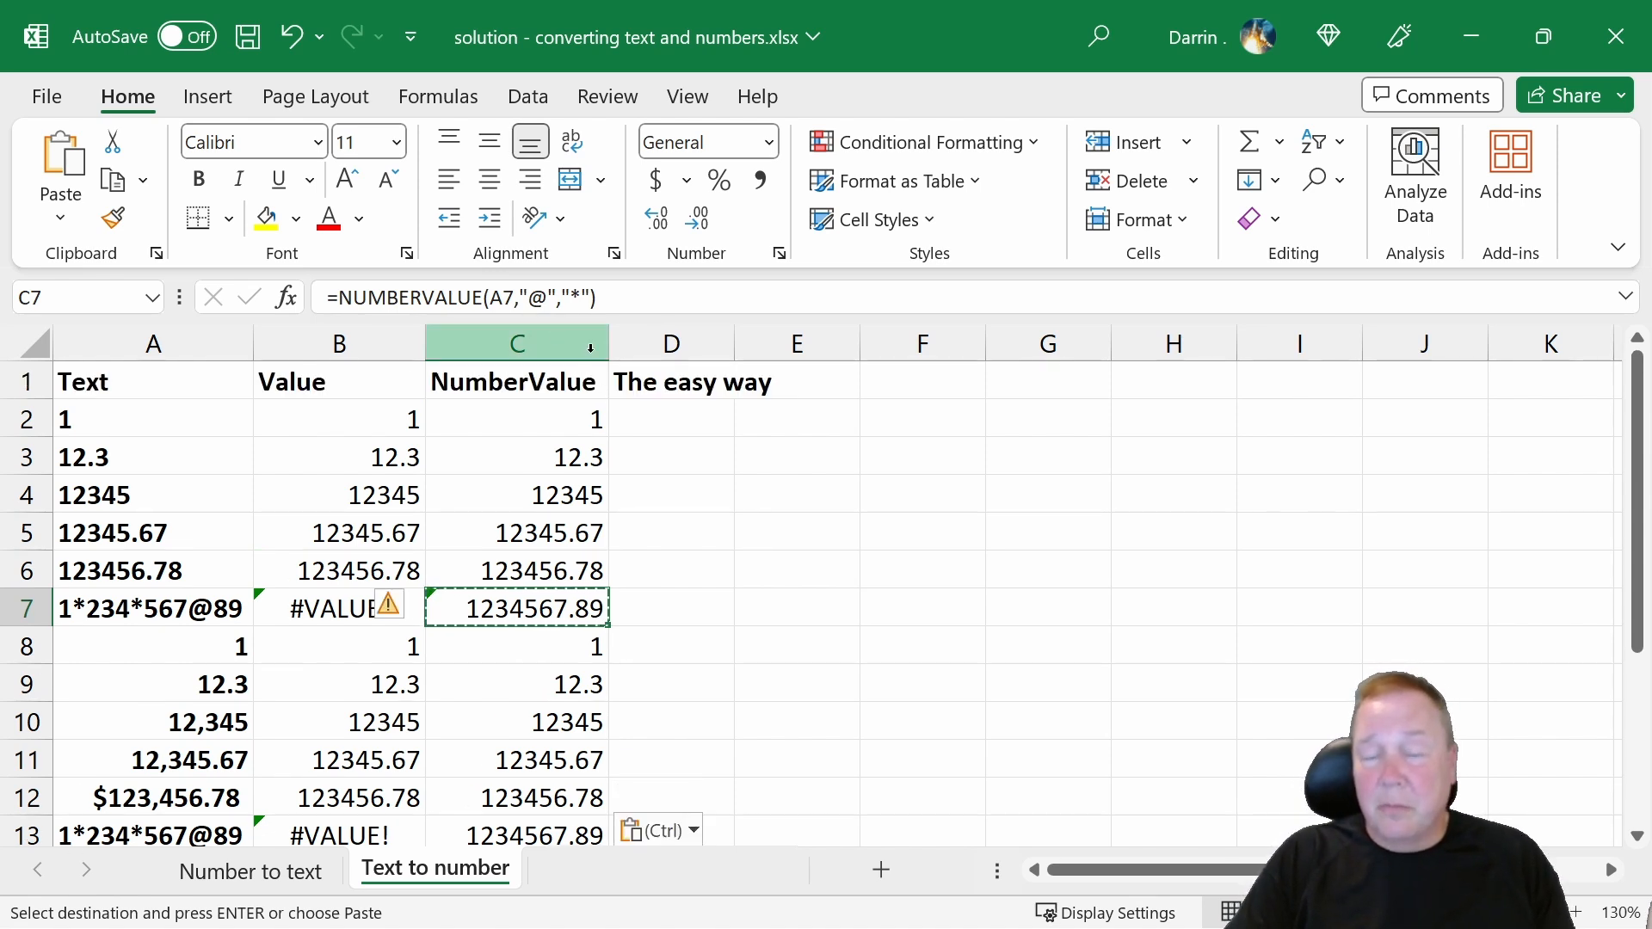
left_click(671, 418)
type("=")
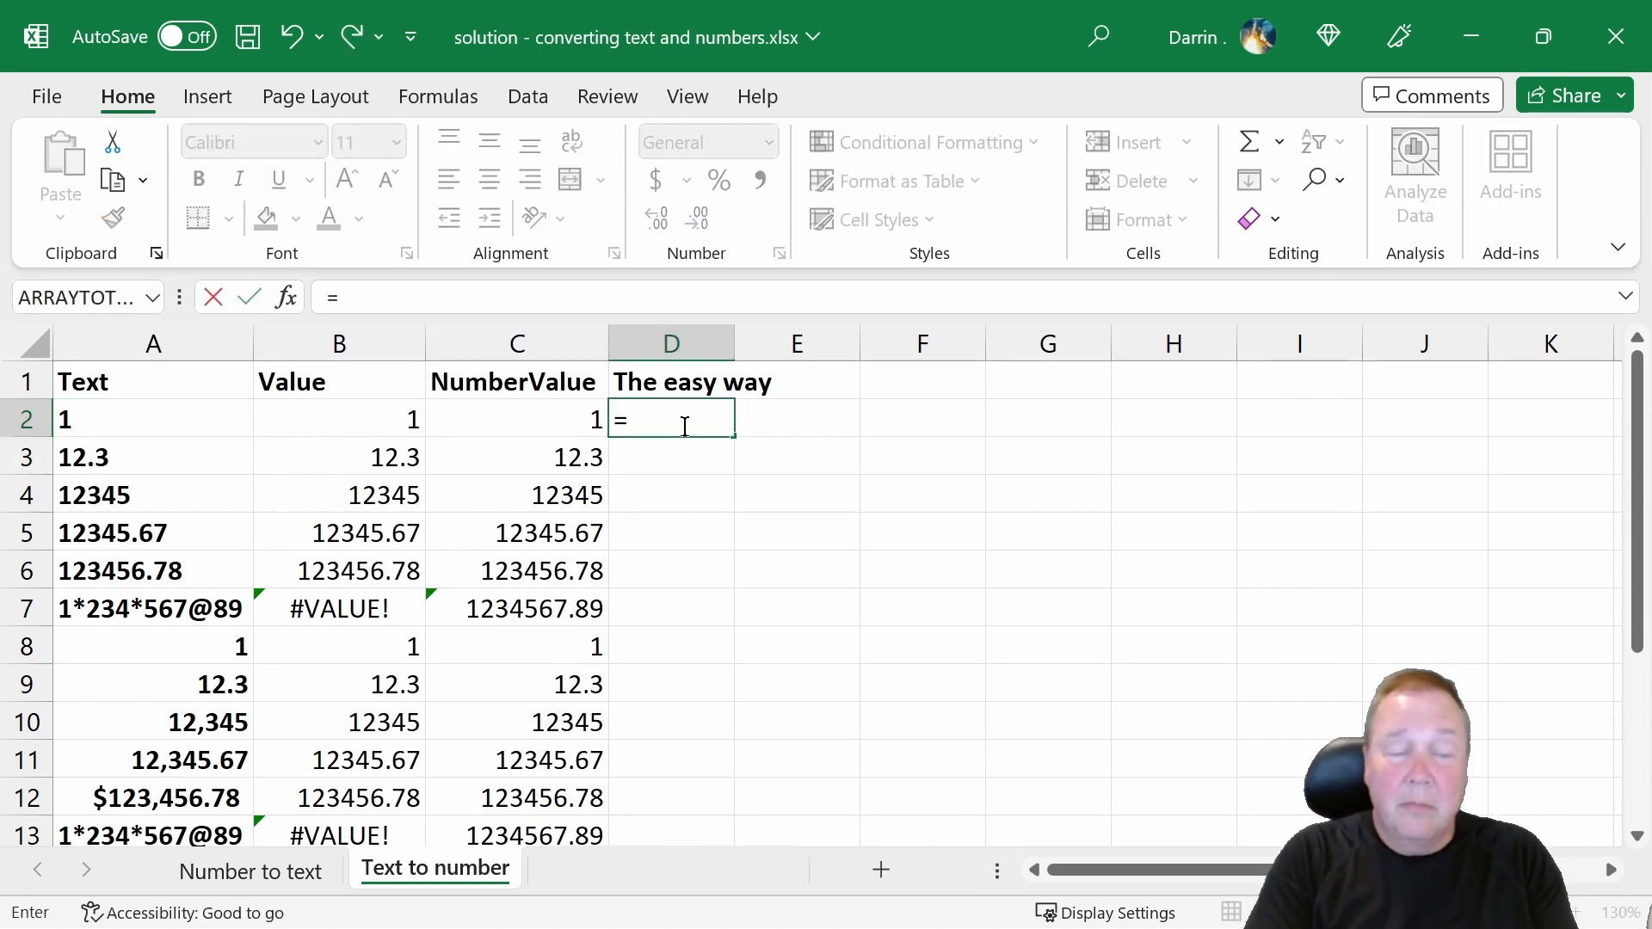
Step: Enter =A2+A3 in D2, adding the first two text entries to give 13.3
type("a")
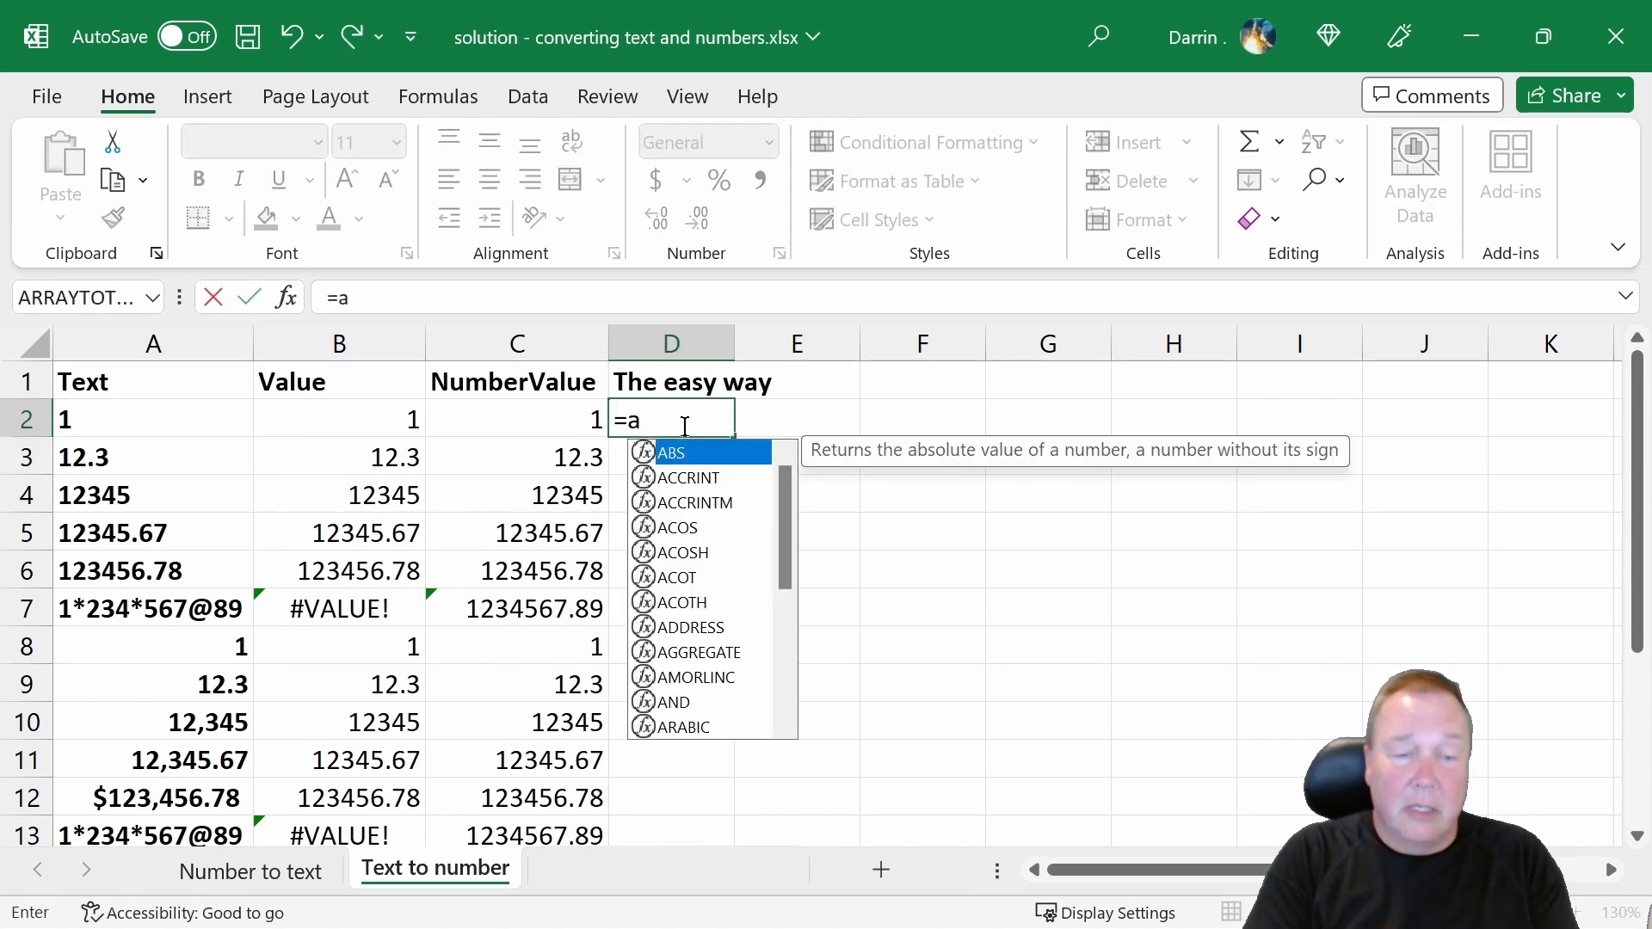
type("2+")
left_click(671, 458)
type("=")
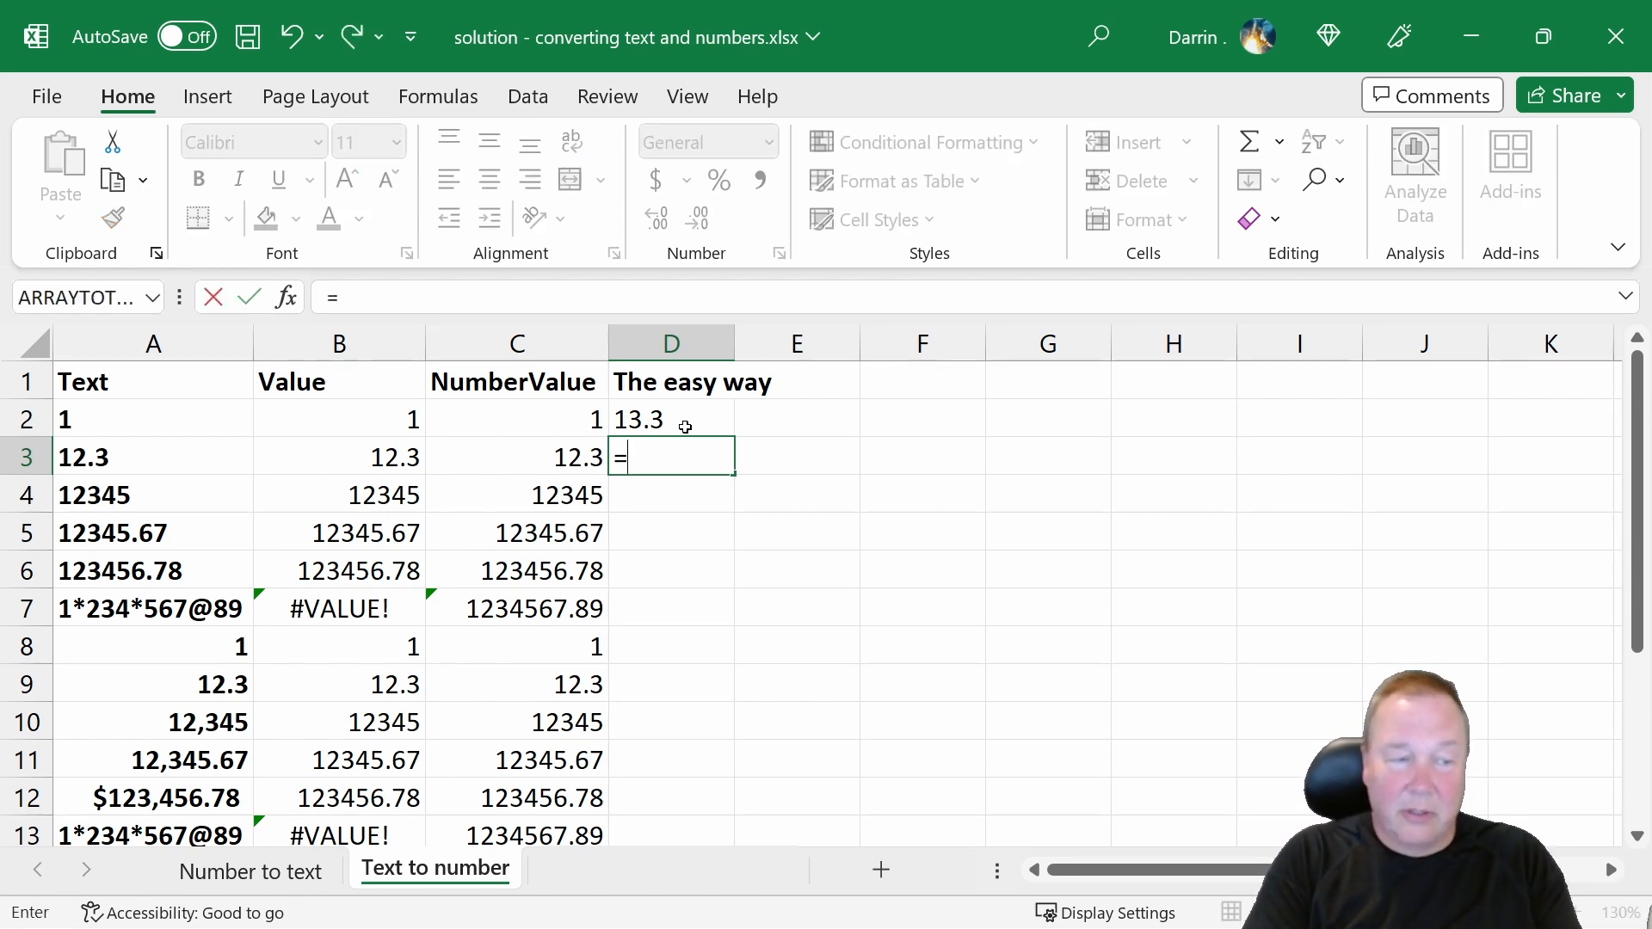
left_click(153, 418)
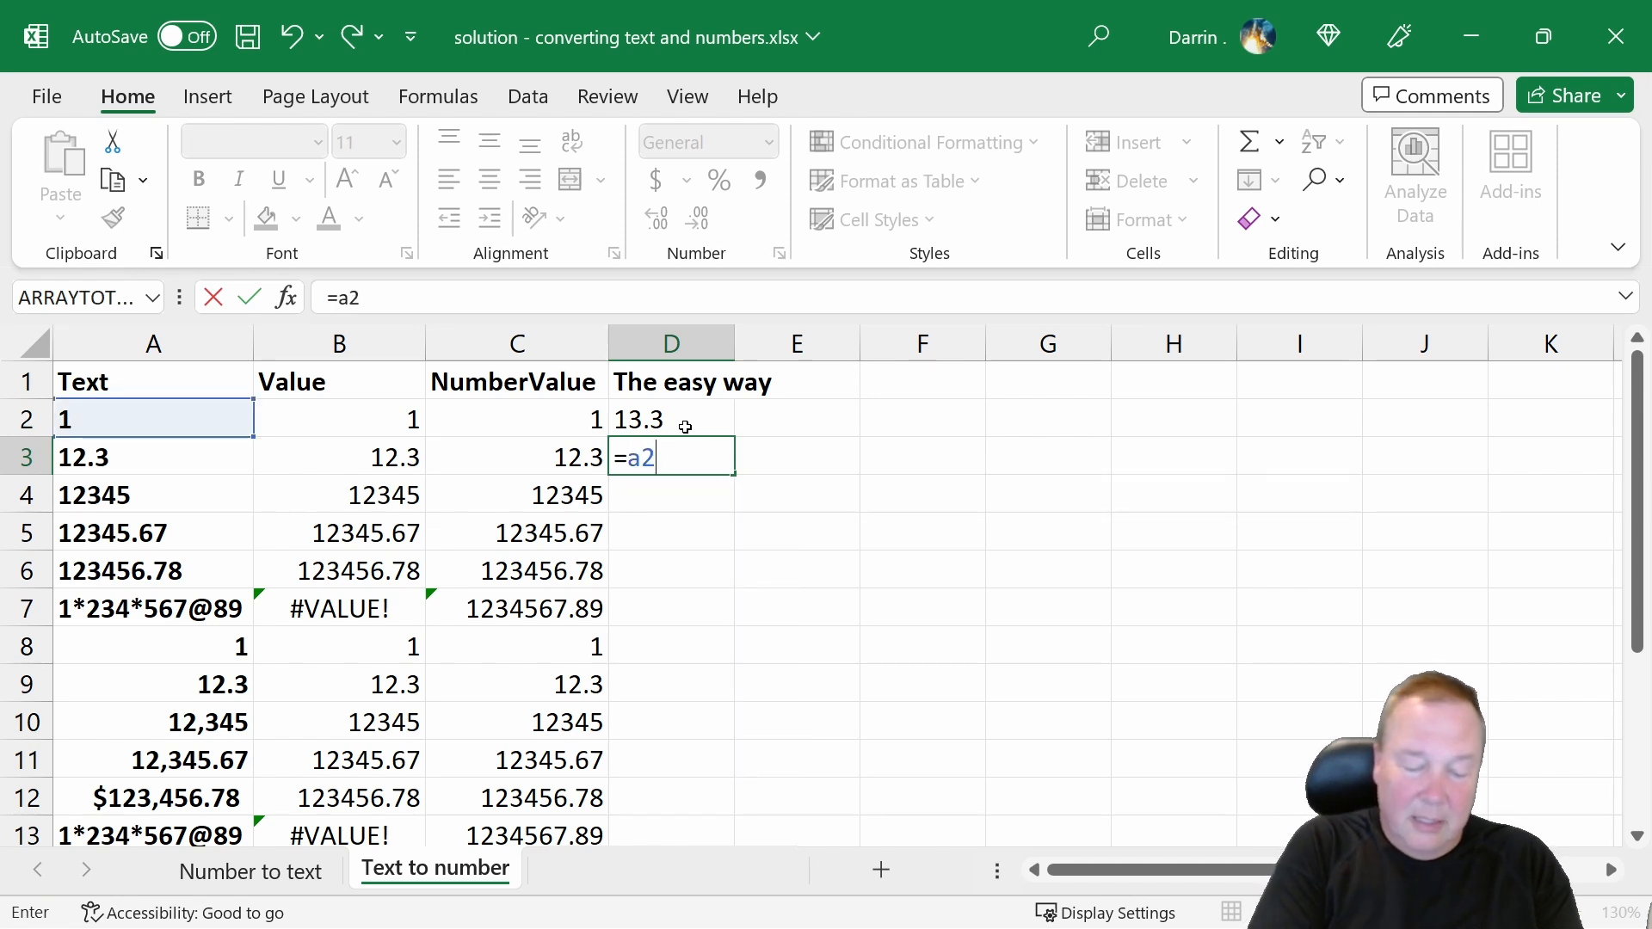
Step: Enter =A2&A3 in D3, joining the entries to give 112.3
type("&A3")
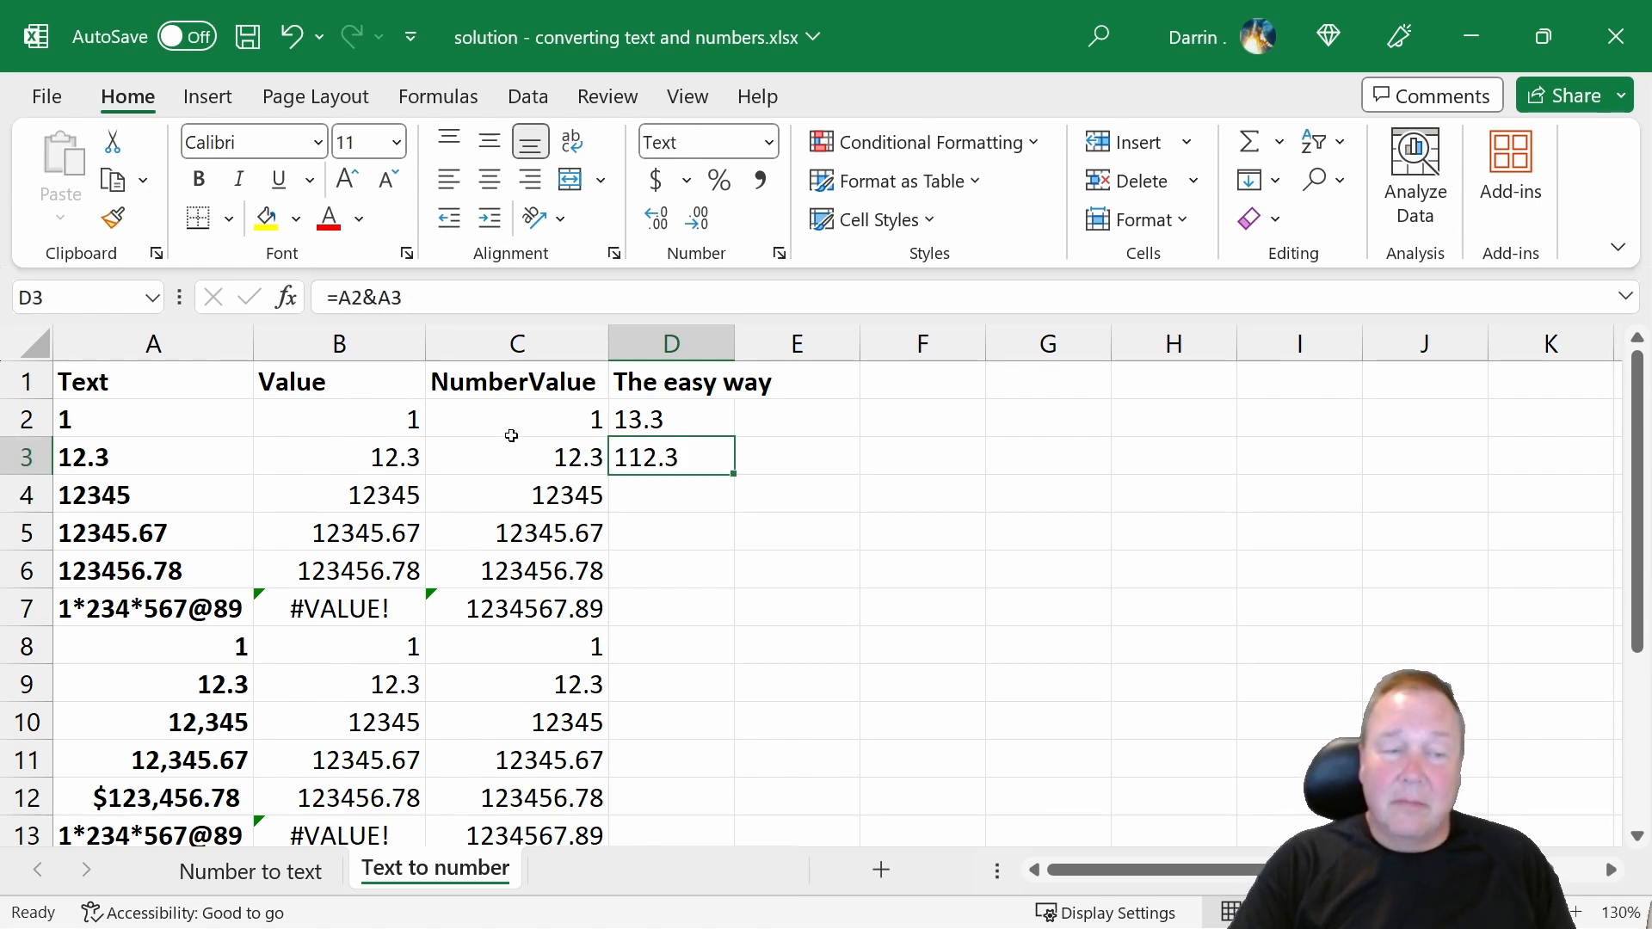
mouse_move(435, 296)
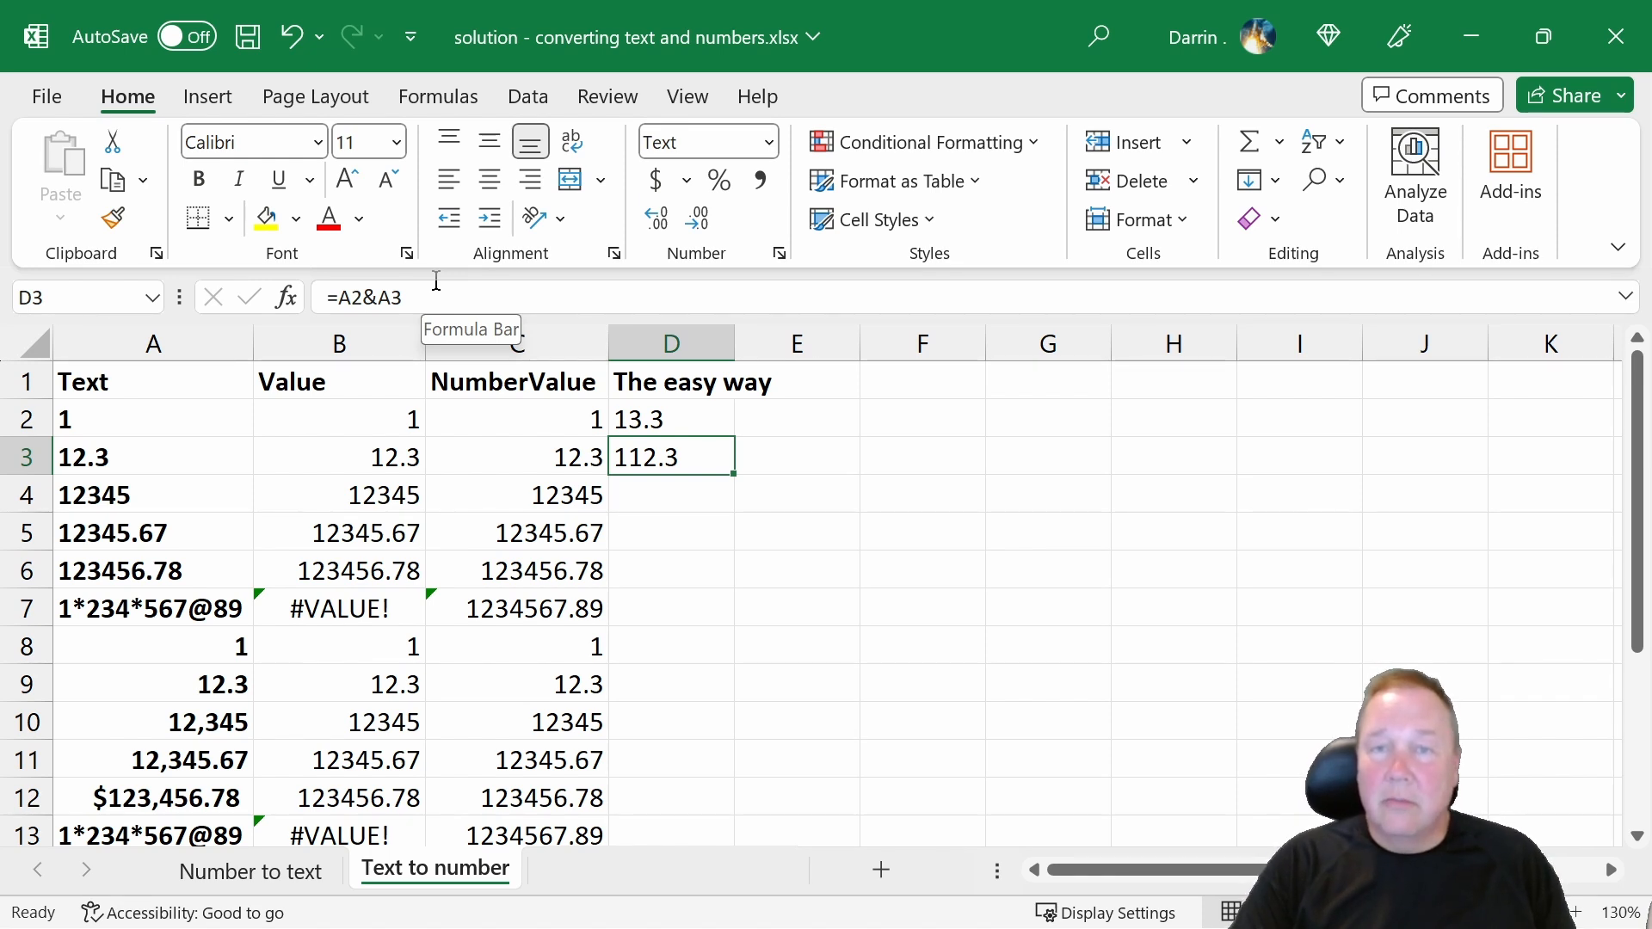
left_click(153, 608)
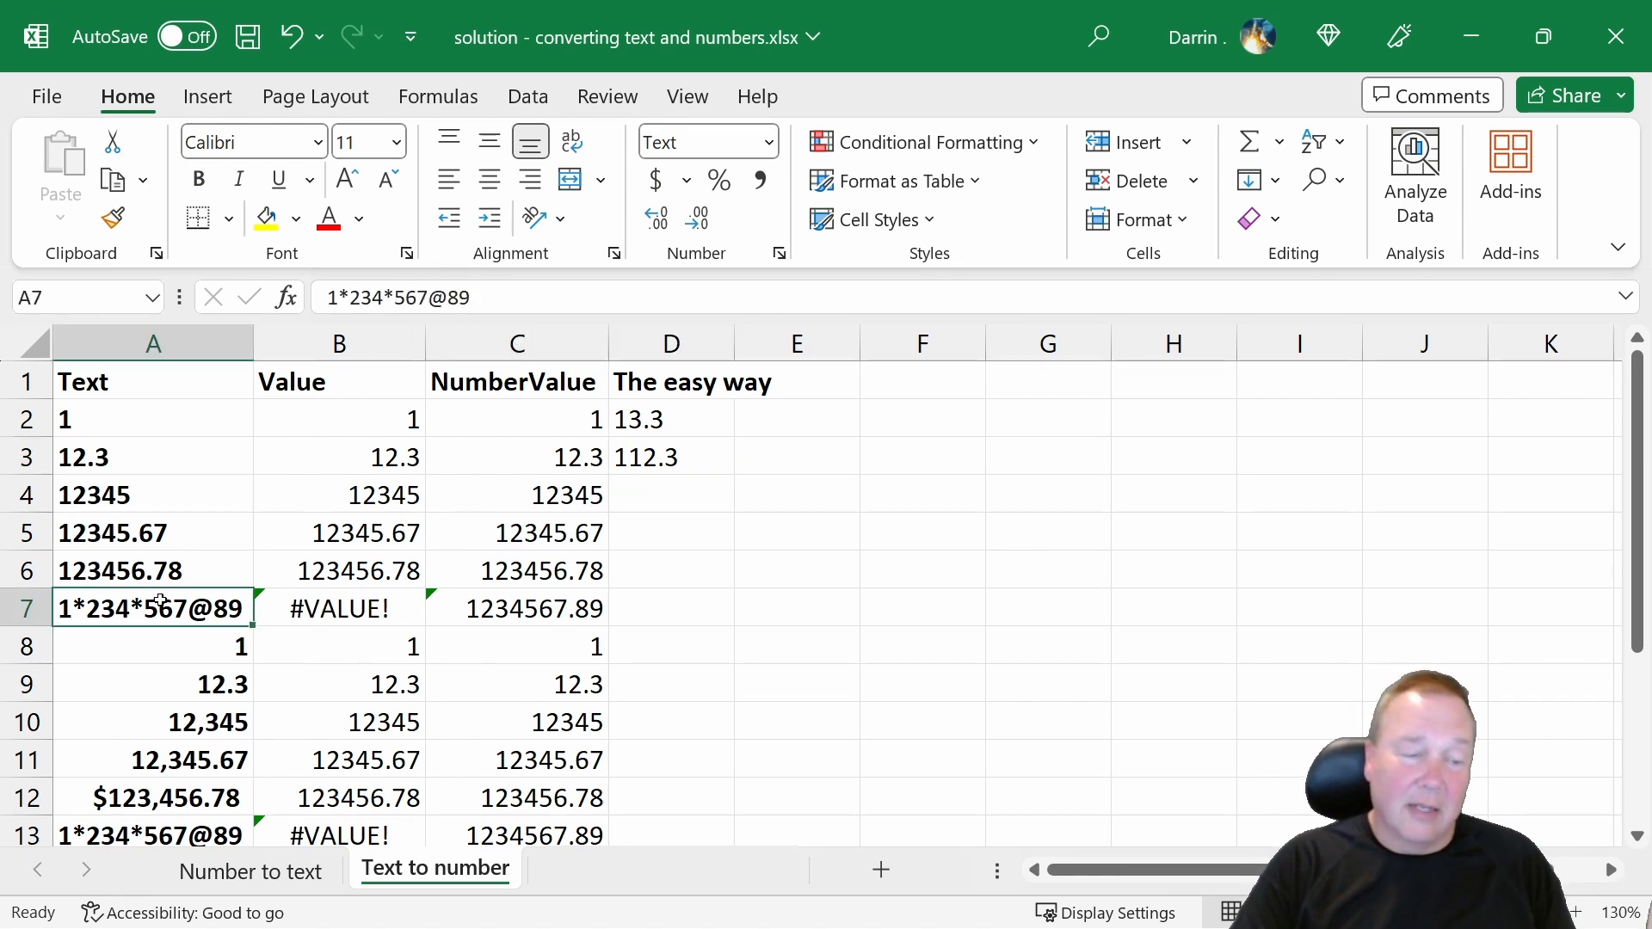
left_click(198, 179)
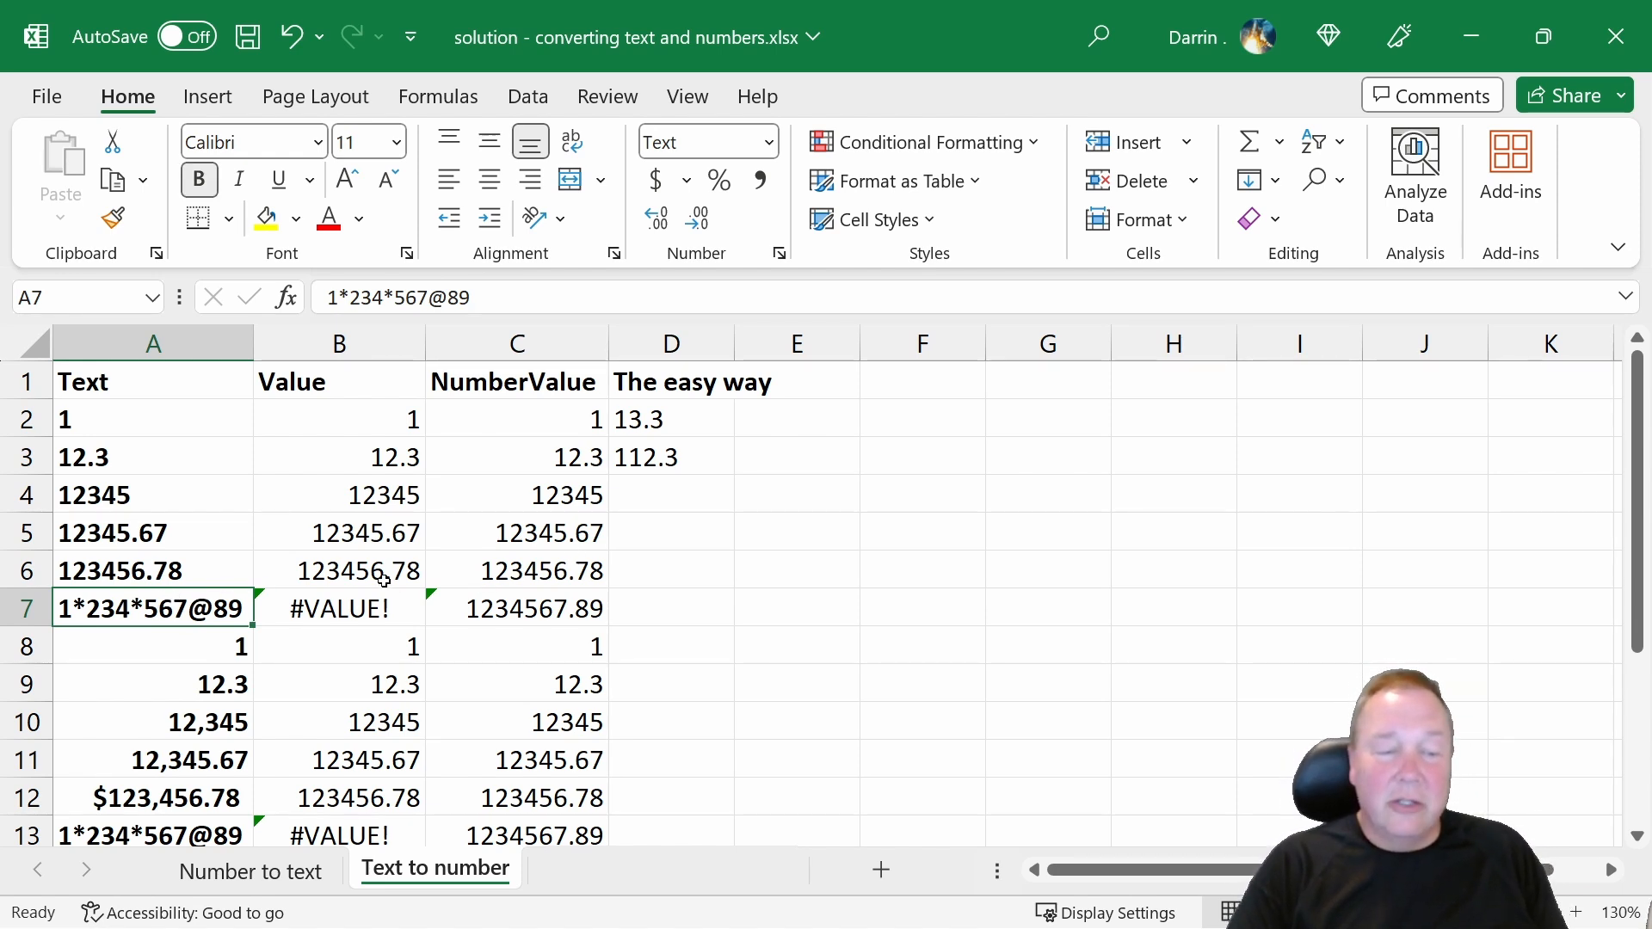
left_click(339, 570)
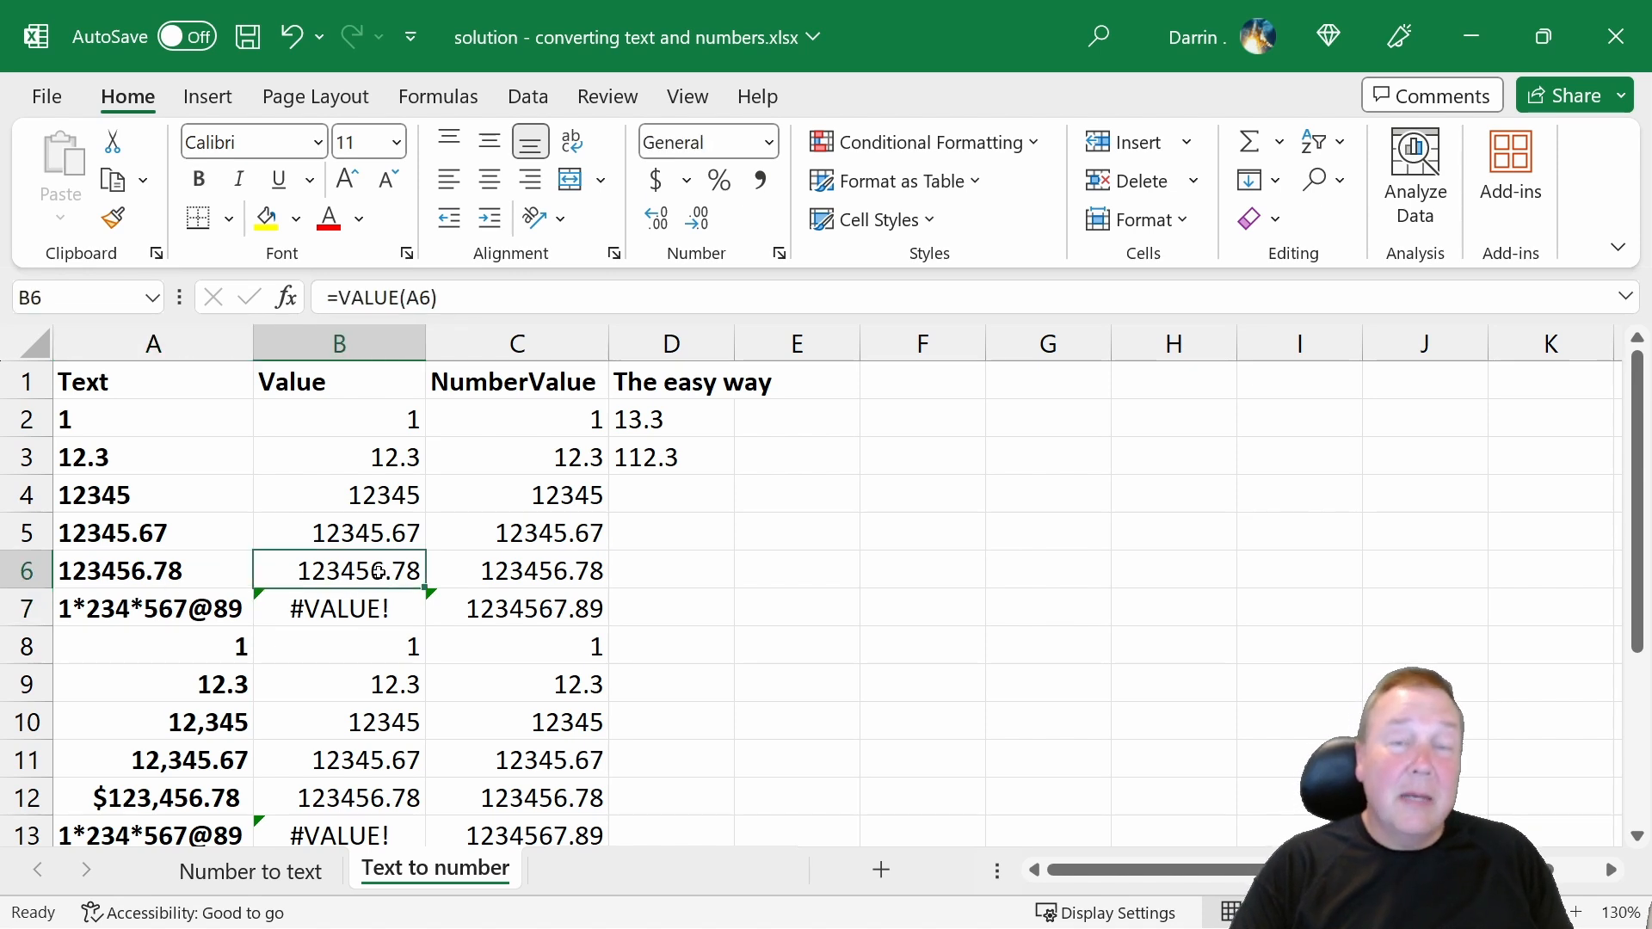